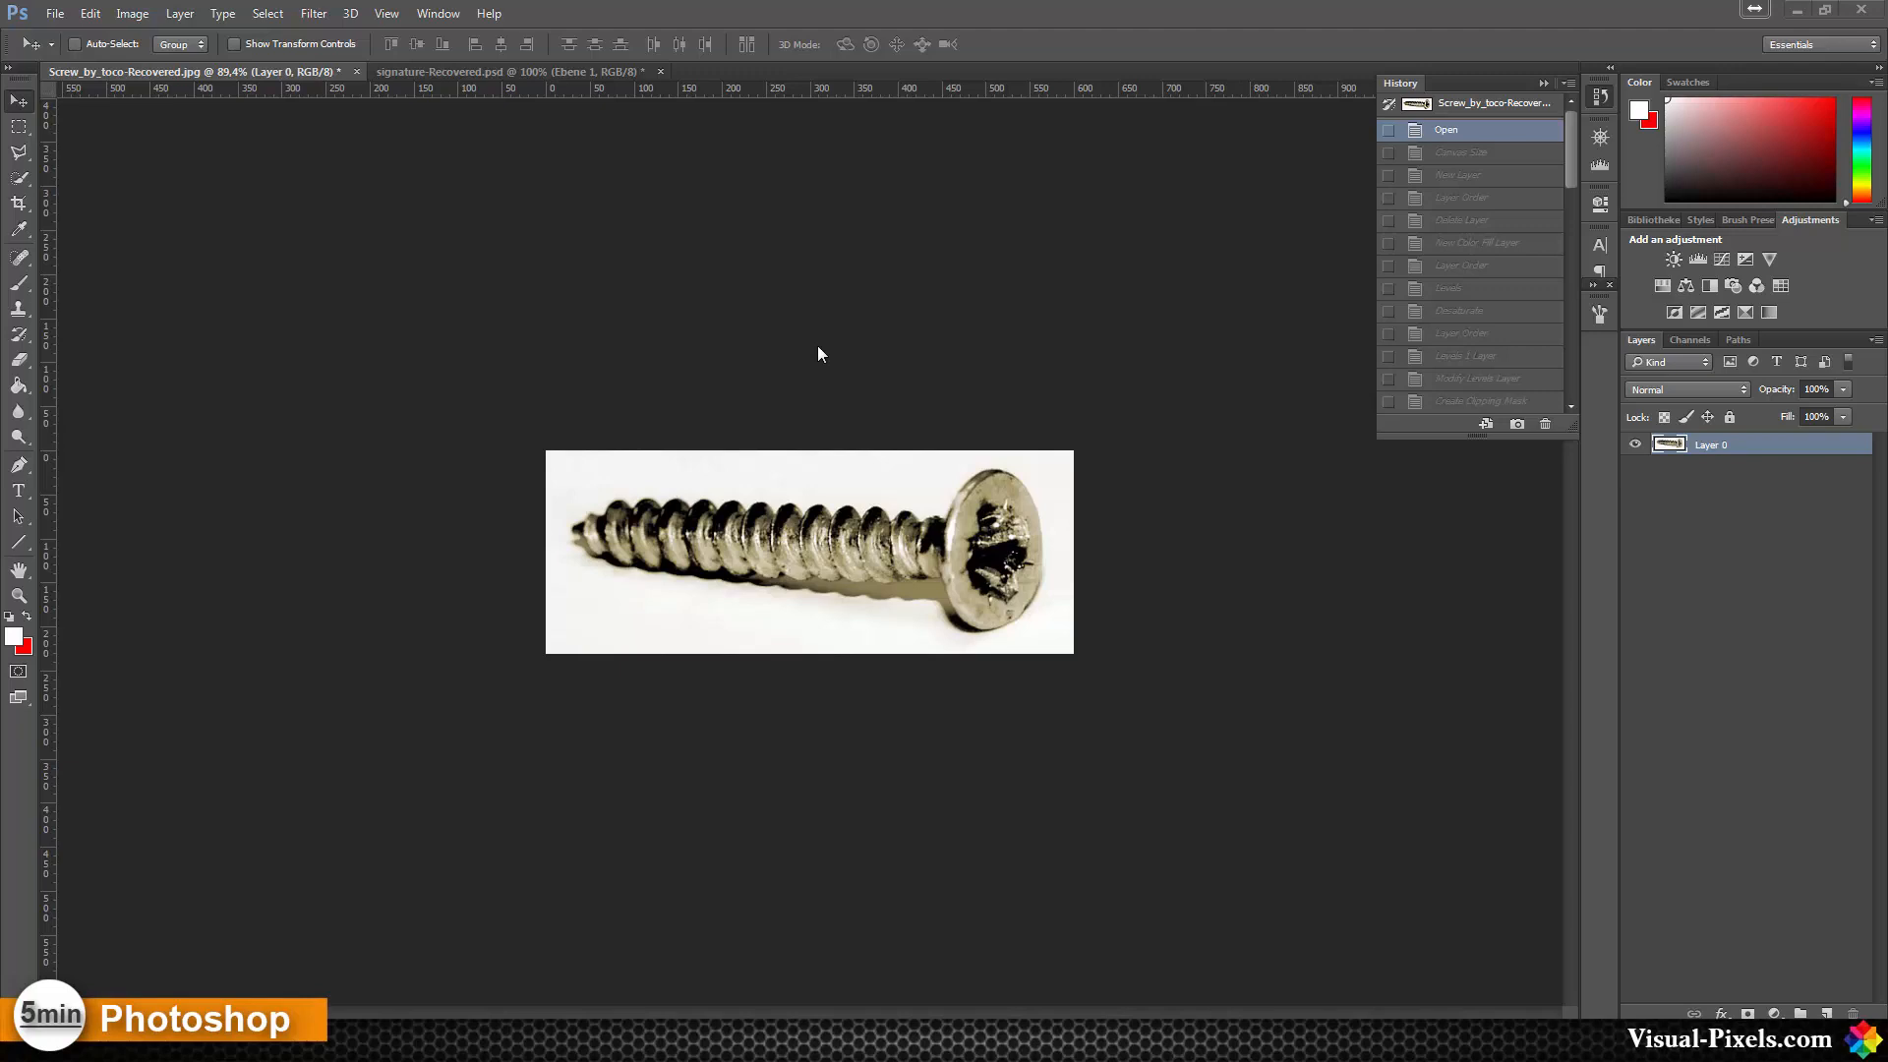
mouse_move(785, 401)
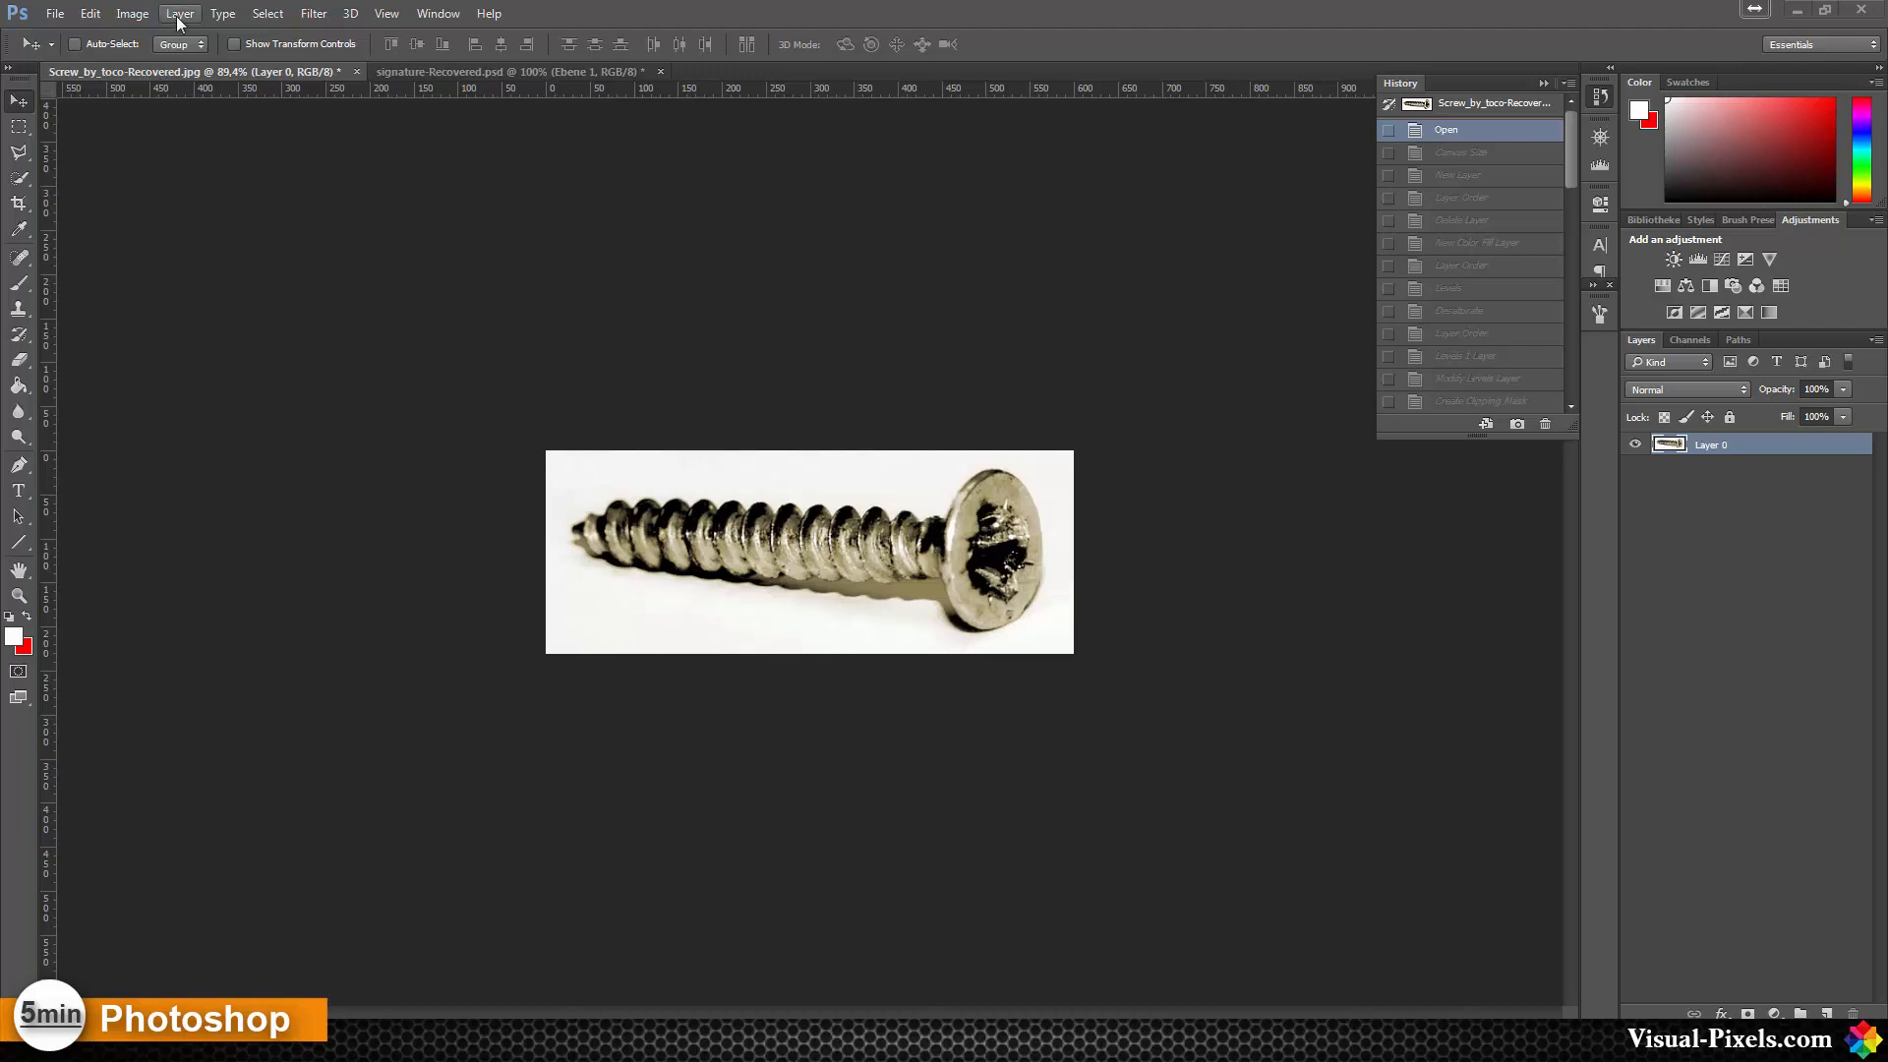
- Enlarge the canvas to 1000 × 1000 pixels via Image > Canvas Size
left_click(179, 14)
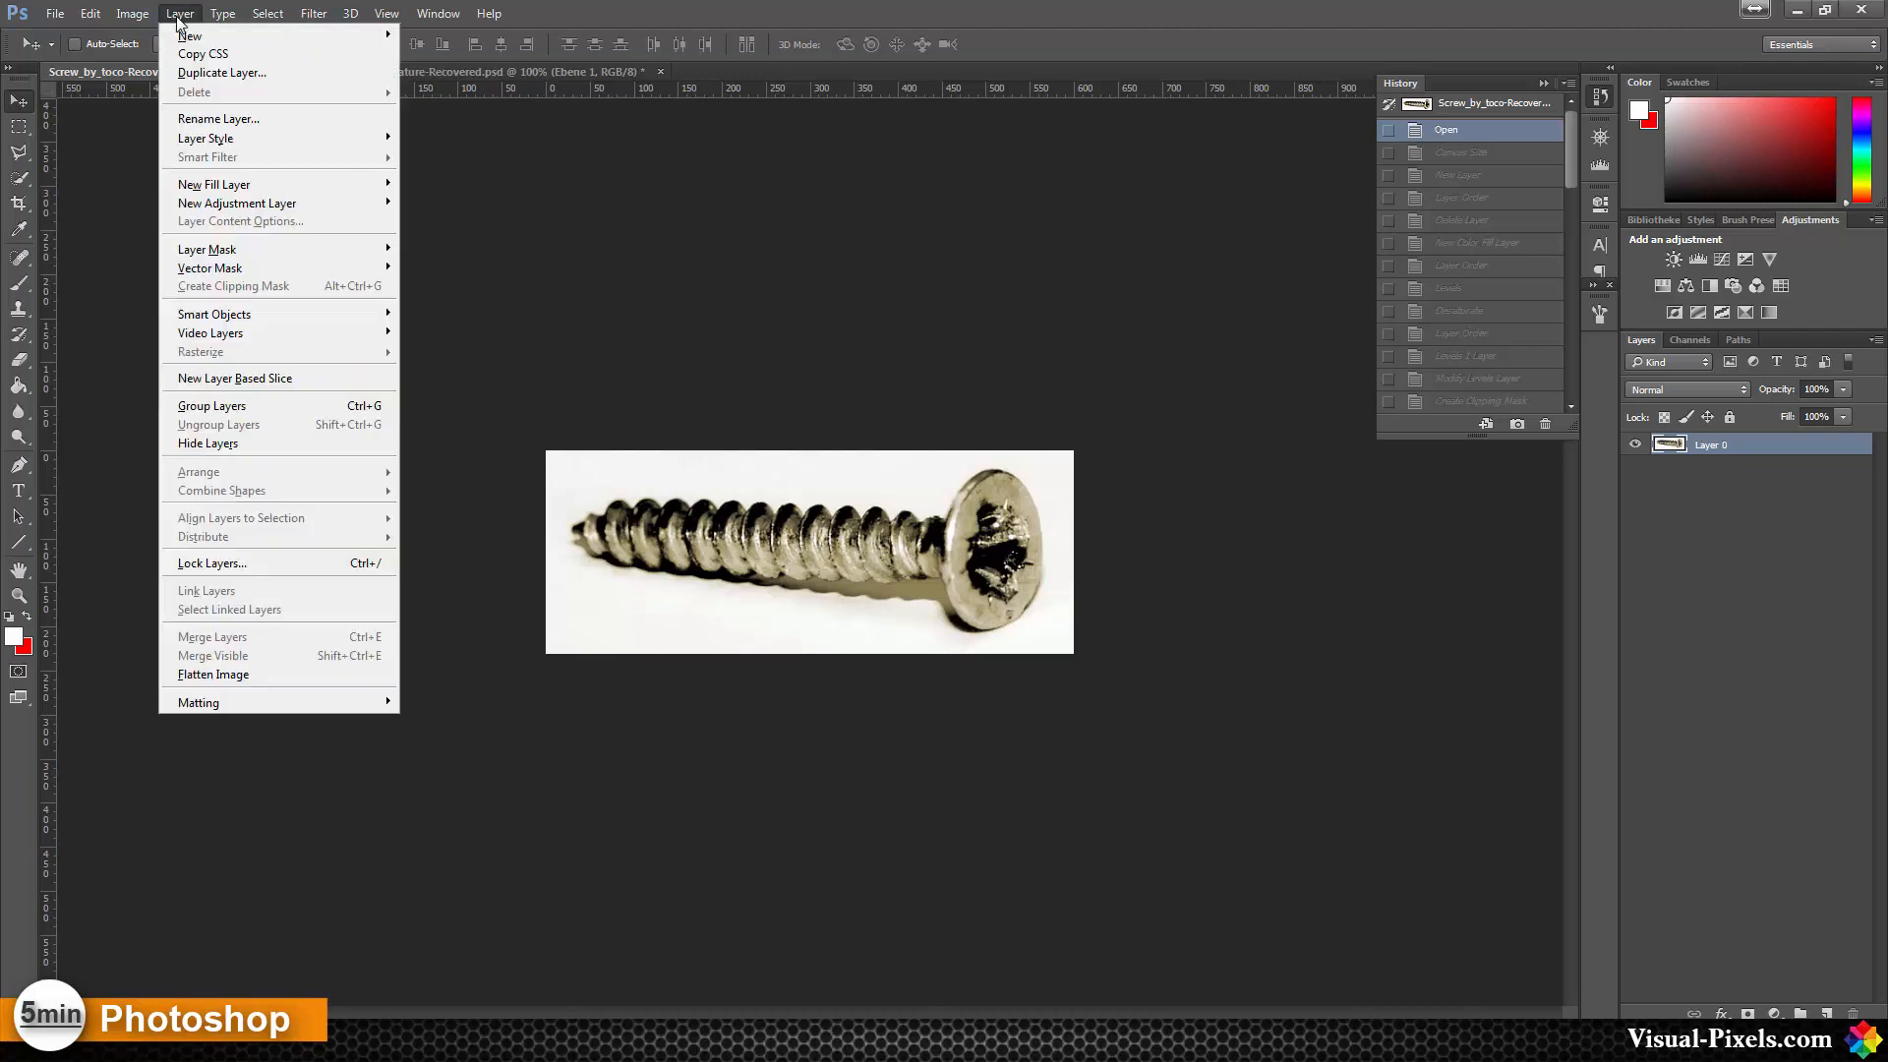
mouse_move(203, 53)
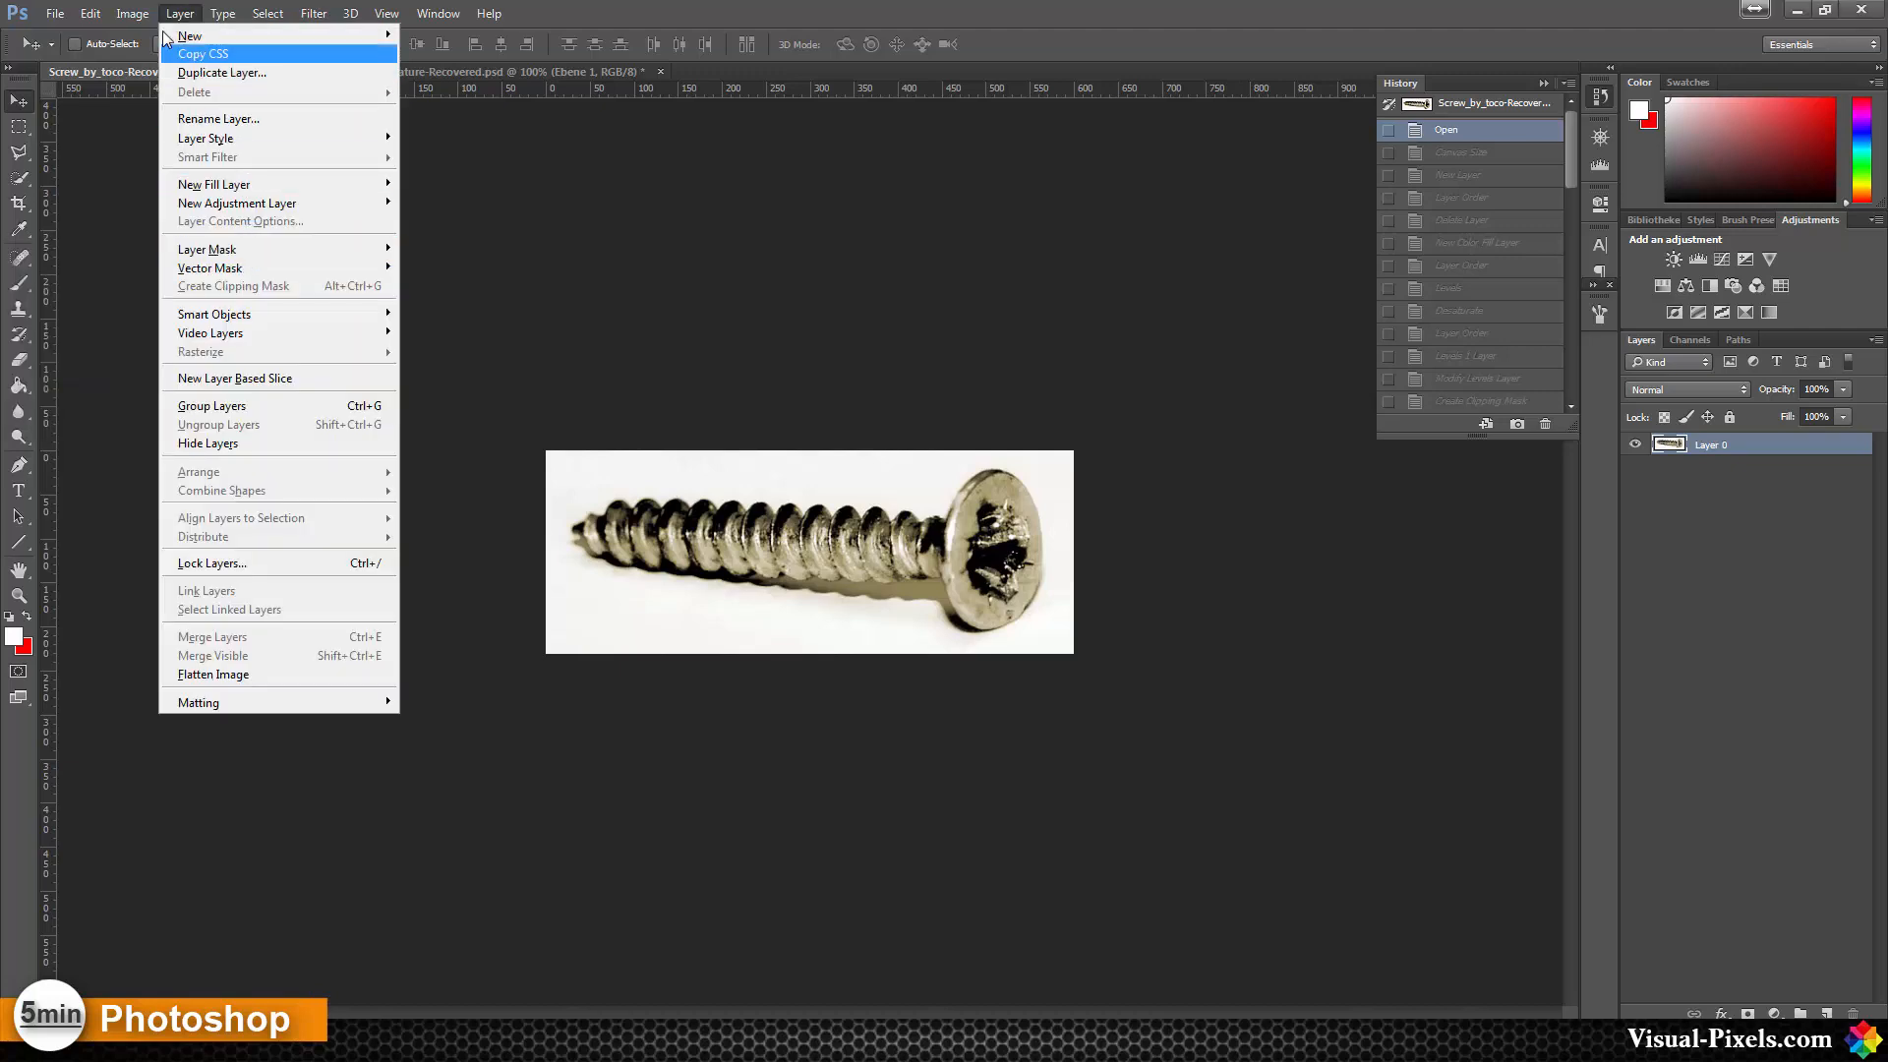
left_click(132, 14)
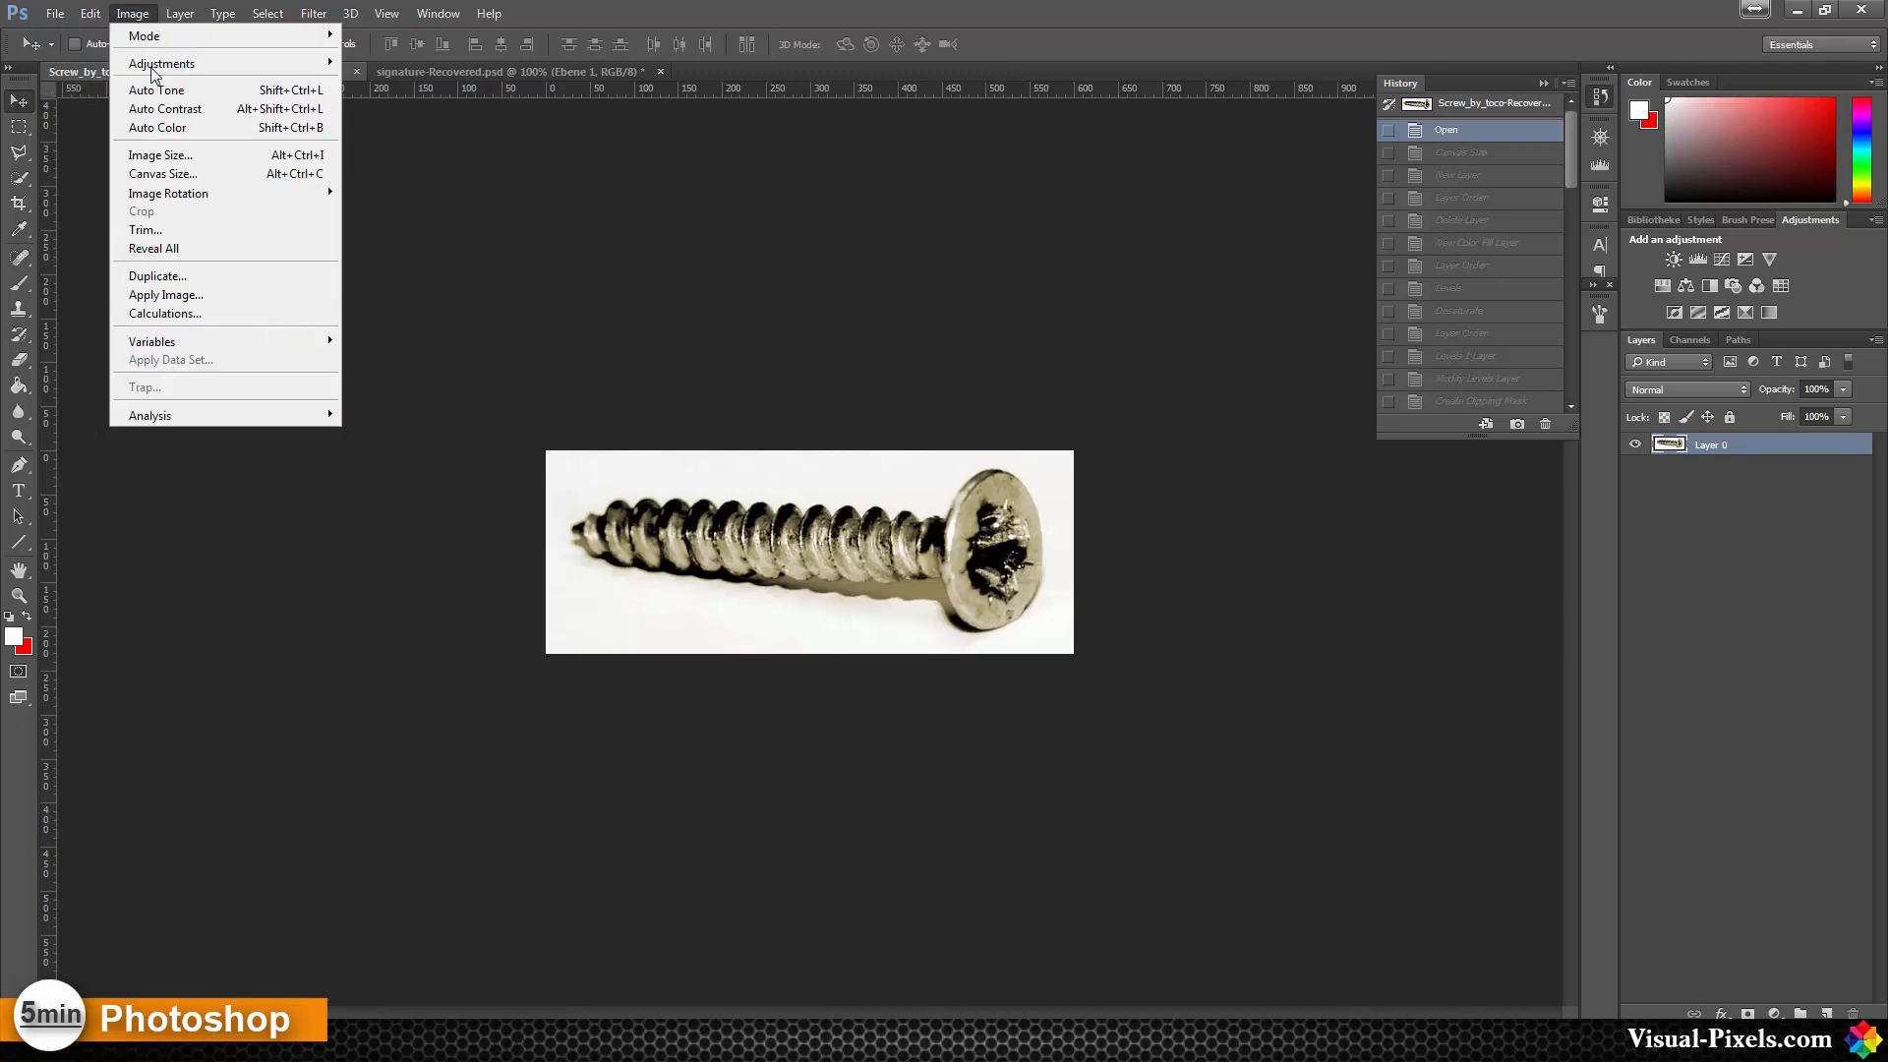
left_click(161, 174)
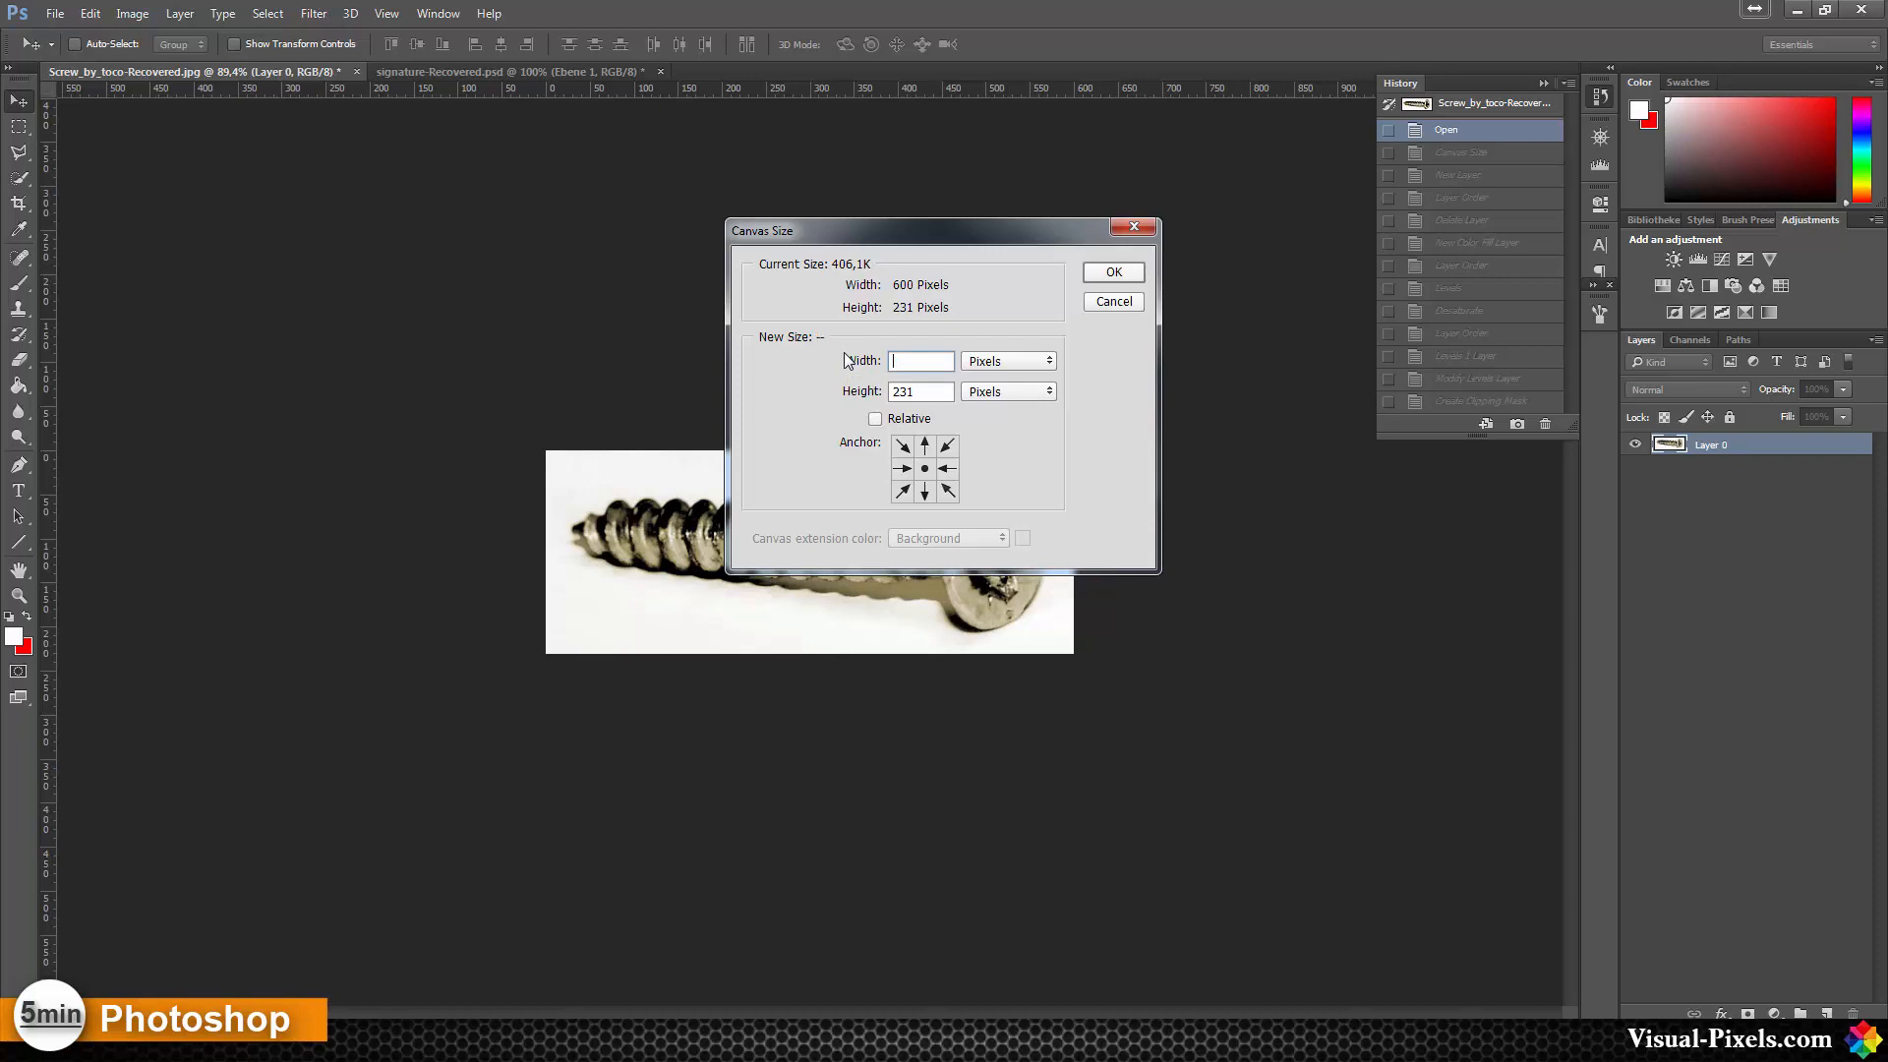
type("1000")
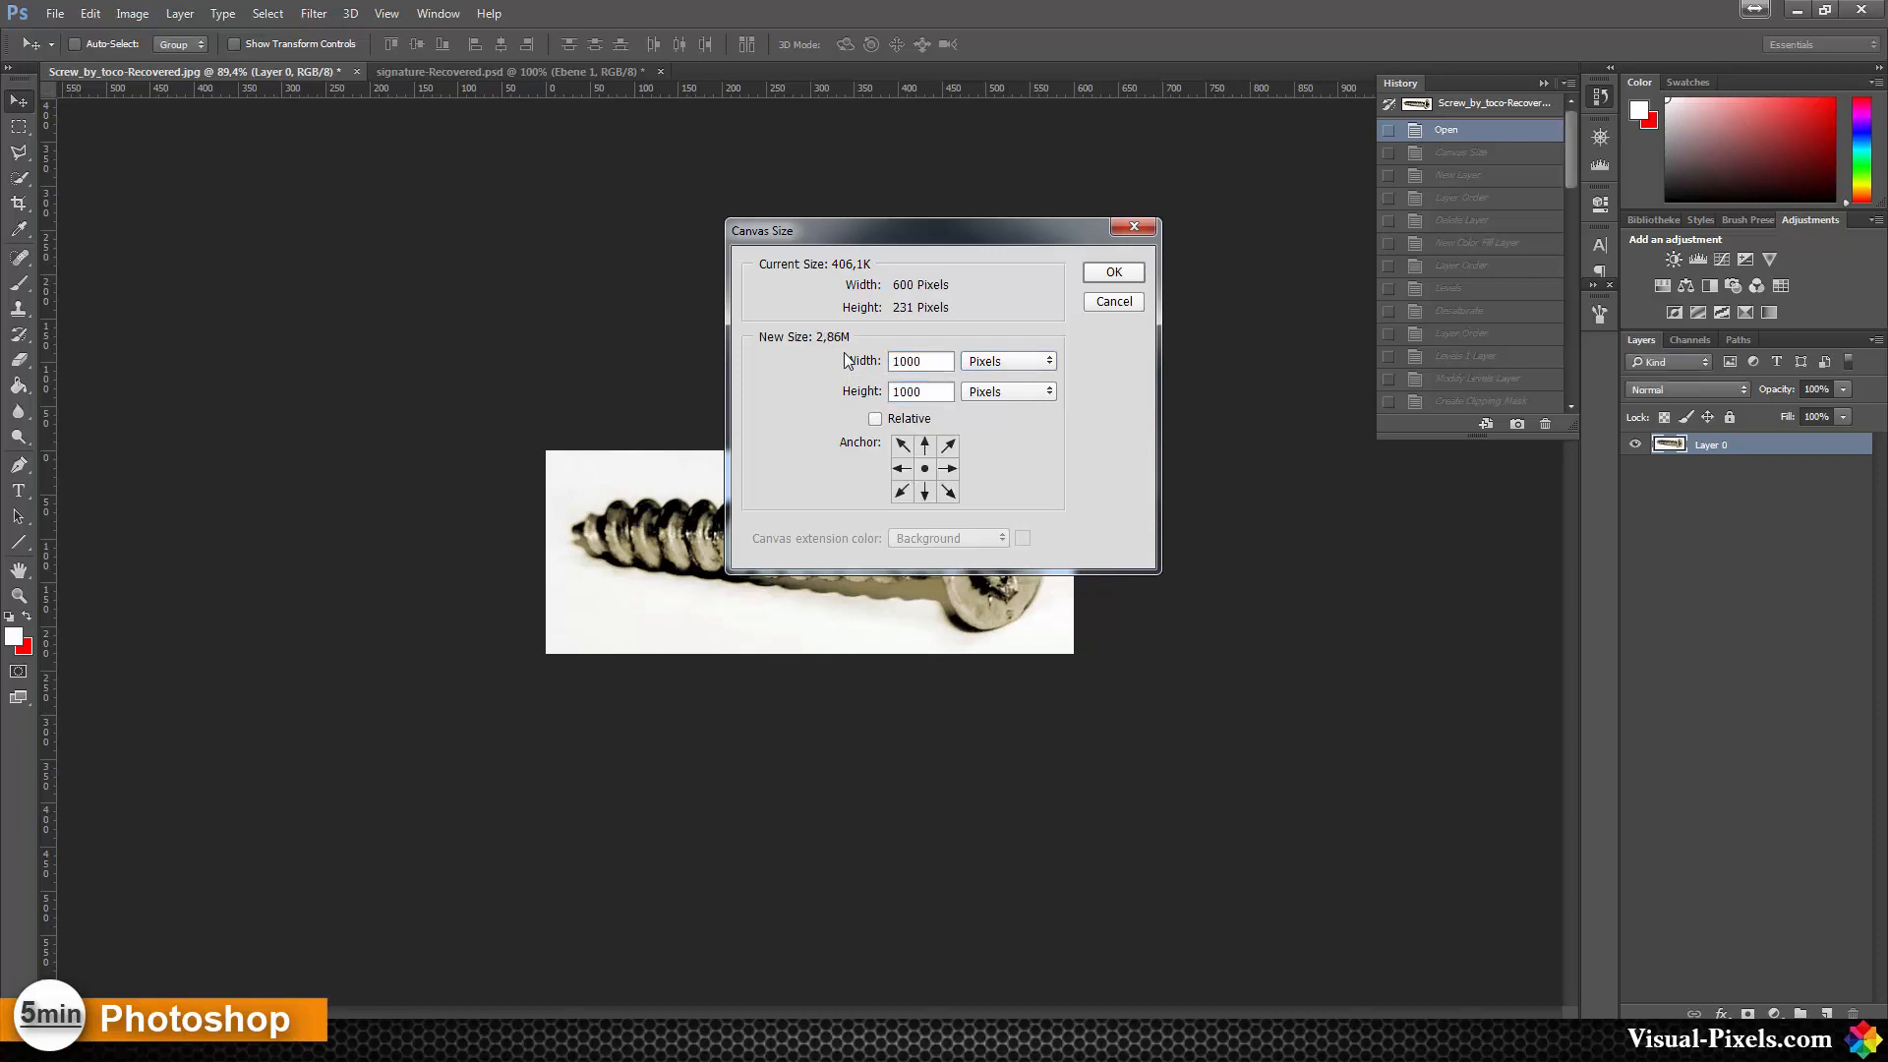
left_click(1109, 271)
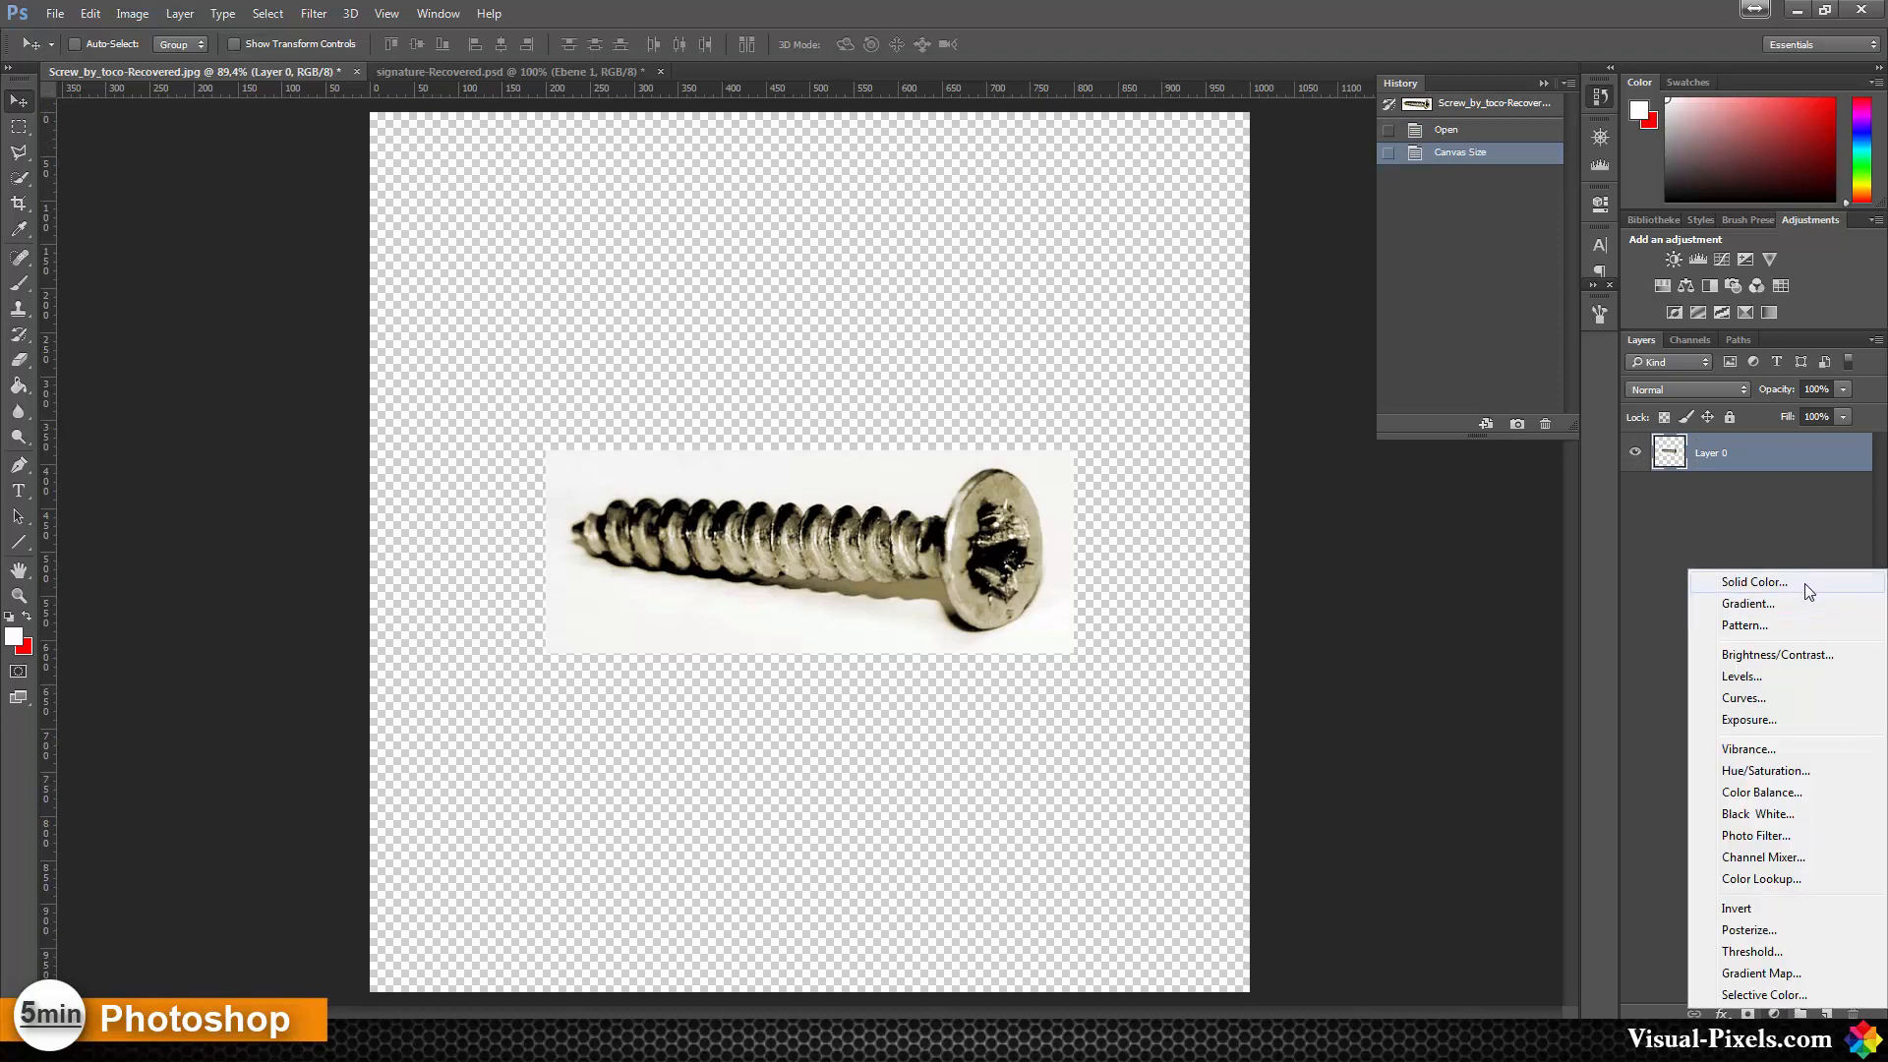
- Add a white Solid Color fill layer and return to the screw photo layer
left_click(1750, 582)
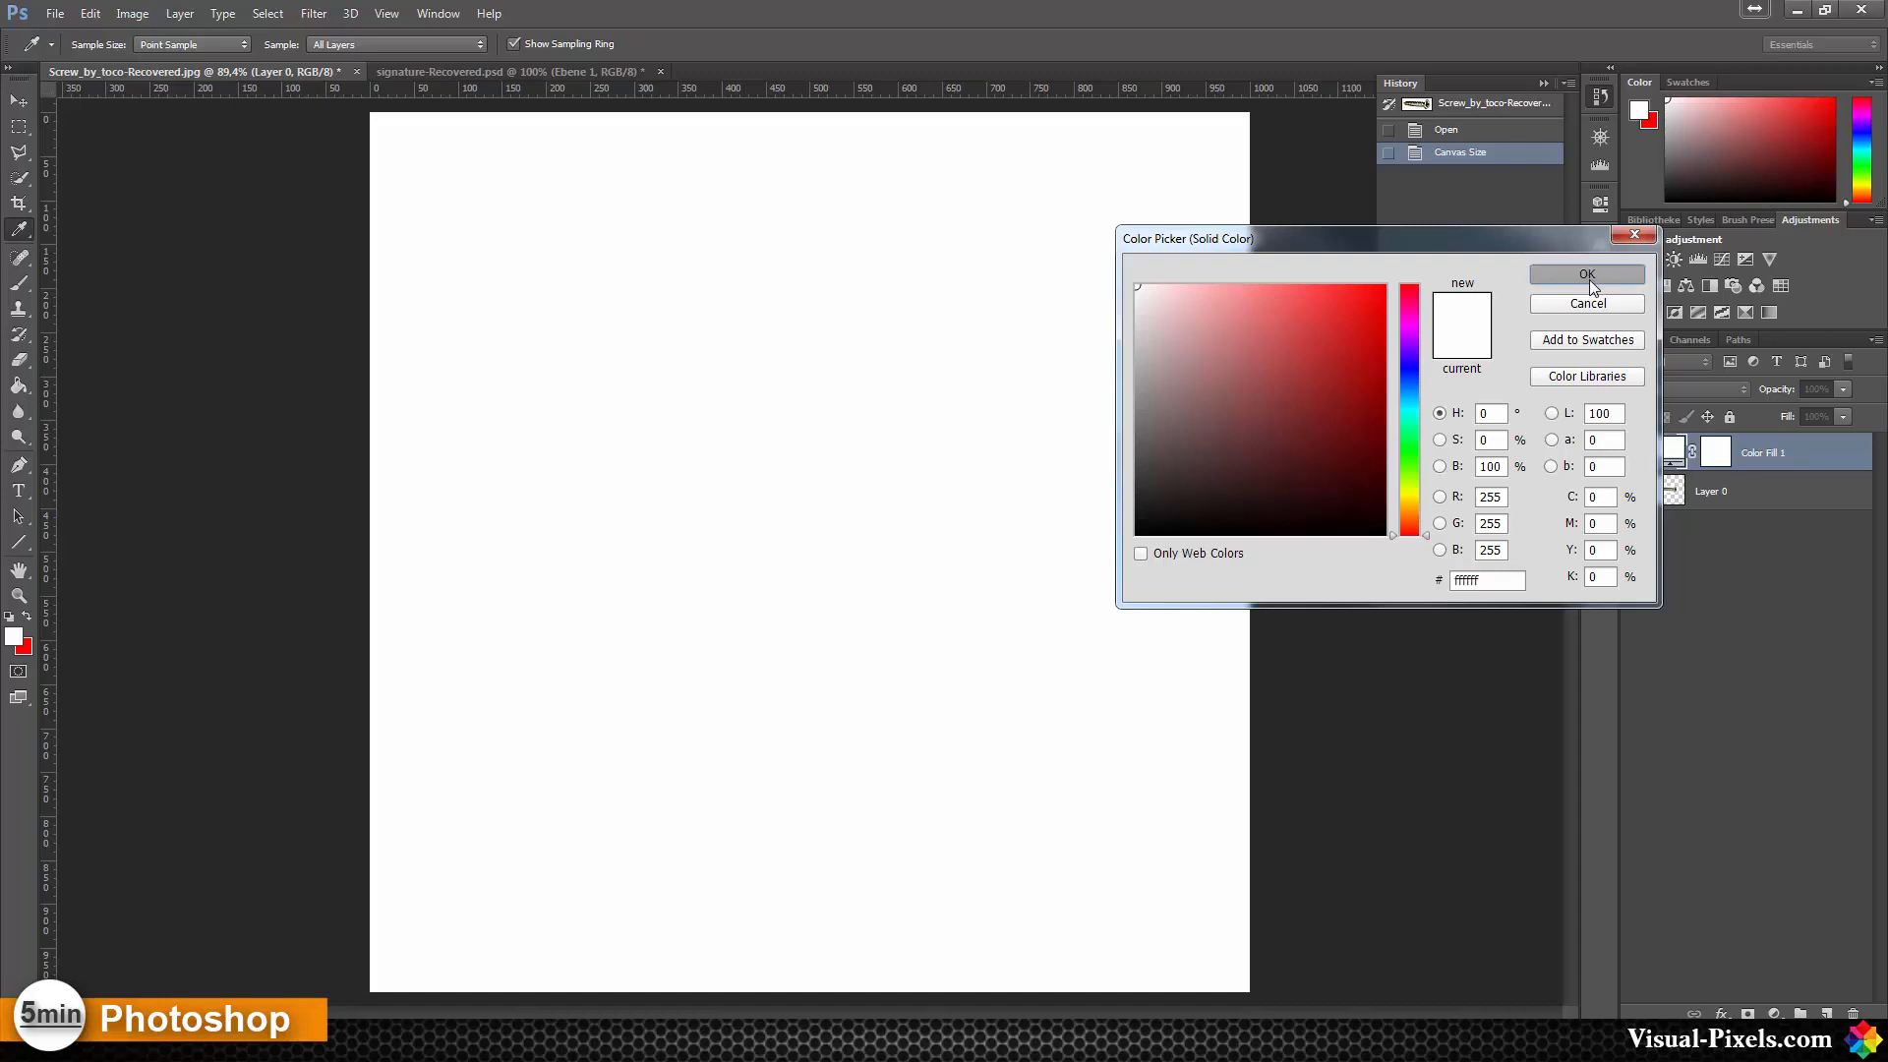
left_click(1587, 276)
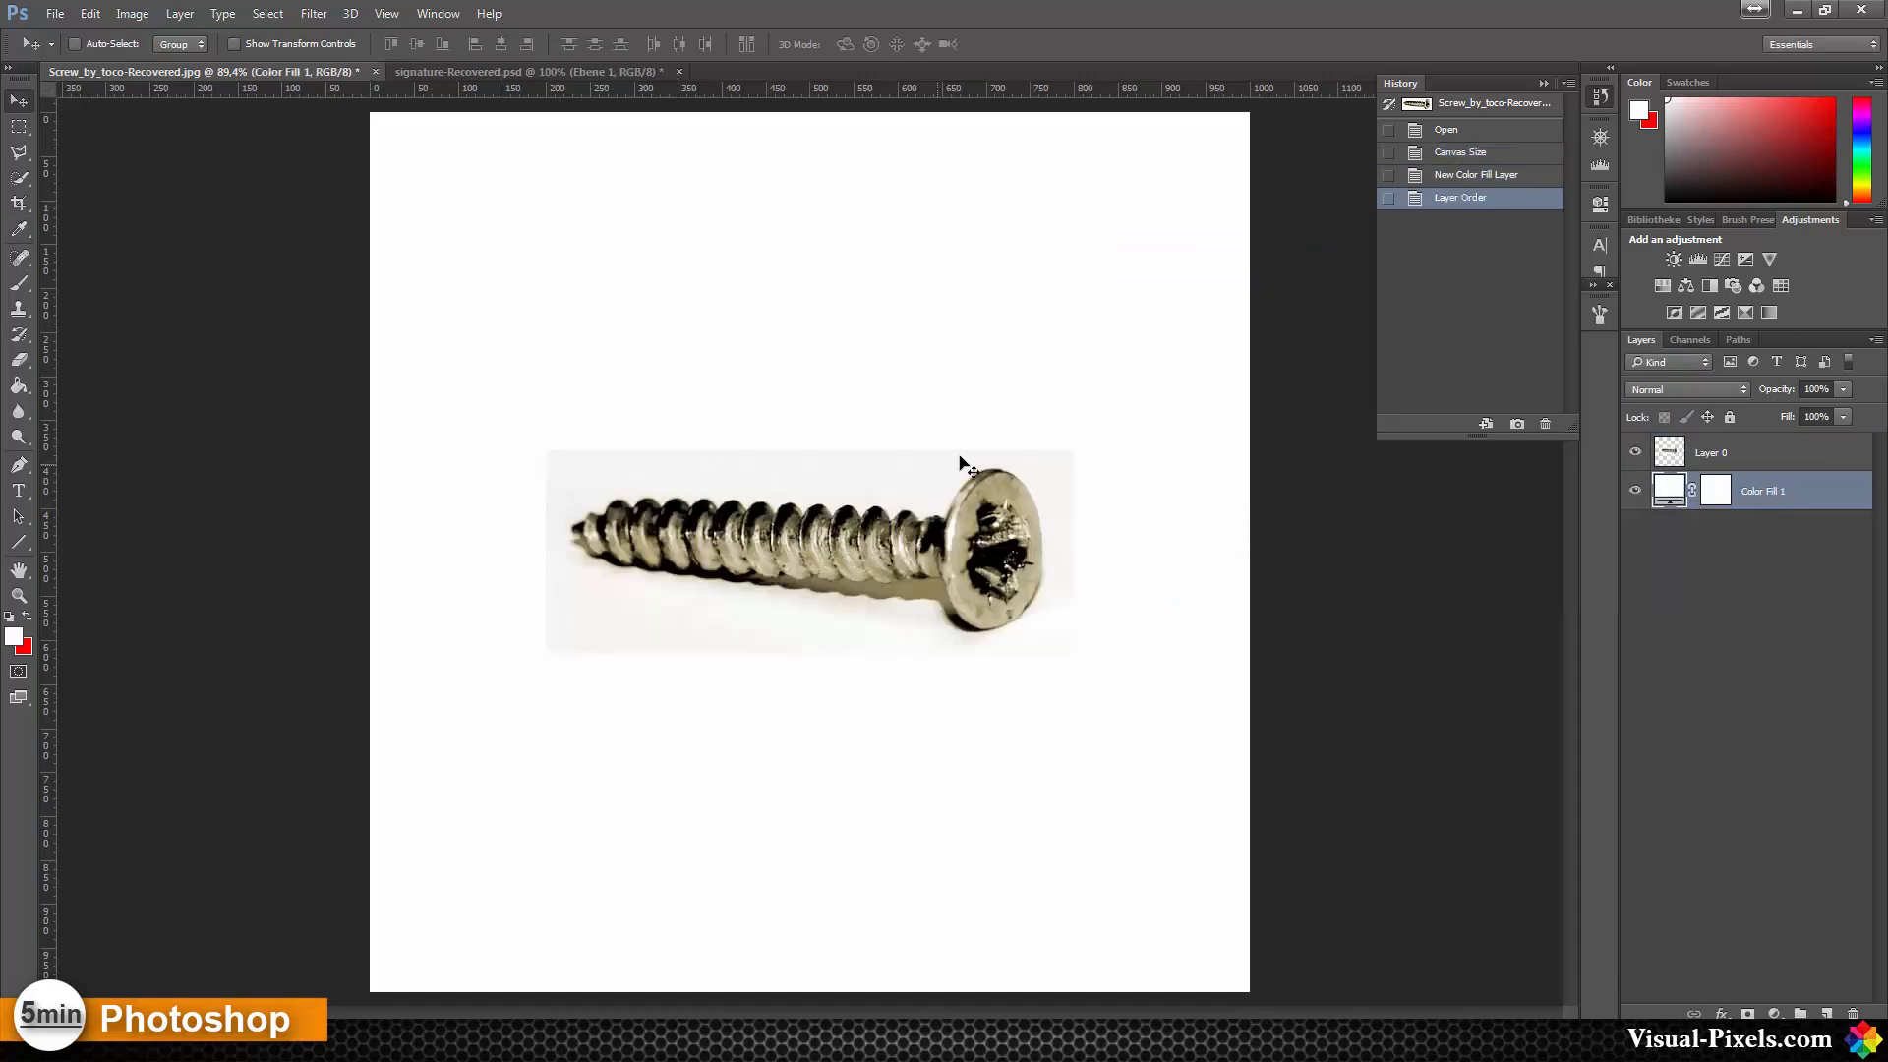
left_click(1708, 452)
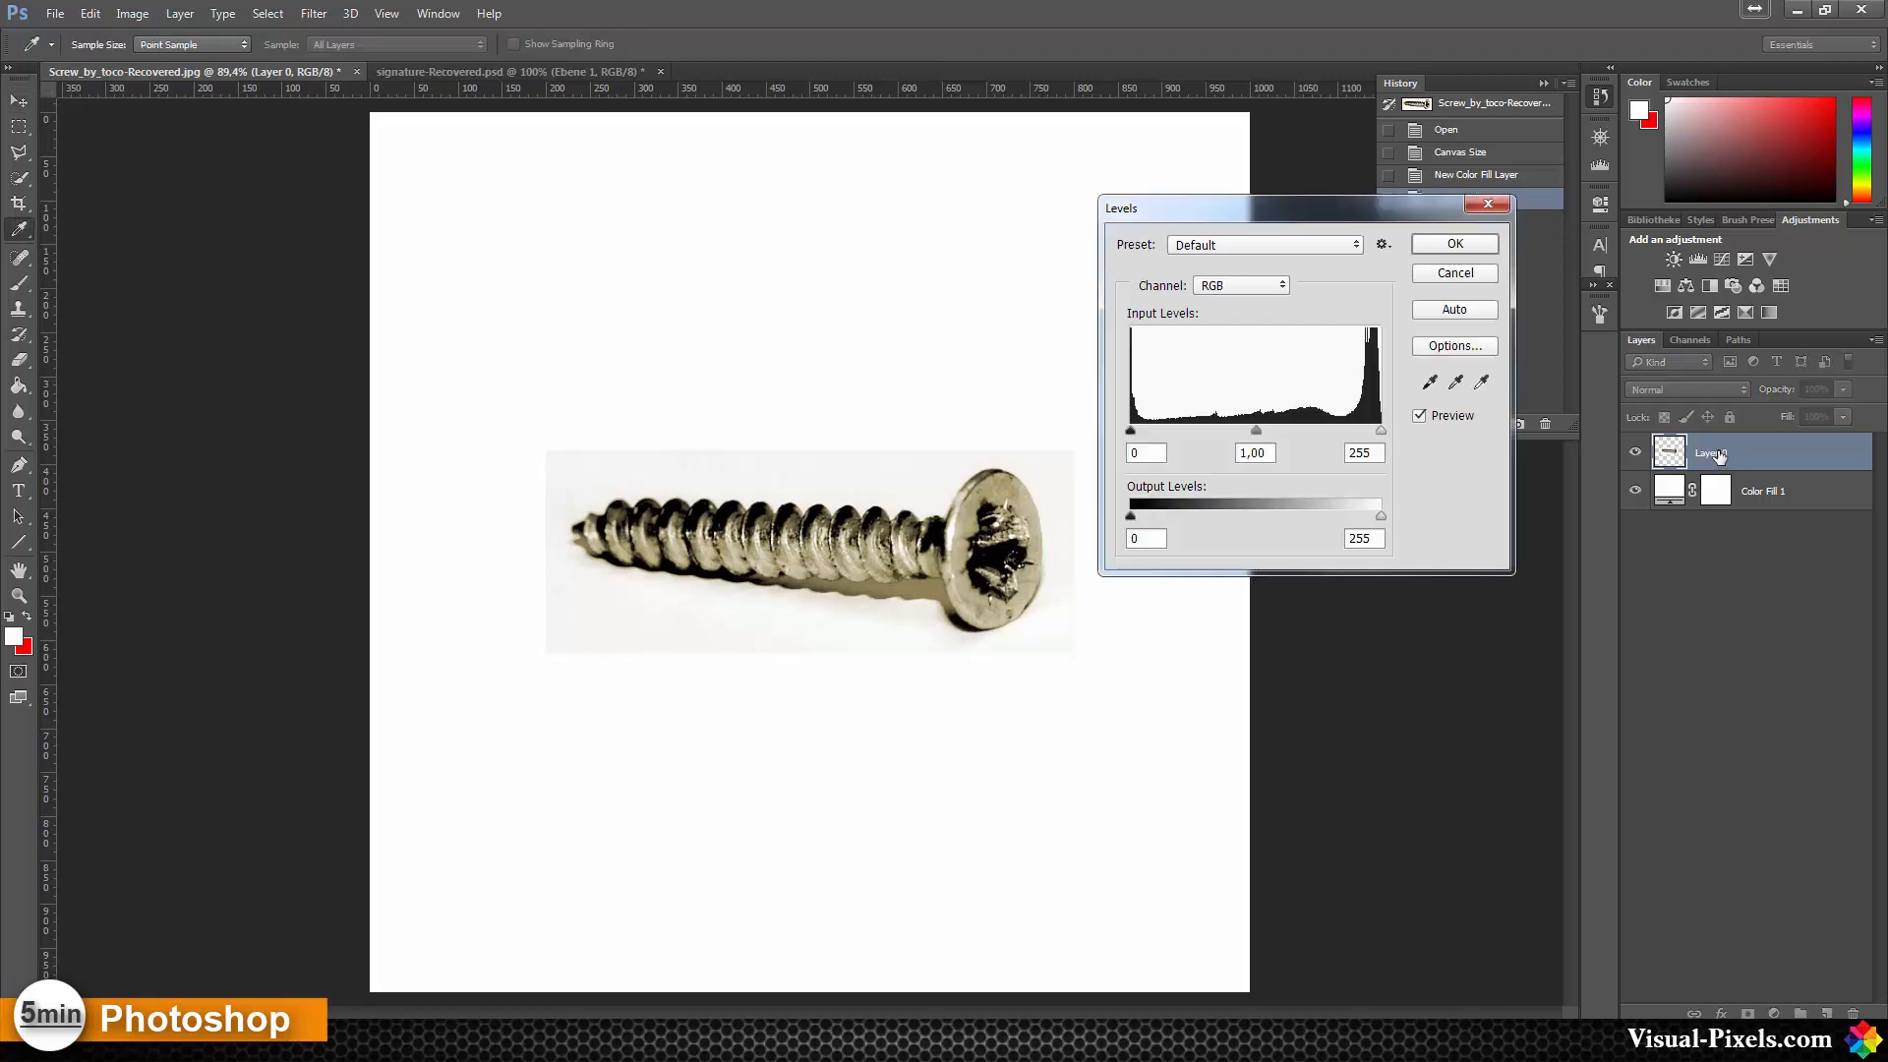
mouse_move(1135, 433)
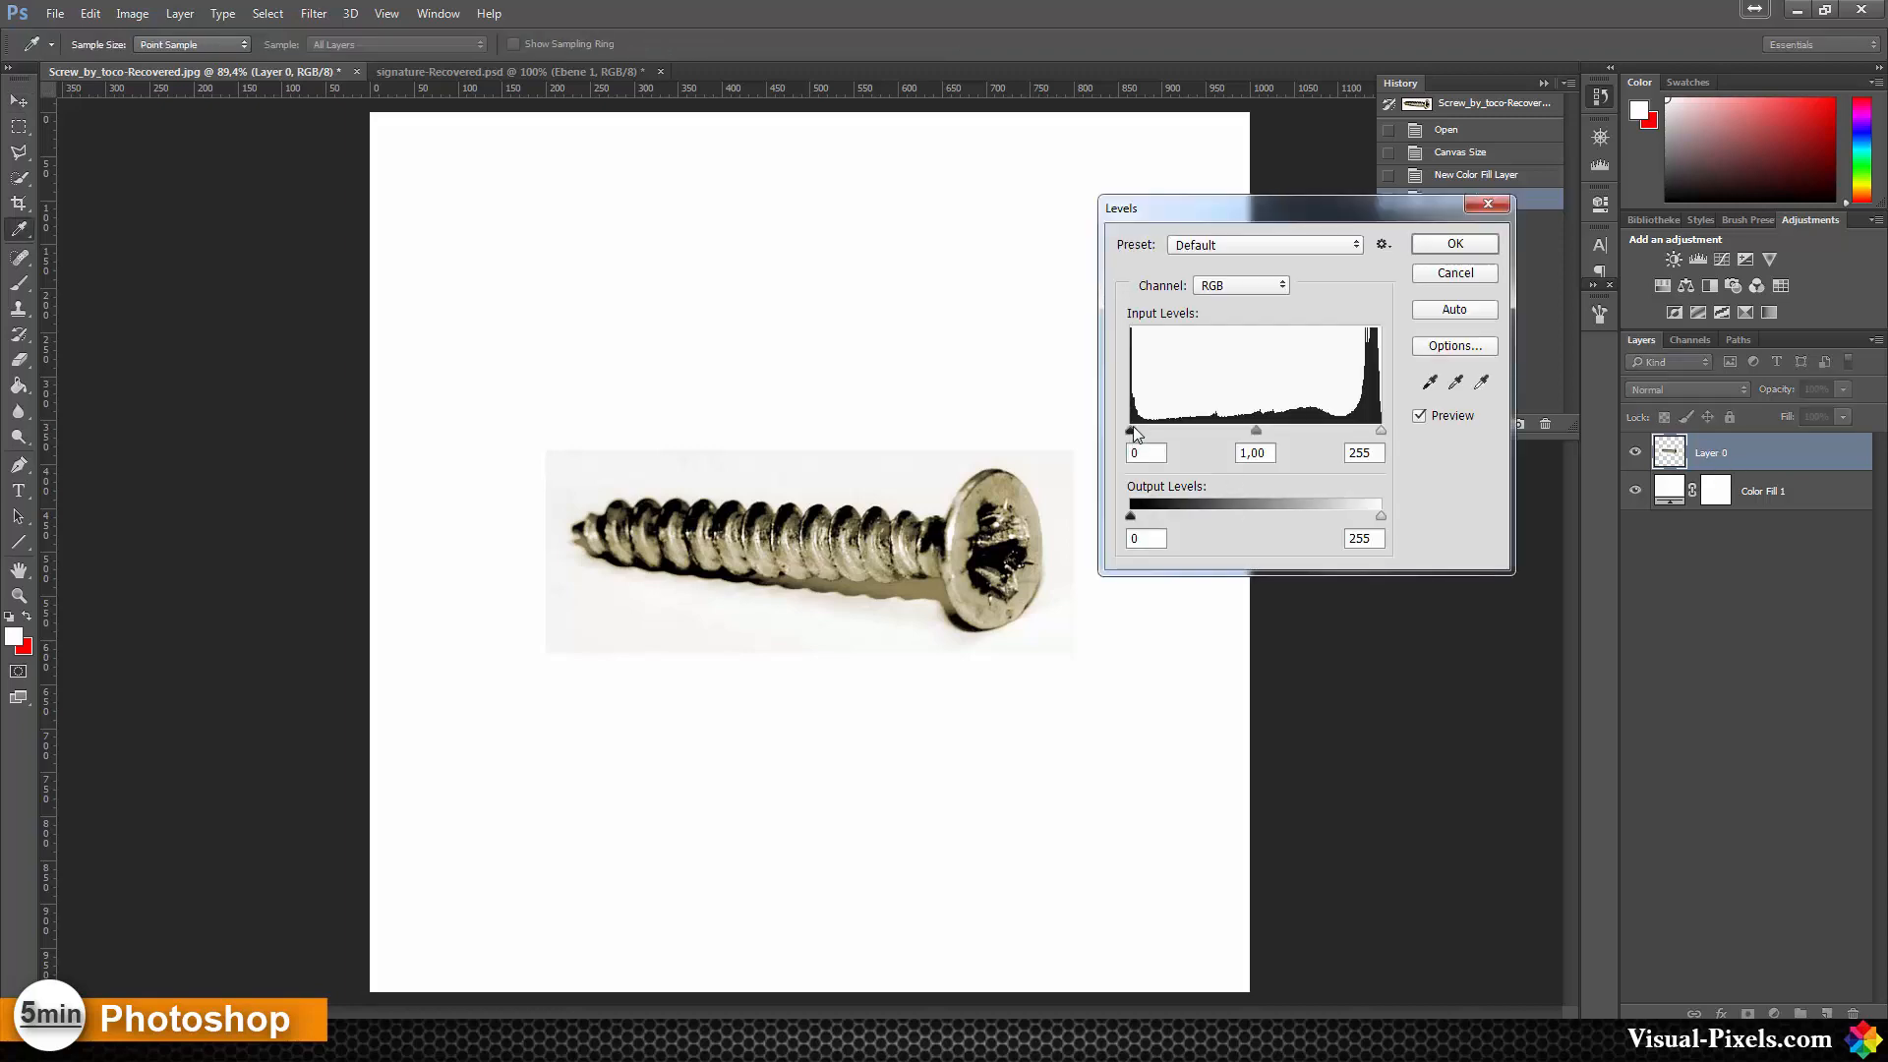
- Boost the screw's contrast in Levels, darkening shadows and brightening highlights
left_click_drag(1131, 431, 1213, 430)
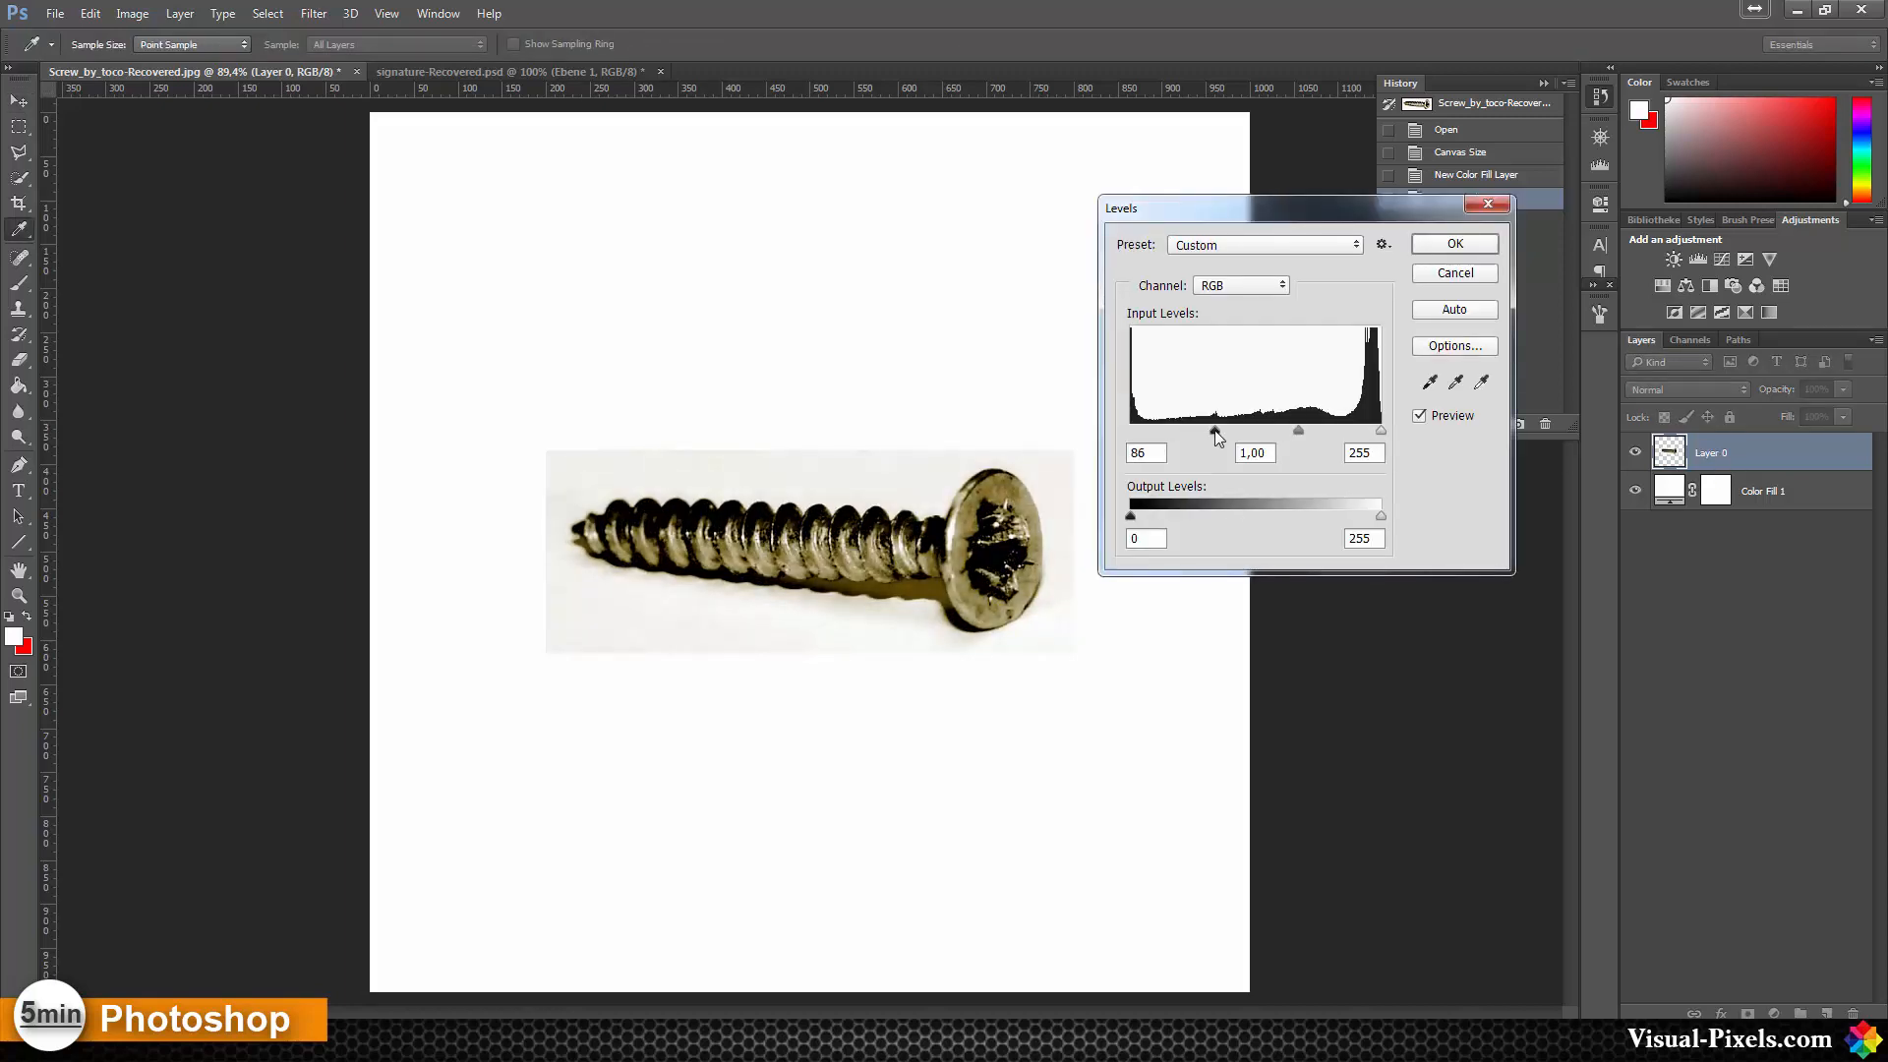
left_click_drag(1378, 430, 1331, 430)
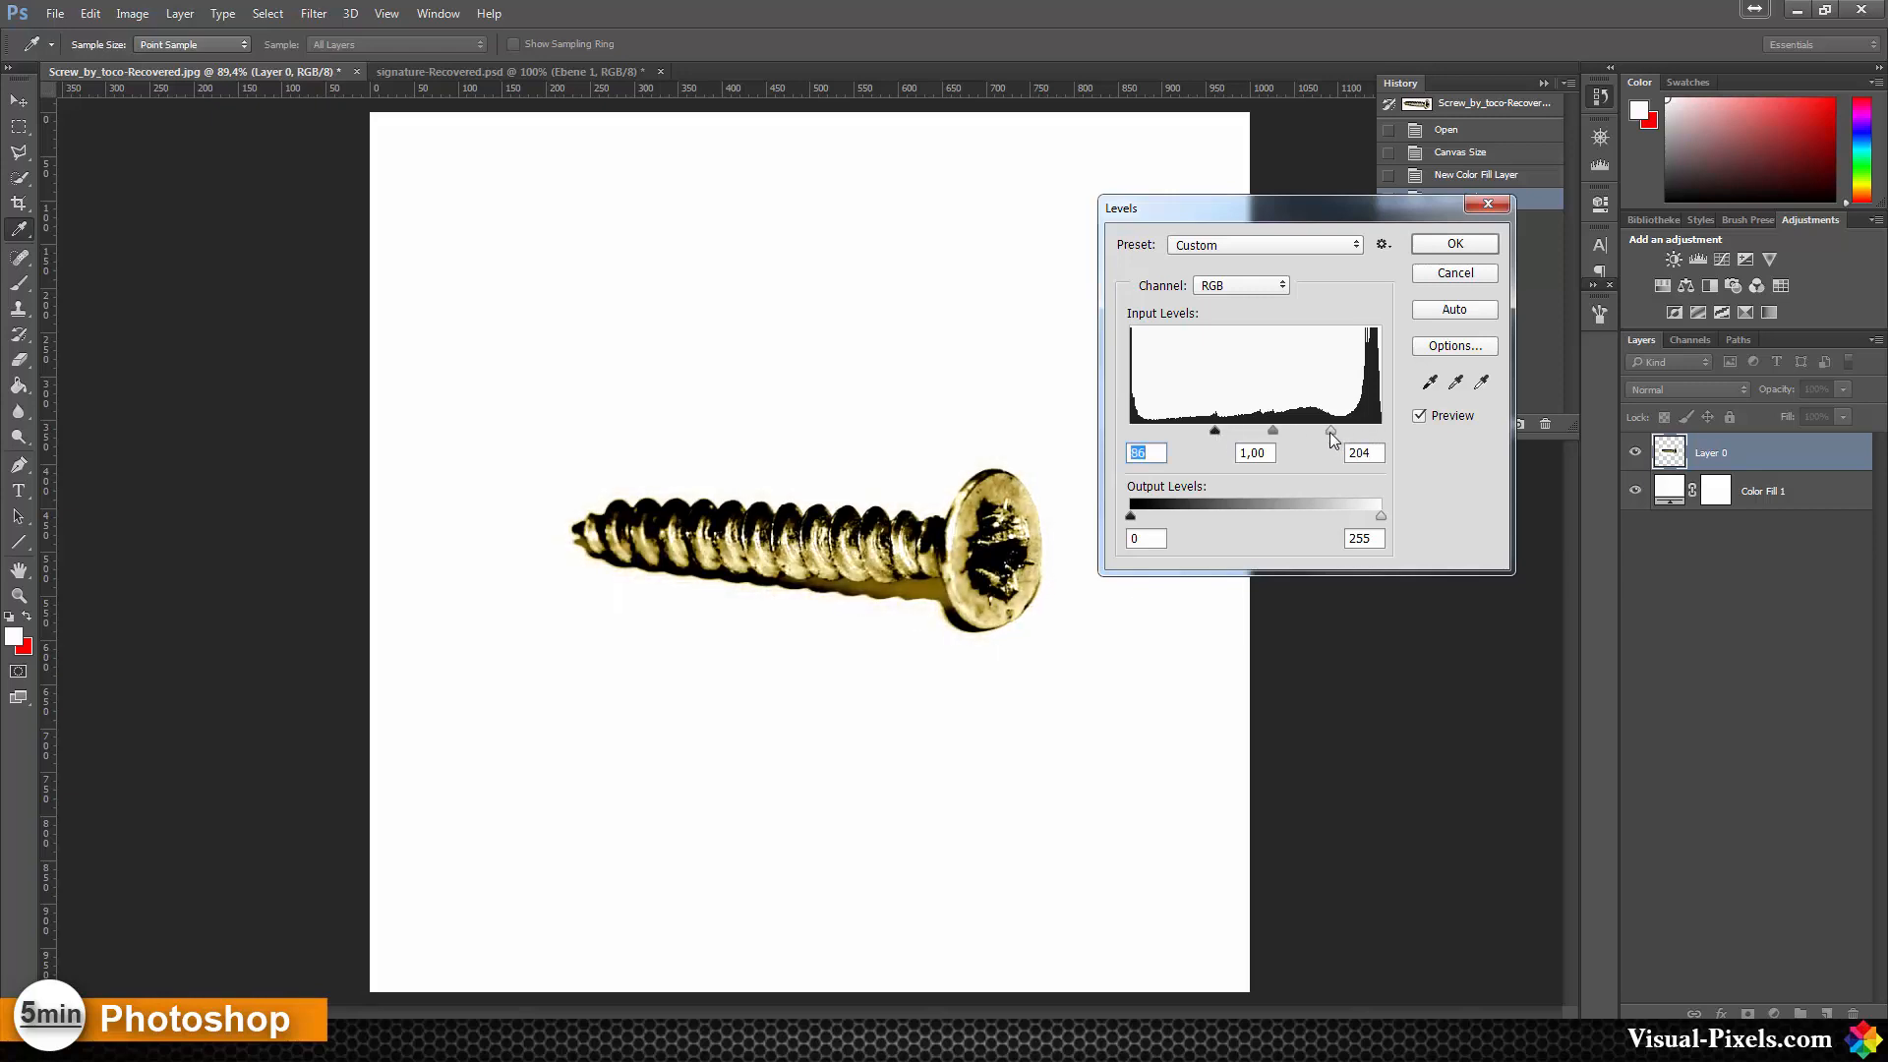
left_click_drag(1331, 434, 1310, 434)
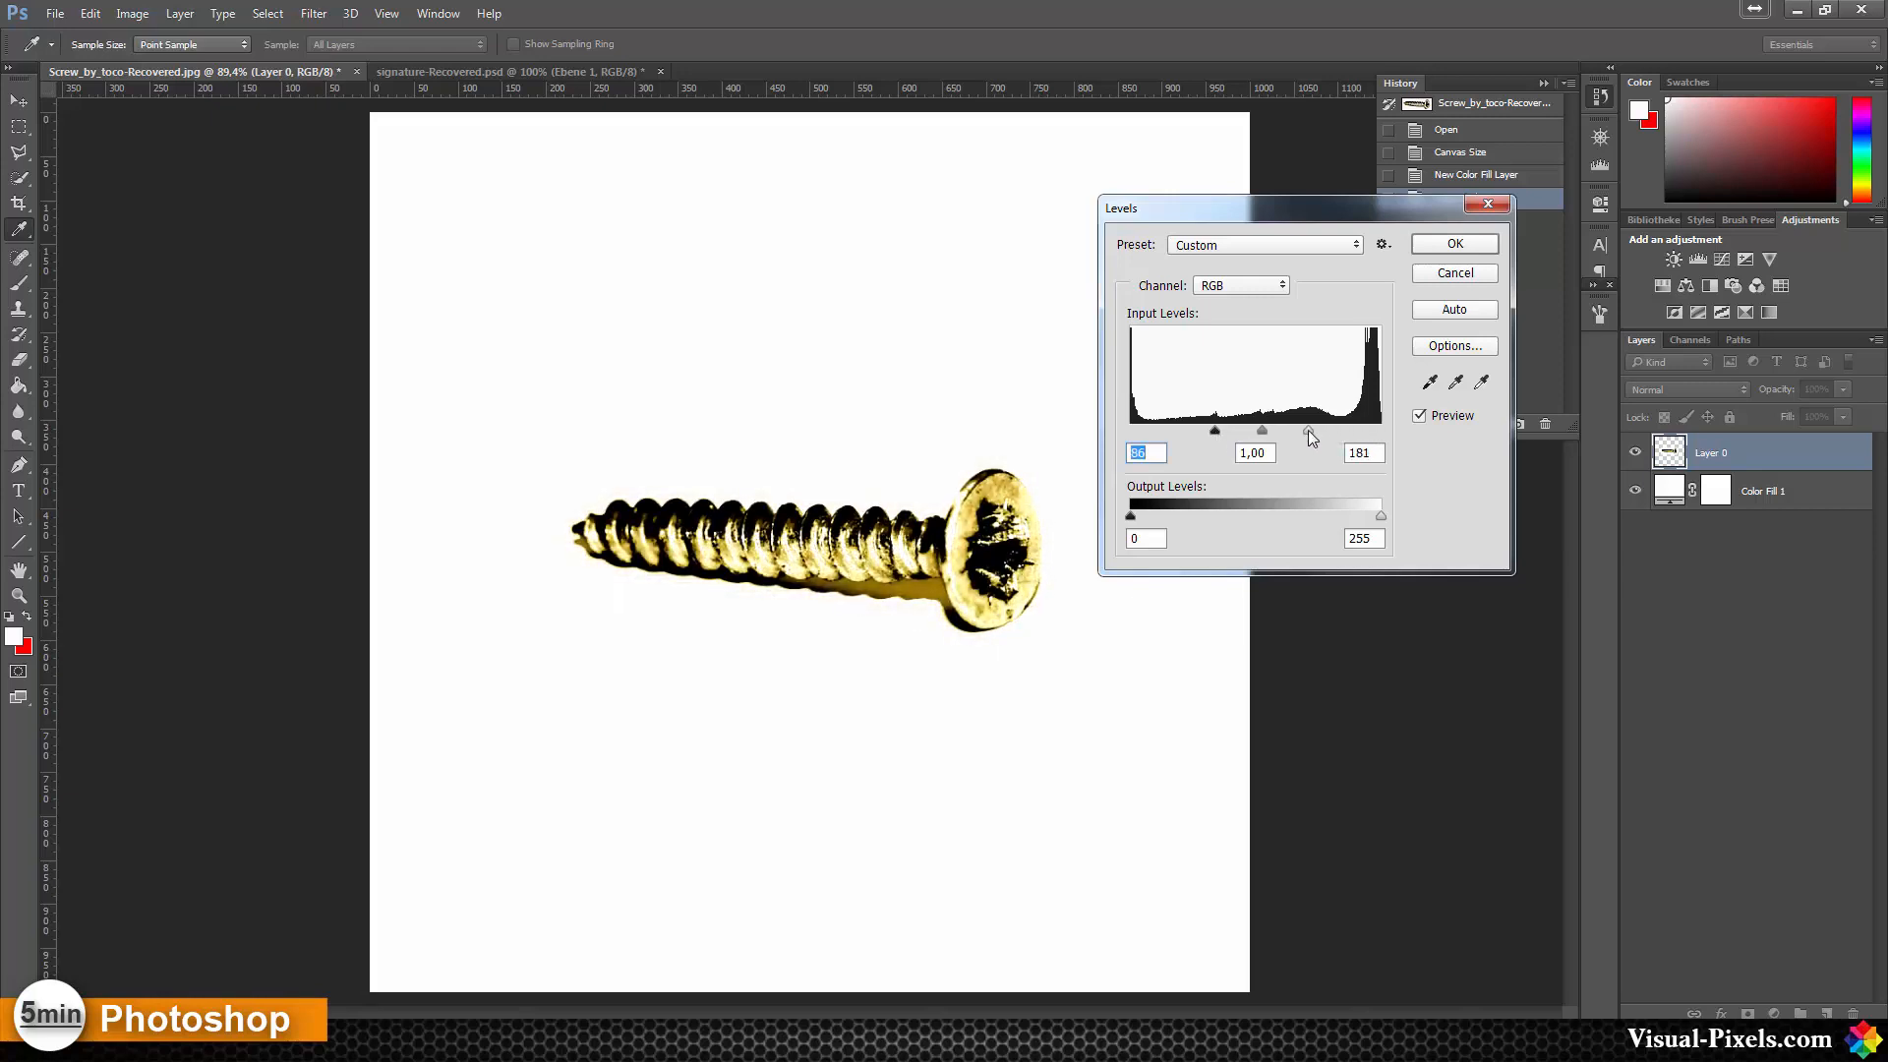
left_click_drag(1364, 430, 1339, 431)
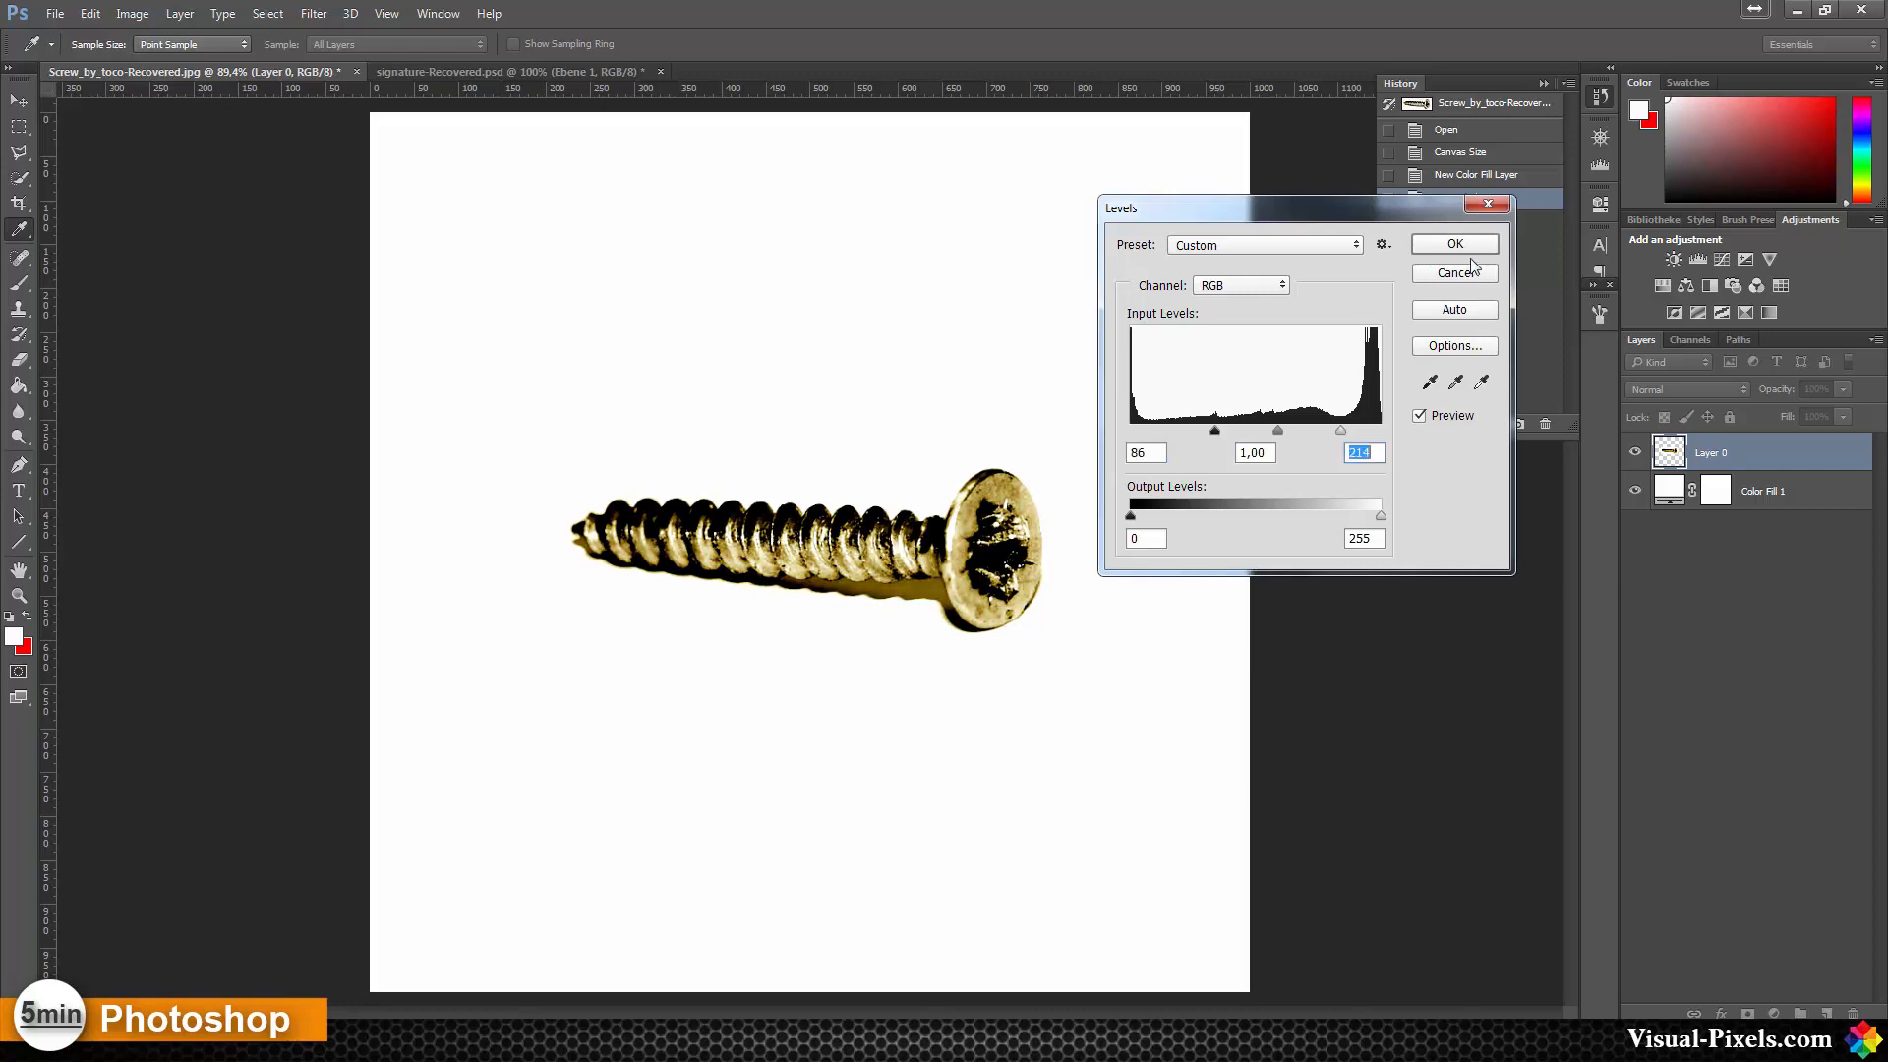
left_click(1453, 244)
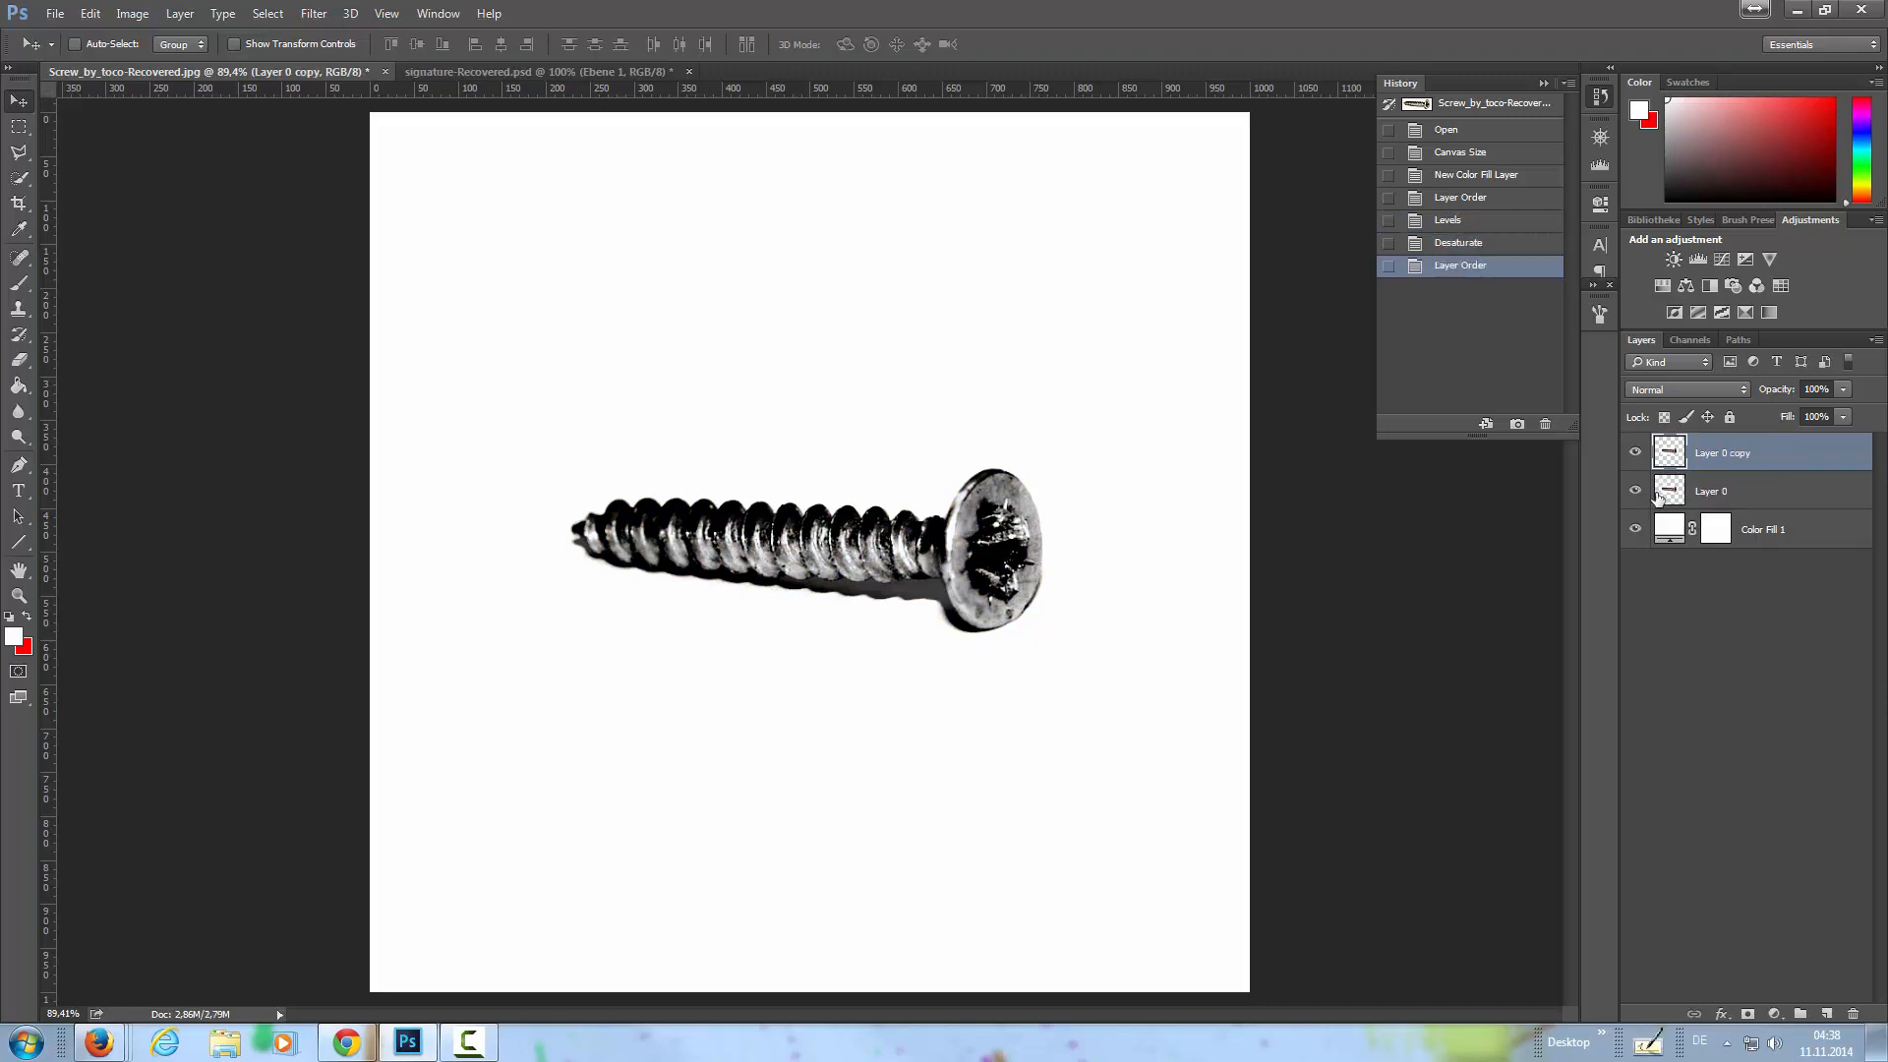
- Hide Layer 0, select the dark tones with Color Range and copy them to a new layer (Ctrl+J)
left_click(1634, 490)
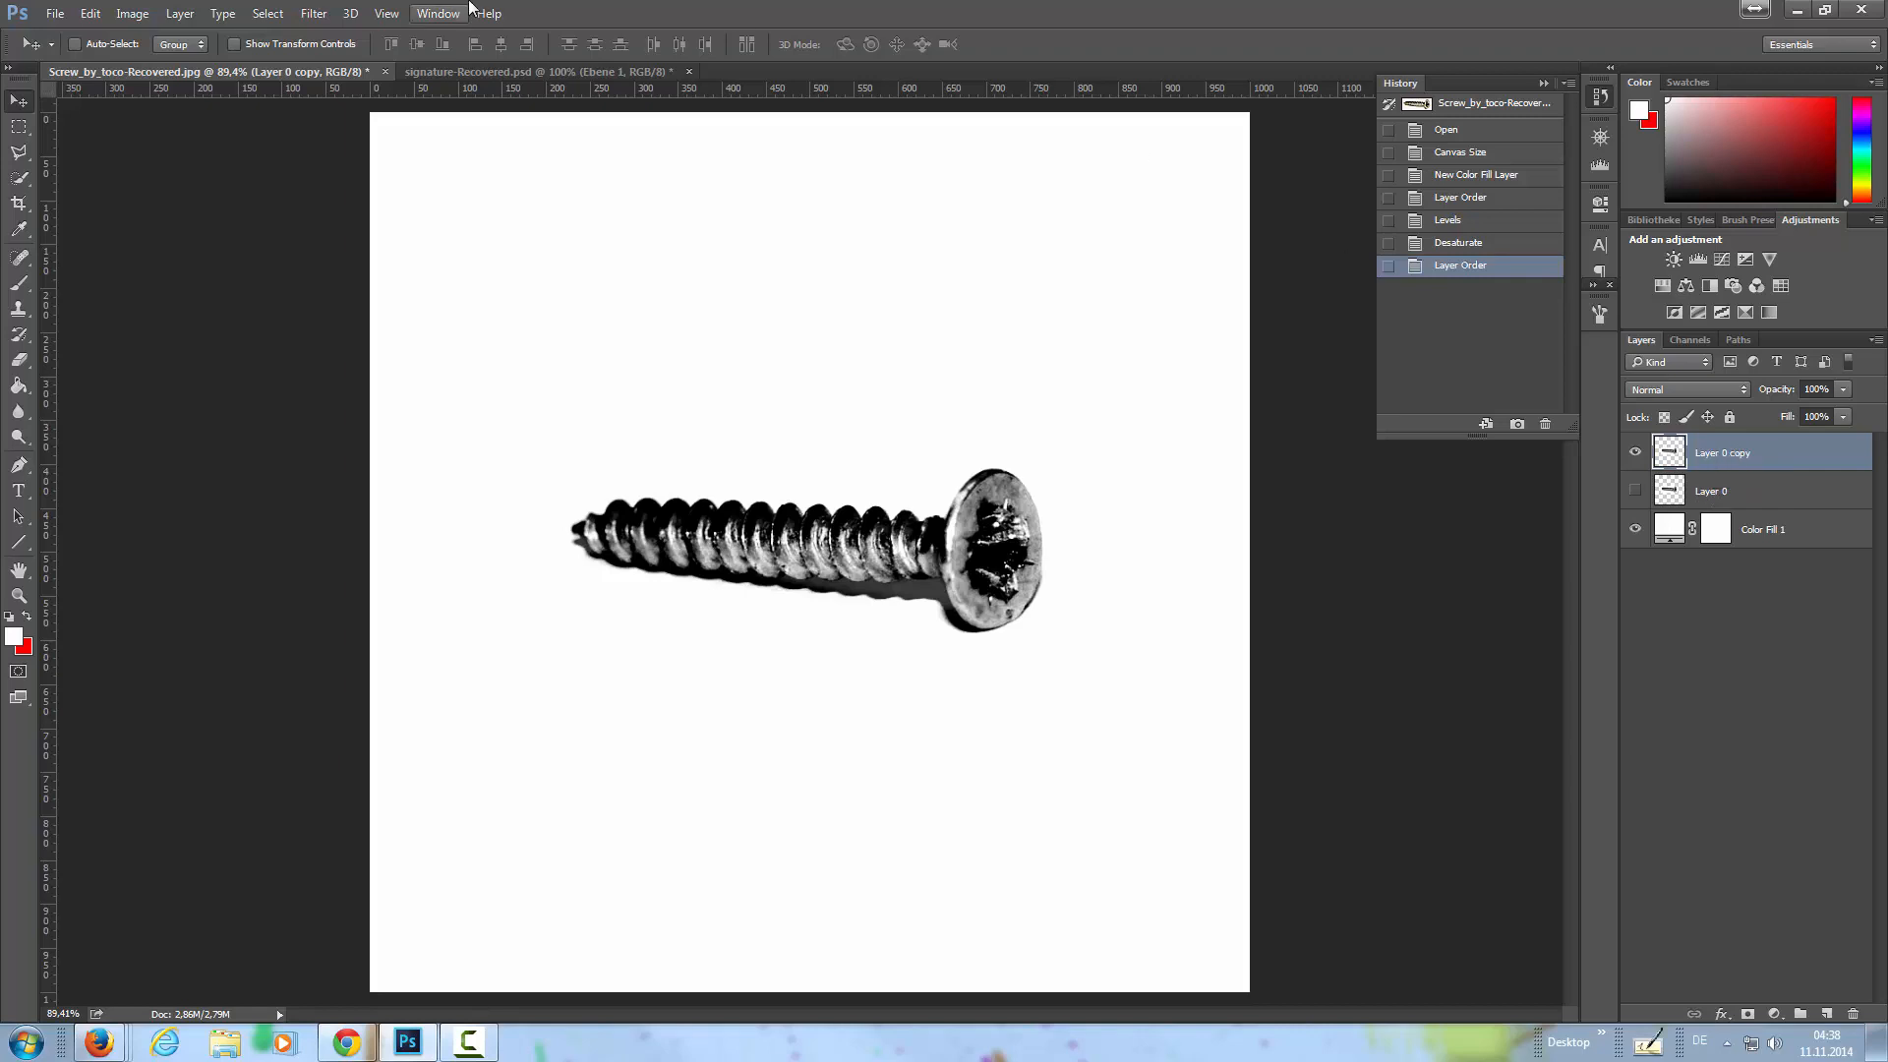
left_click(267, 14)
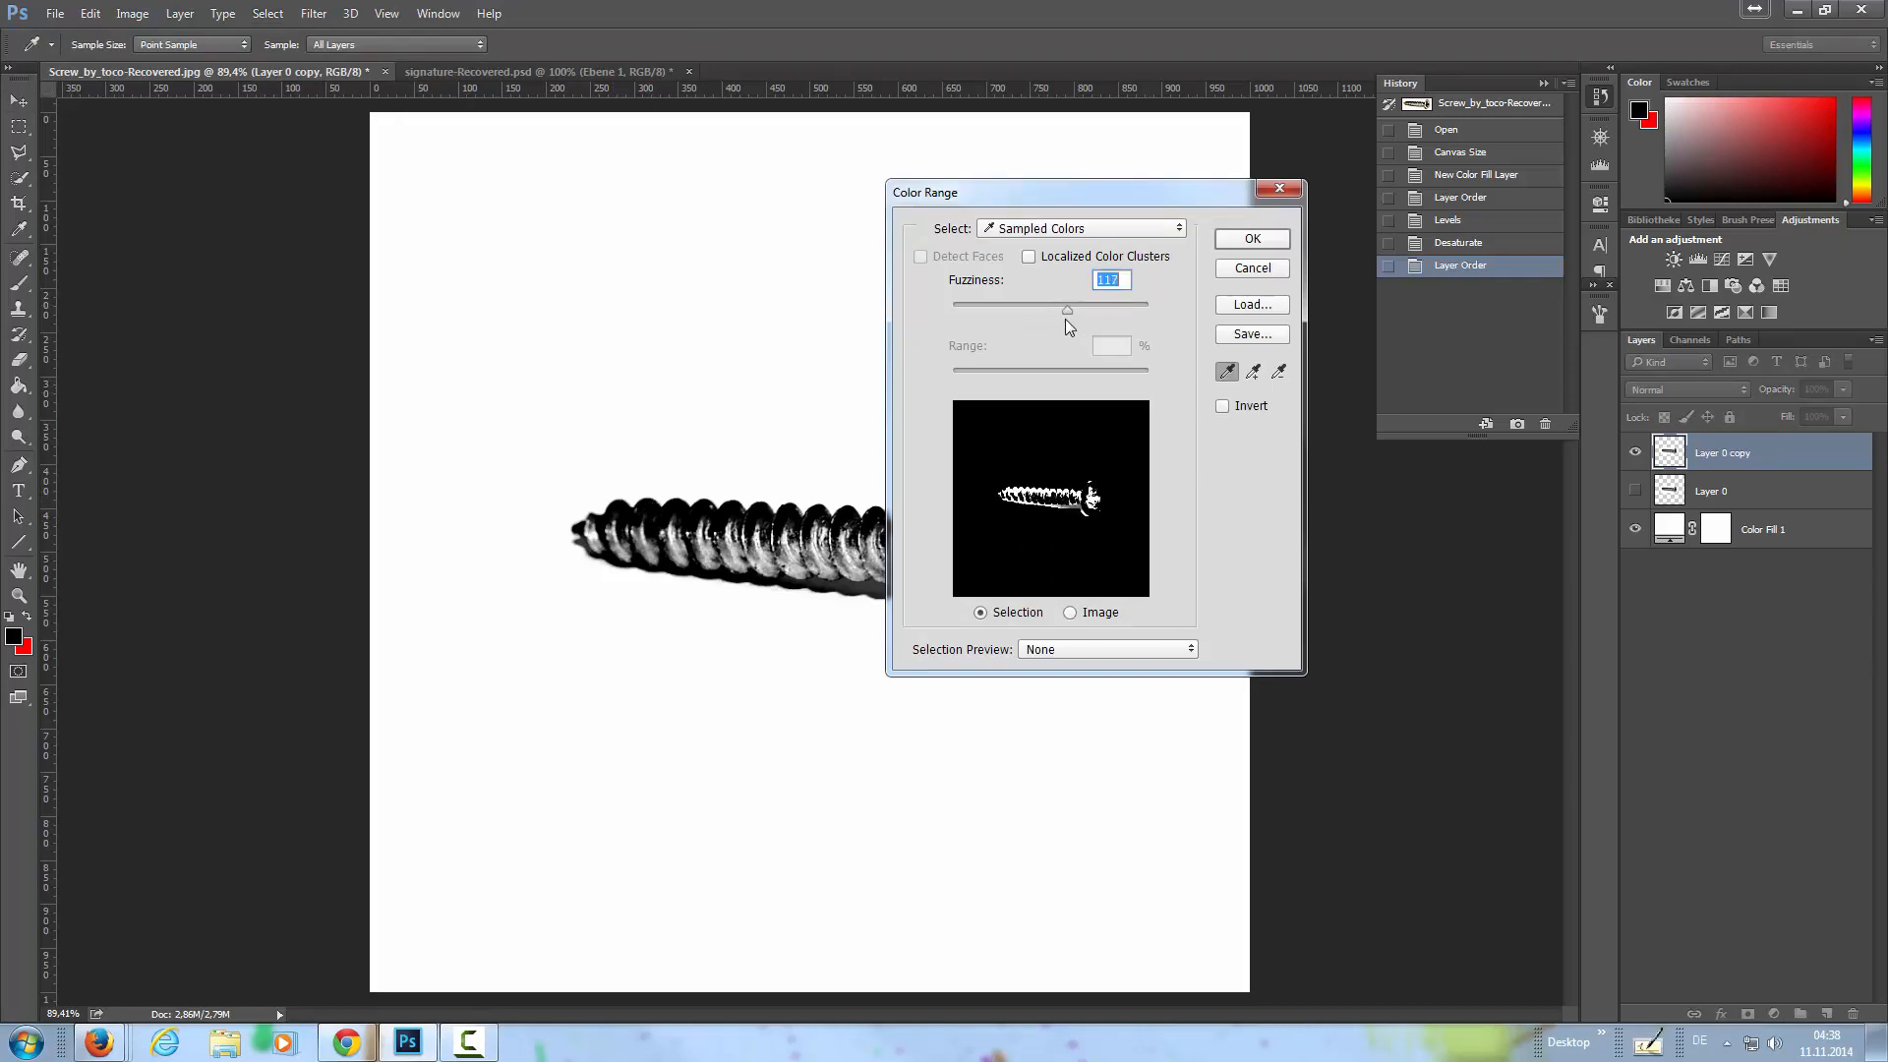
left_click_drag(1065, 308, 1074, 309)
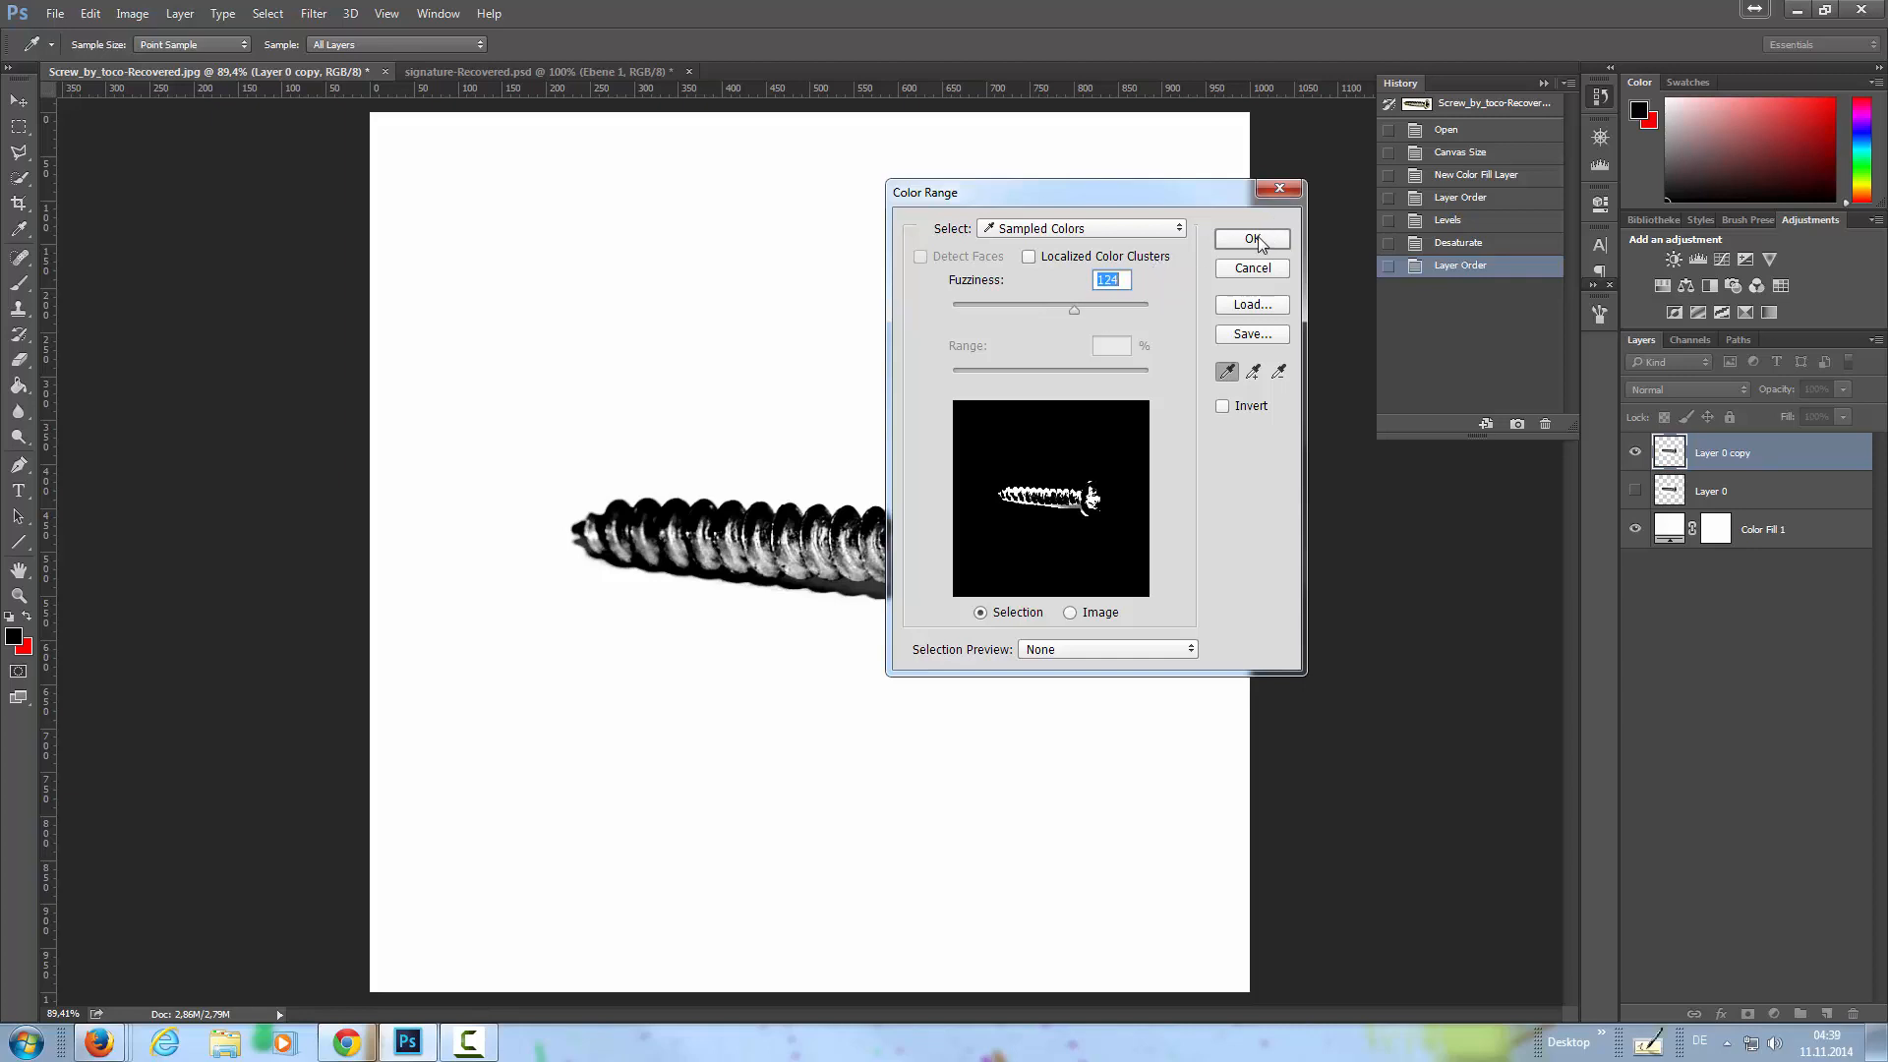
left_click(1250, 237)
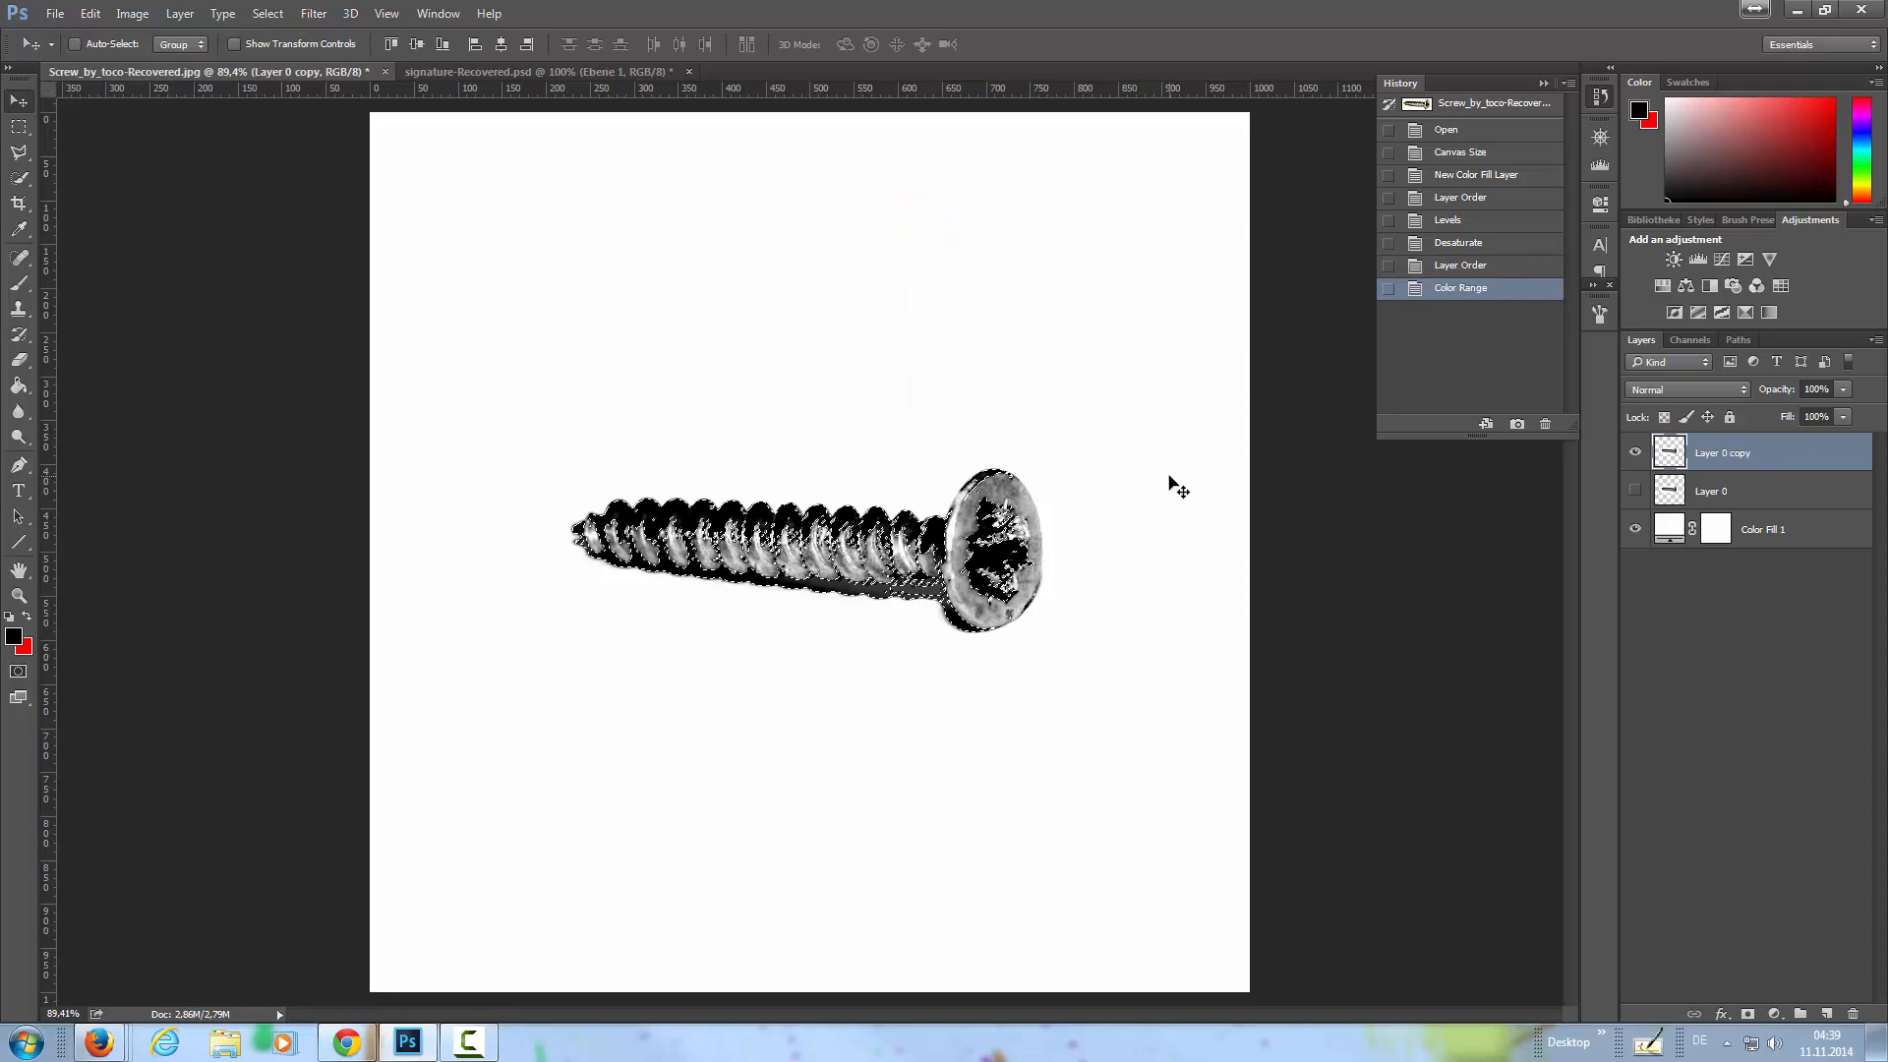
key("ctrl+j")
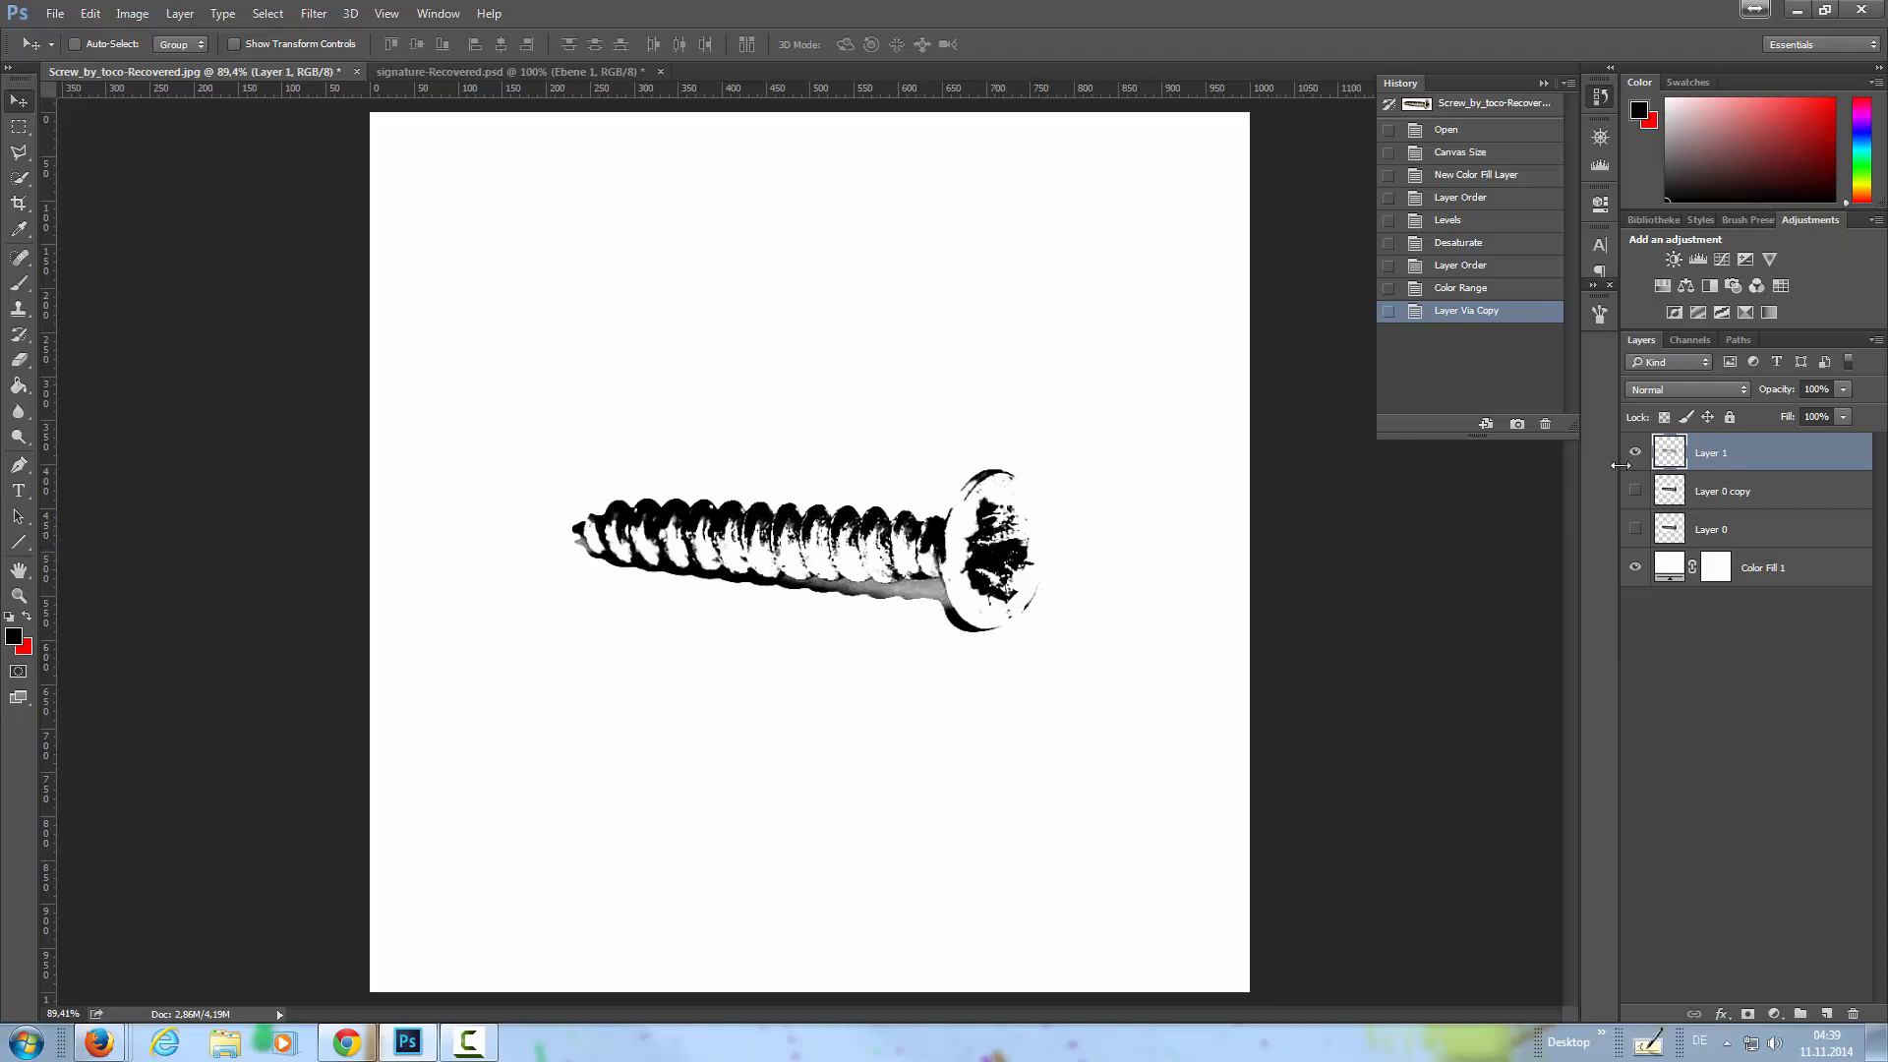
mouse_move(1752, 460)
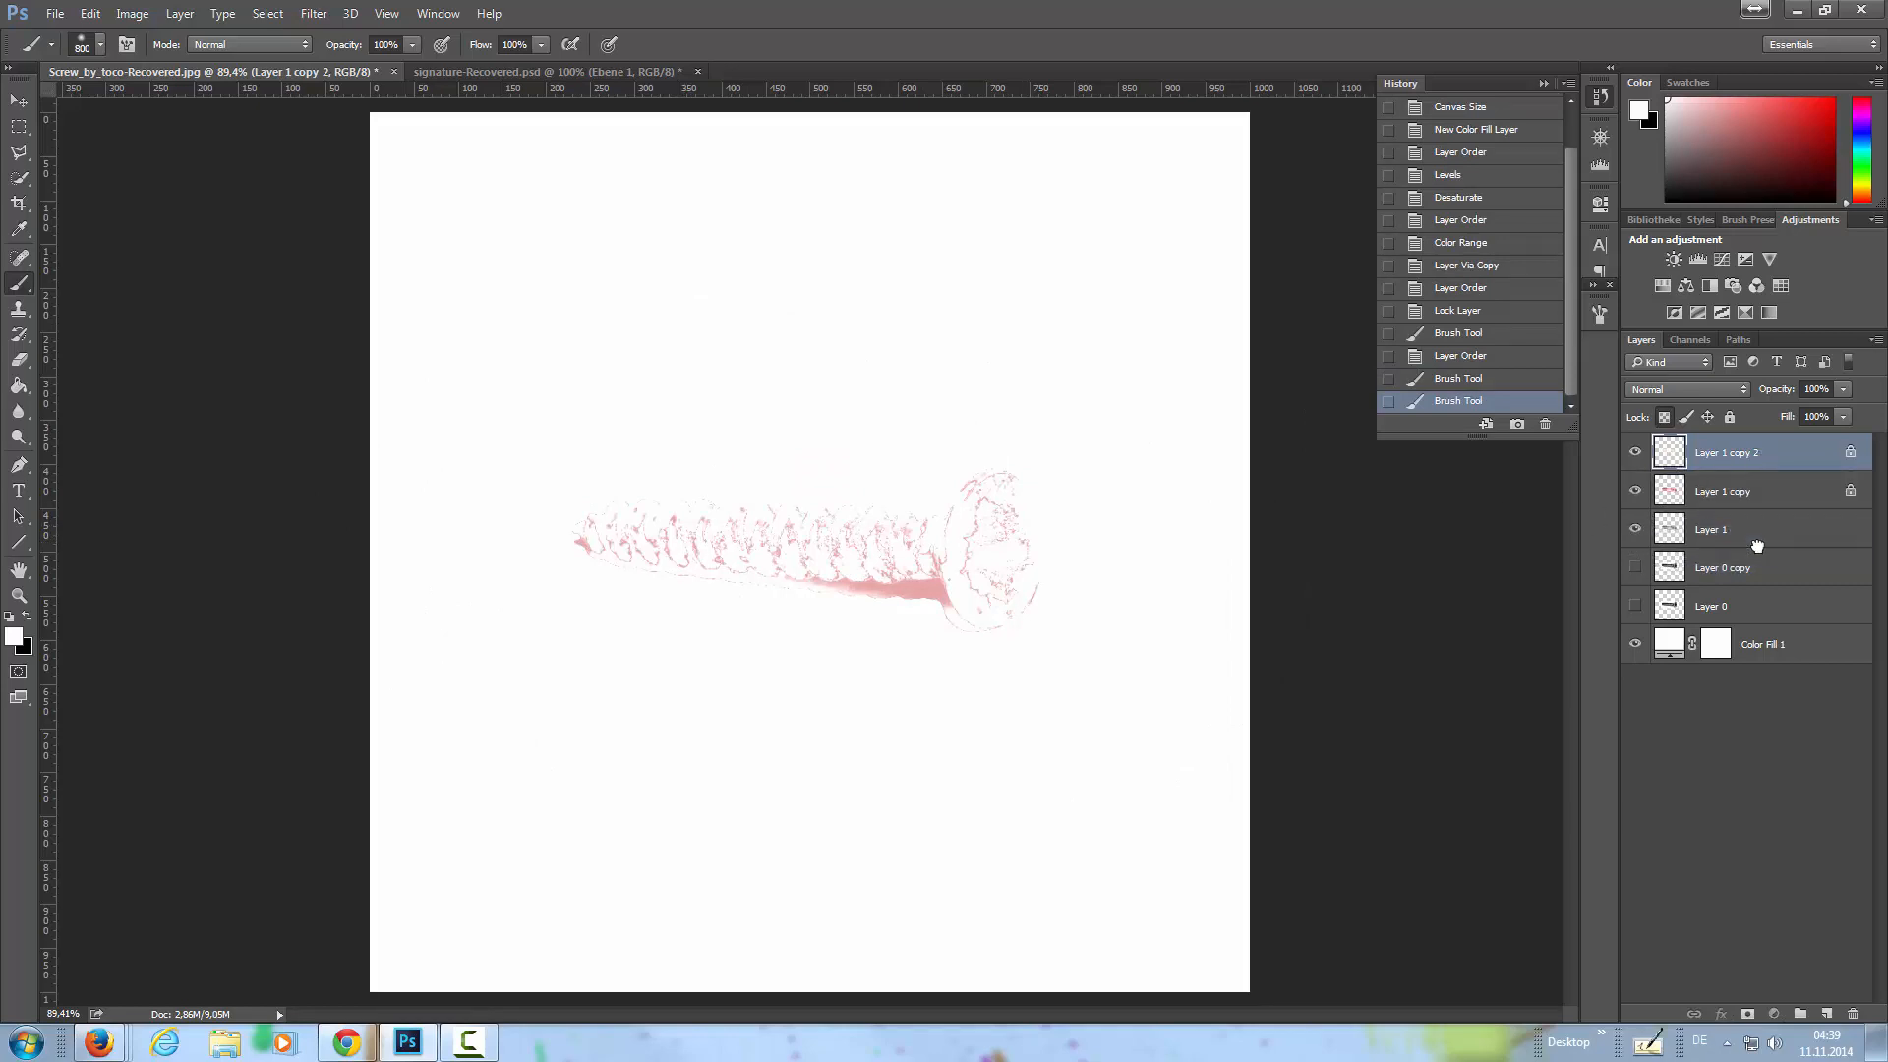
- Move Layer 1 above its painted copies and select the screw copy layer
left_click_drag(1724, 452, 1724, 527)
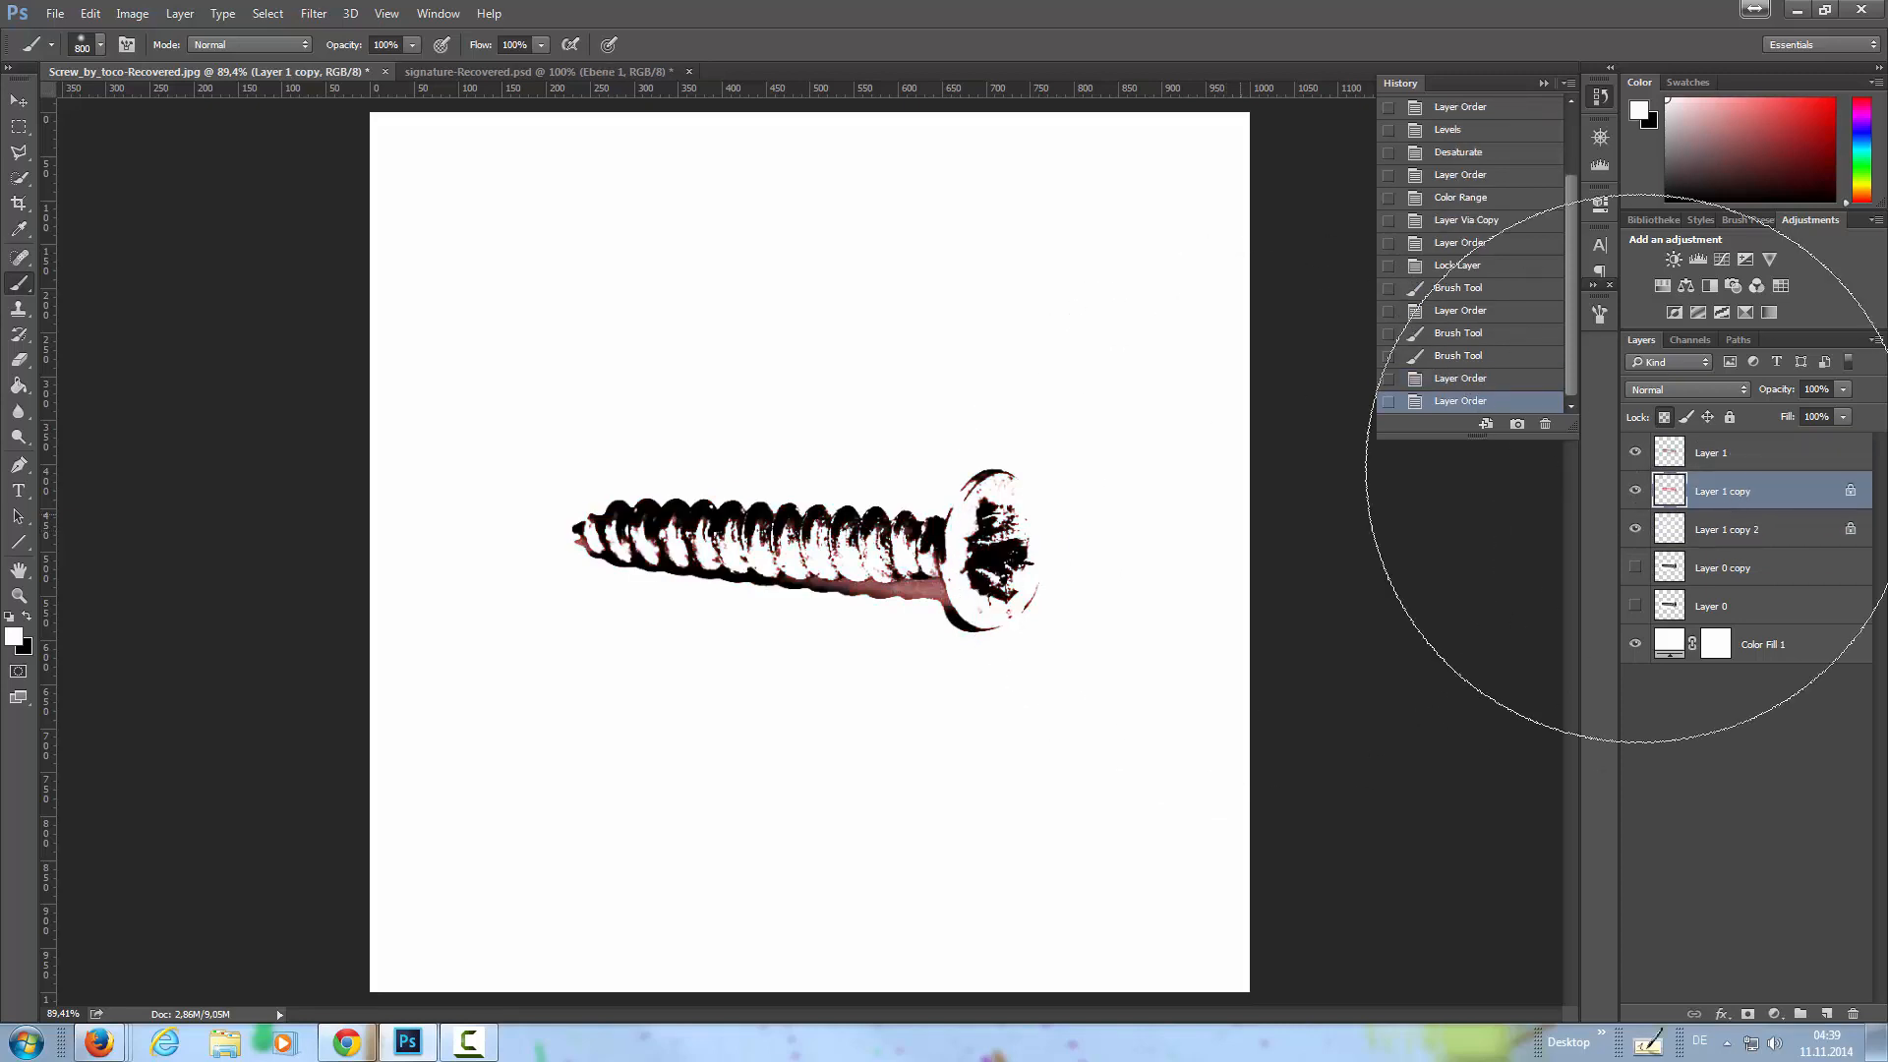
left_click(1713, 452)
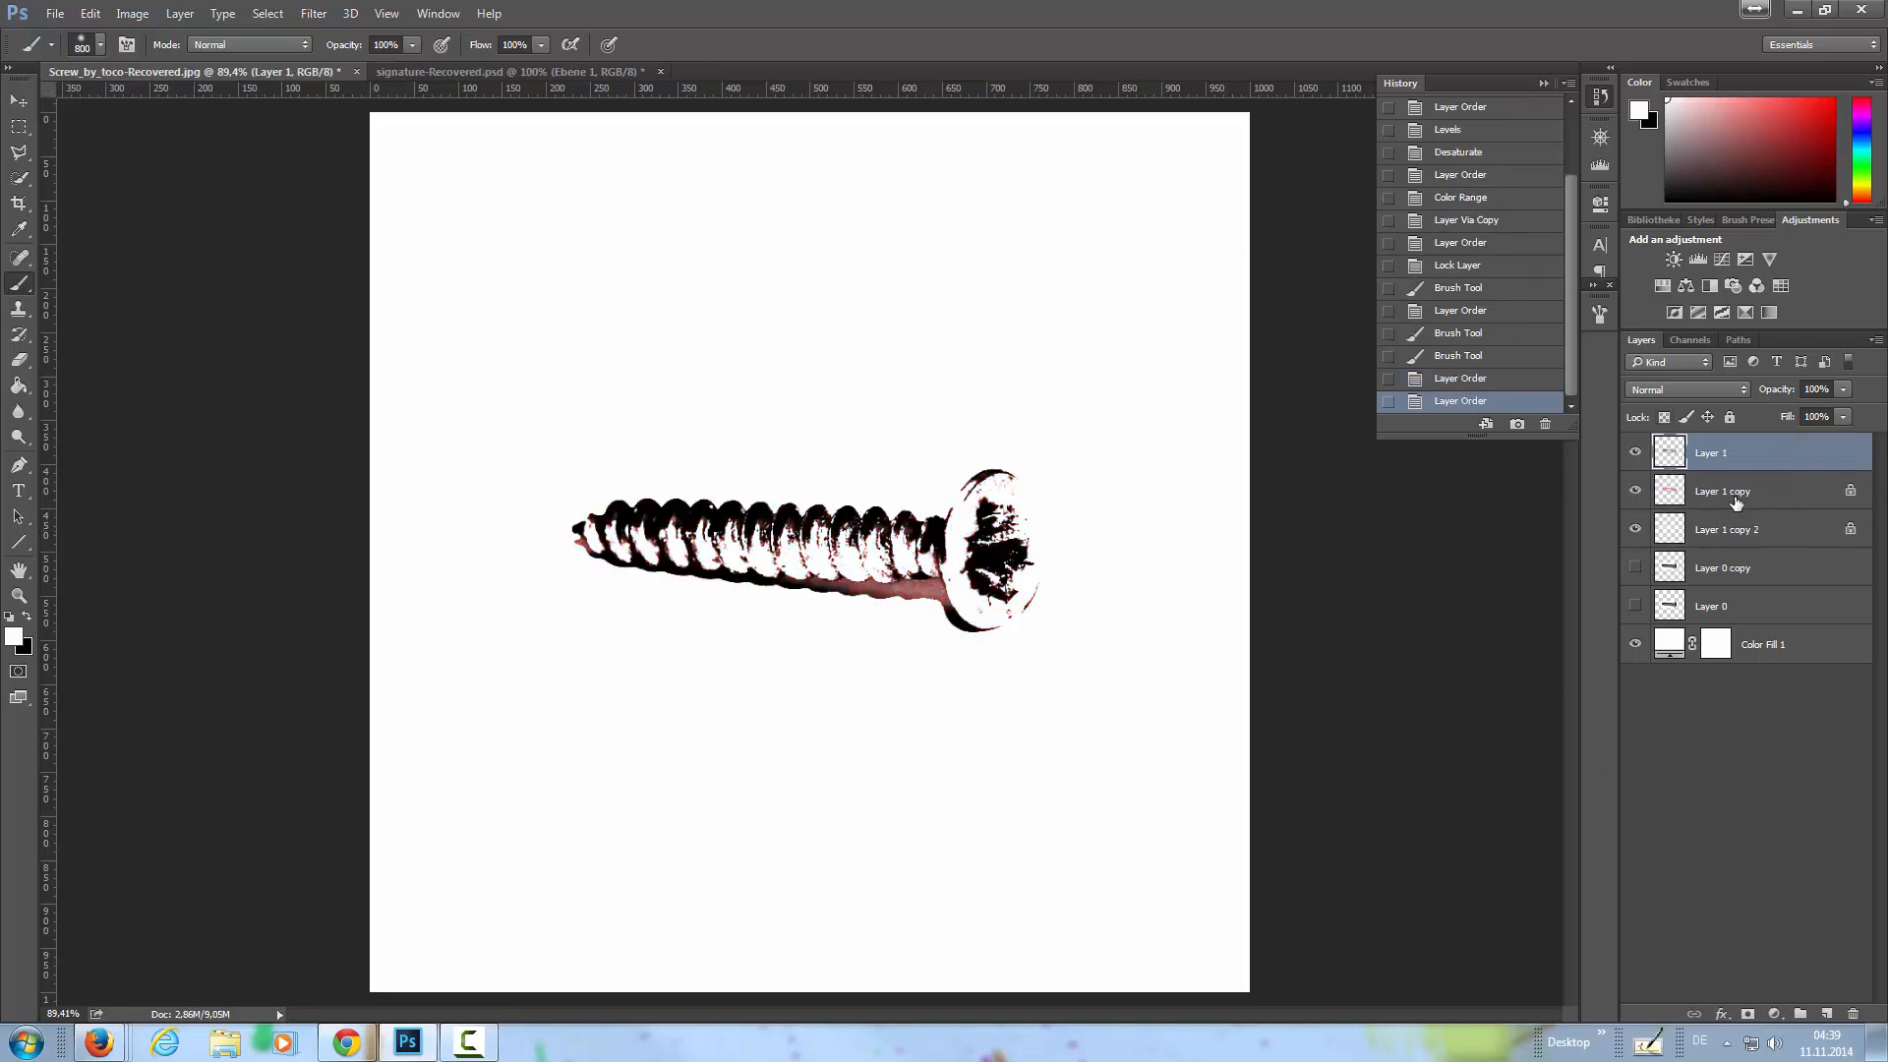
- Rotate the red and second screw copies a few degrees with Free Transform
left_click(1723, 489)
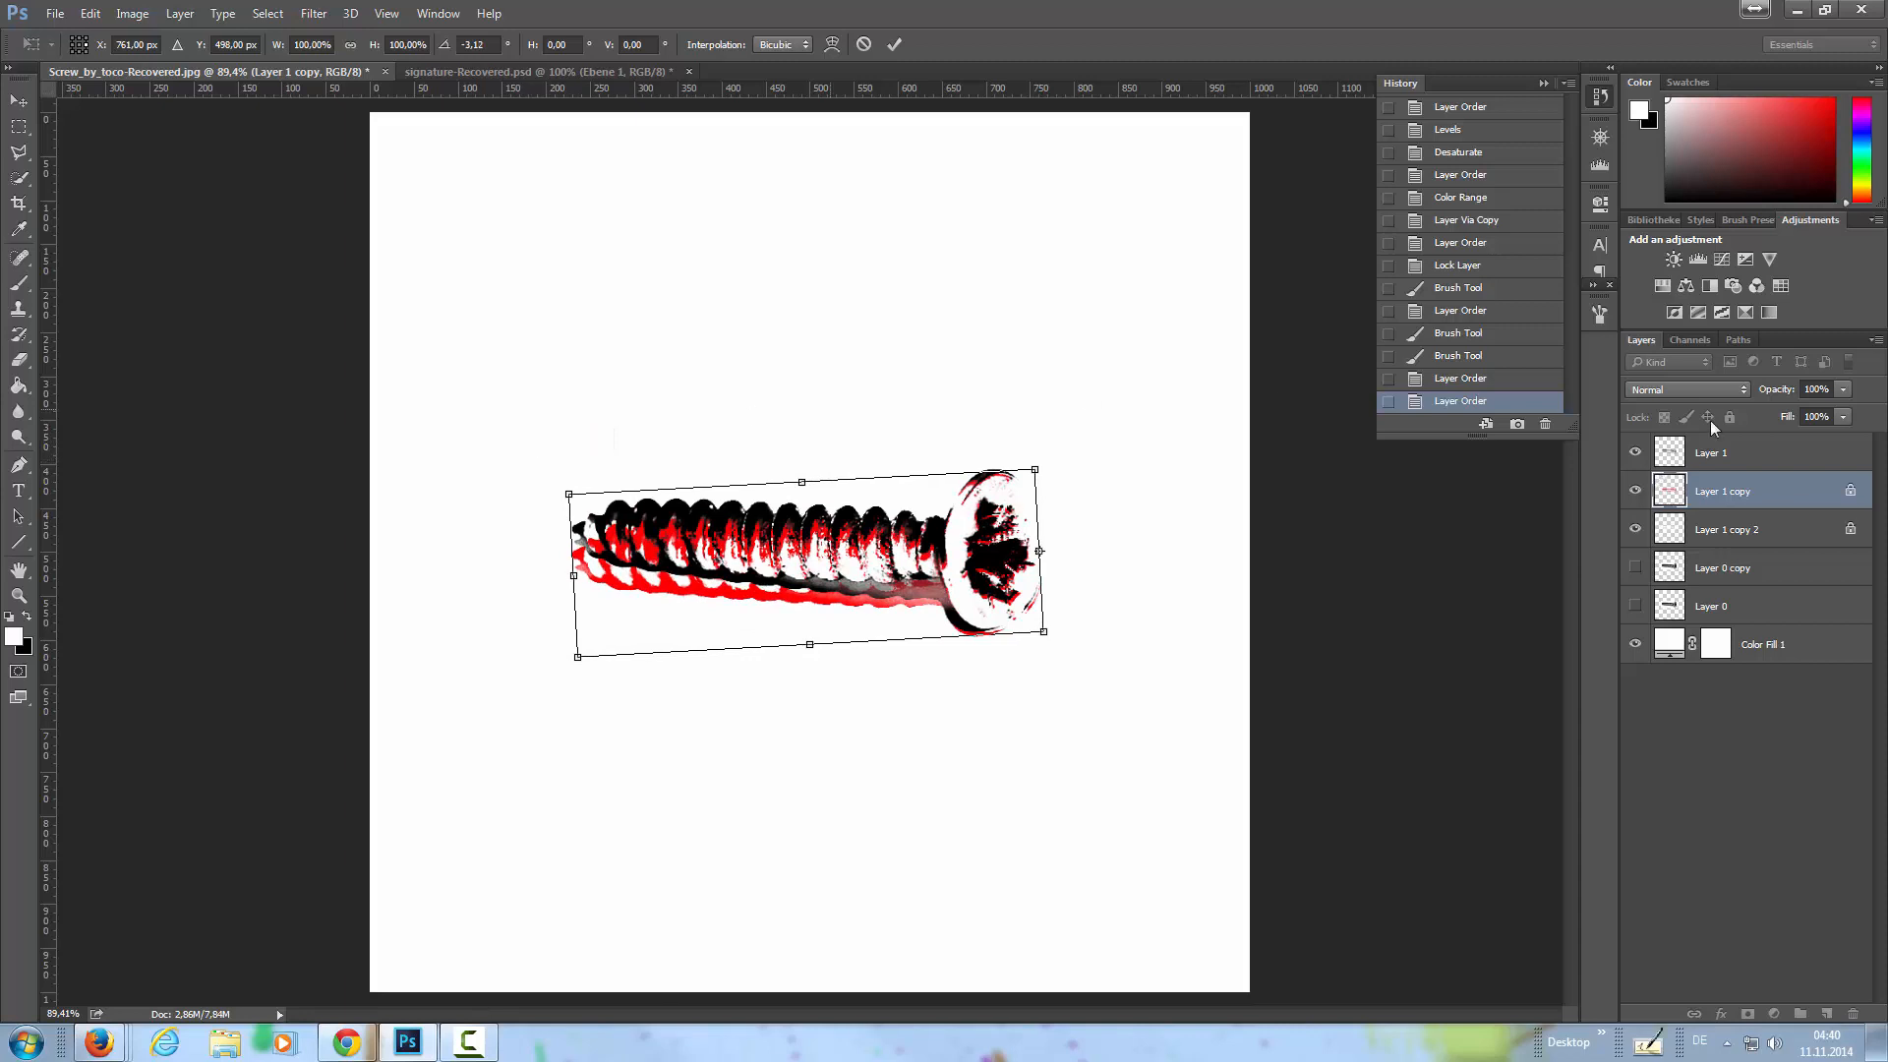
mouse_move(1734, 533)
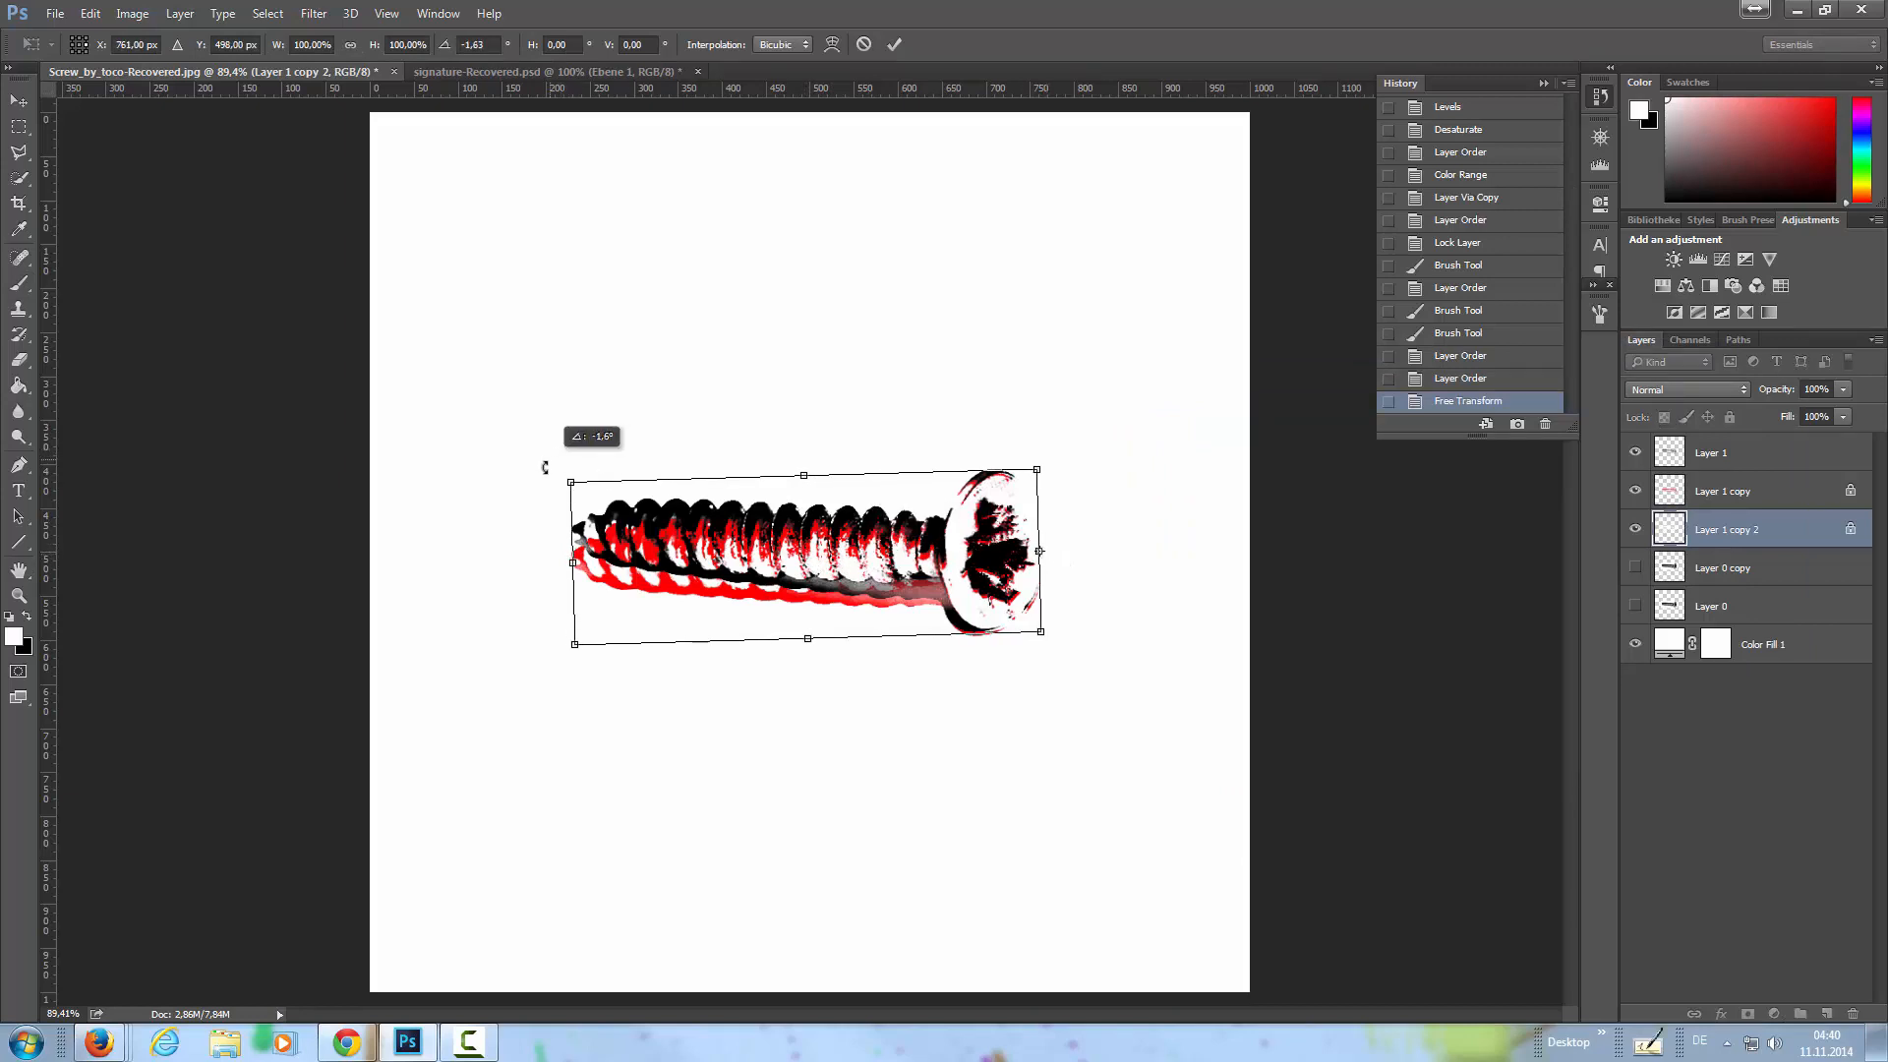
left_click_drag(1036, 470, 1043, 476)
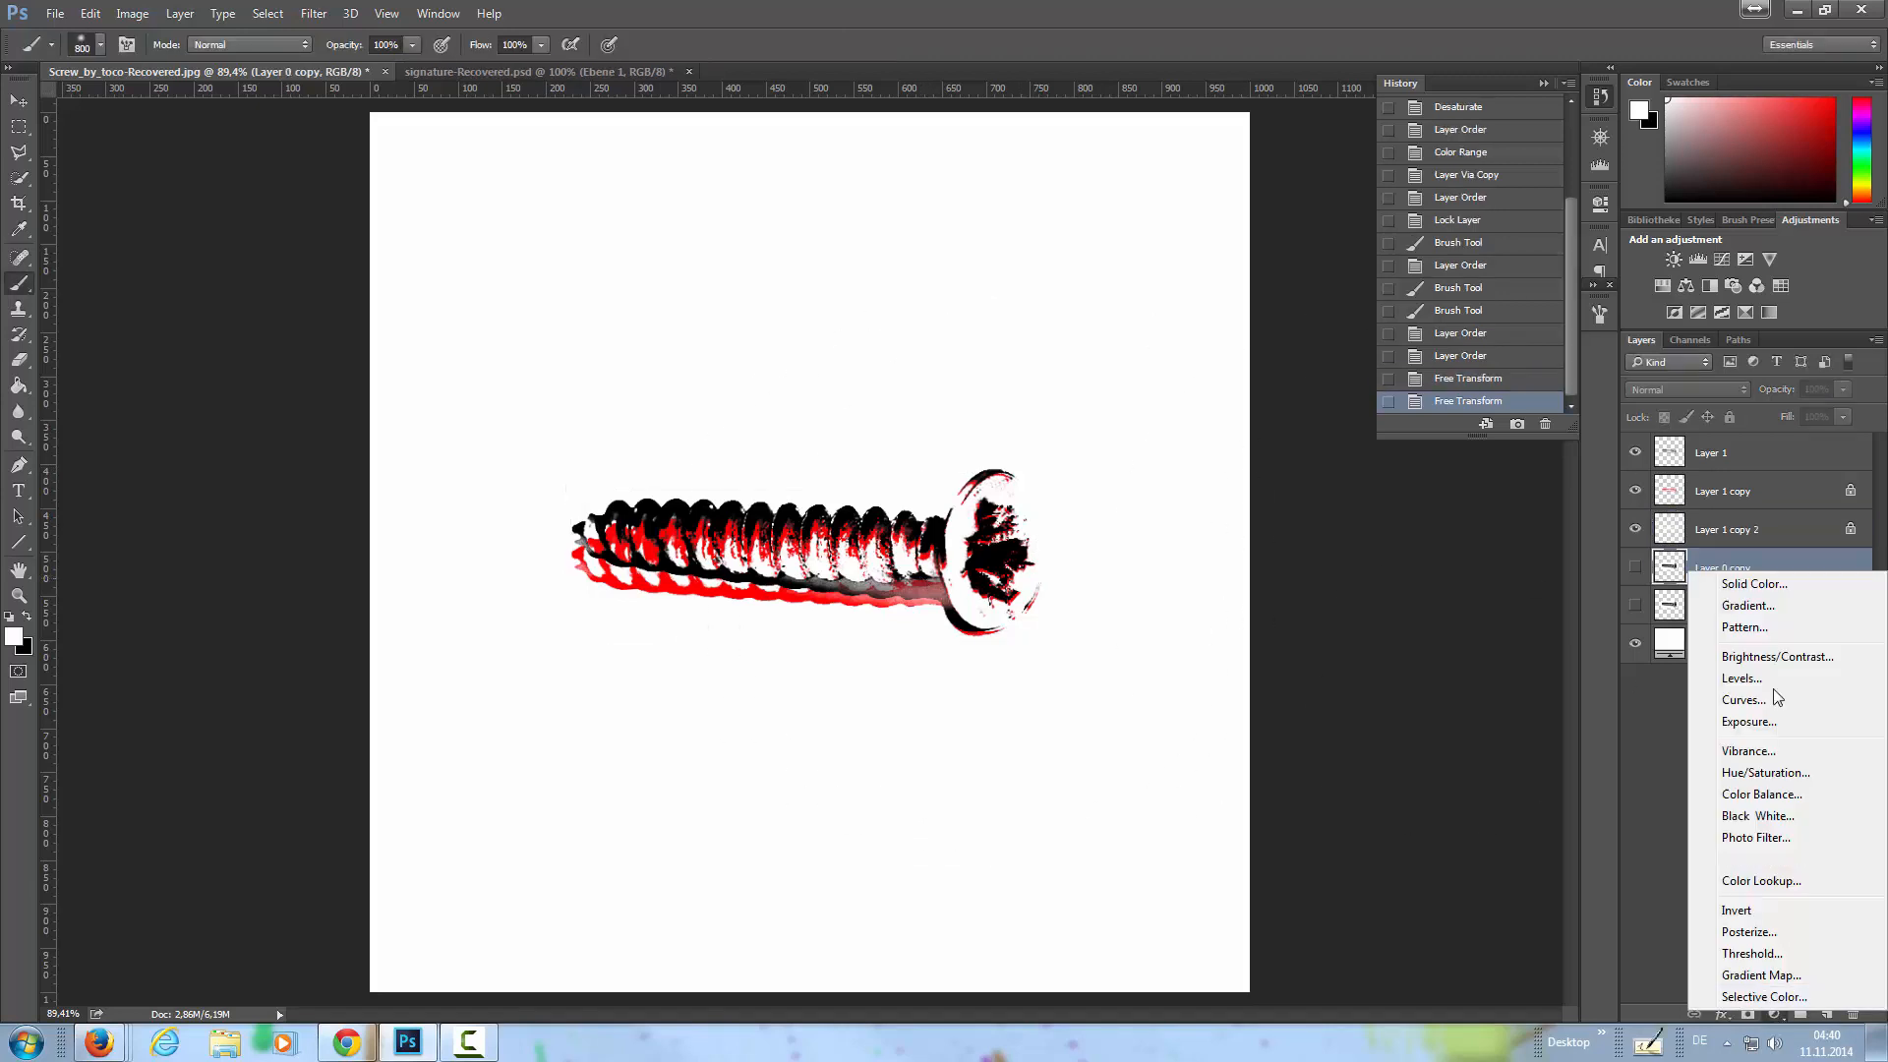
- Add a pink #f992ff Solid Color fill layer as the background
left_click(1752, 584)
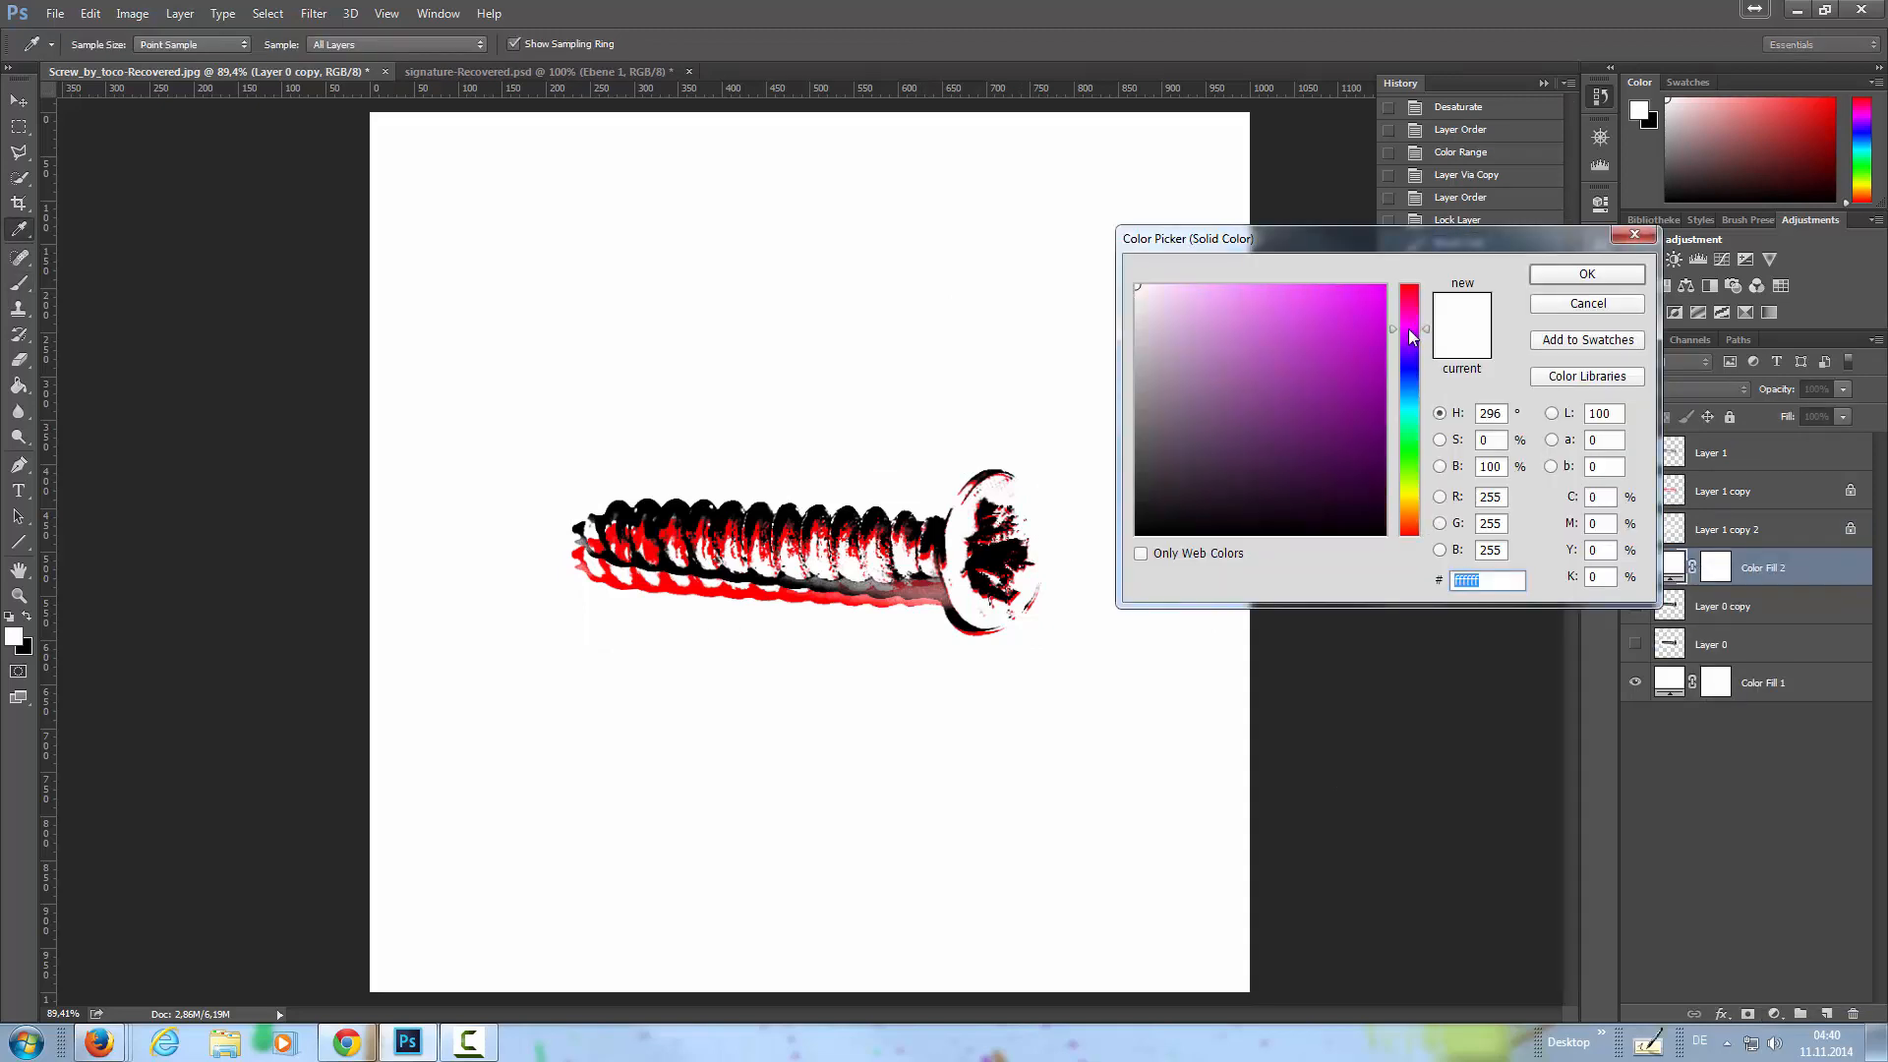
left_click(1252, 275)
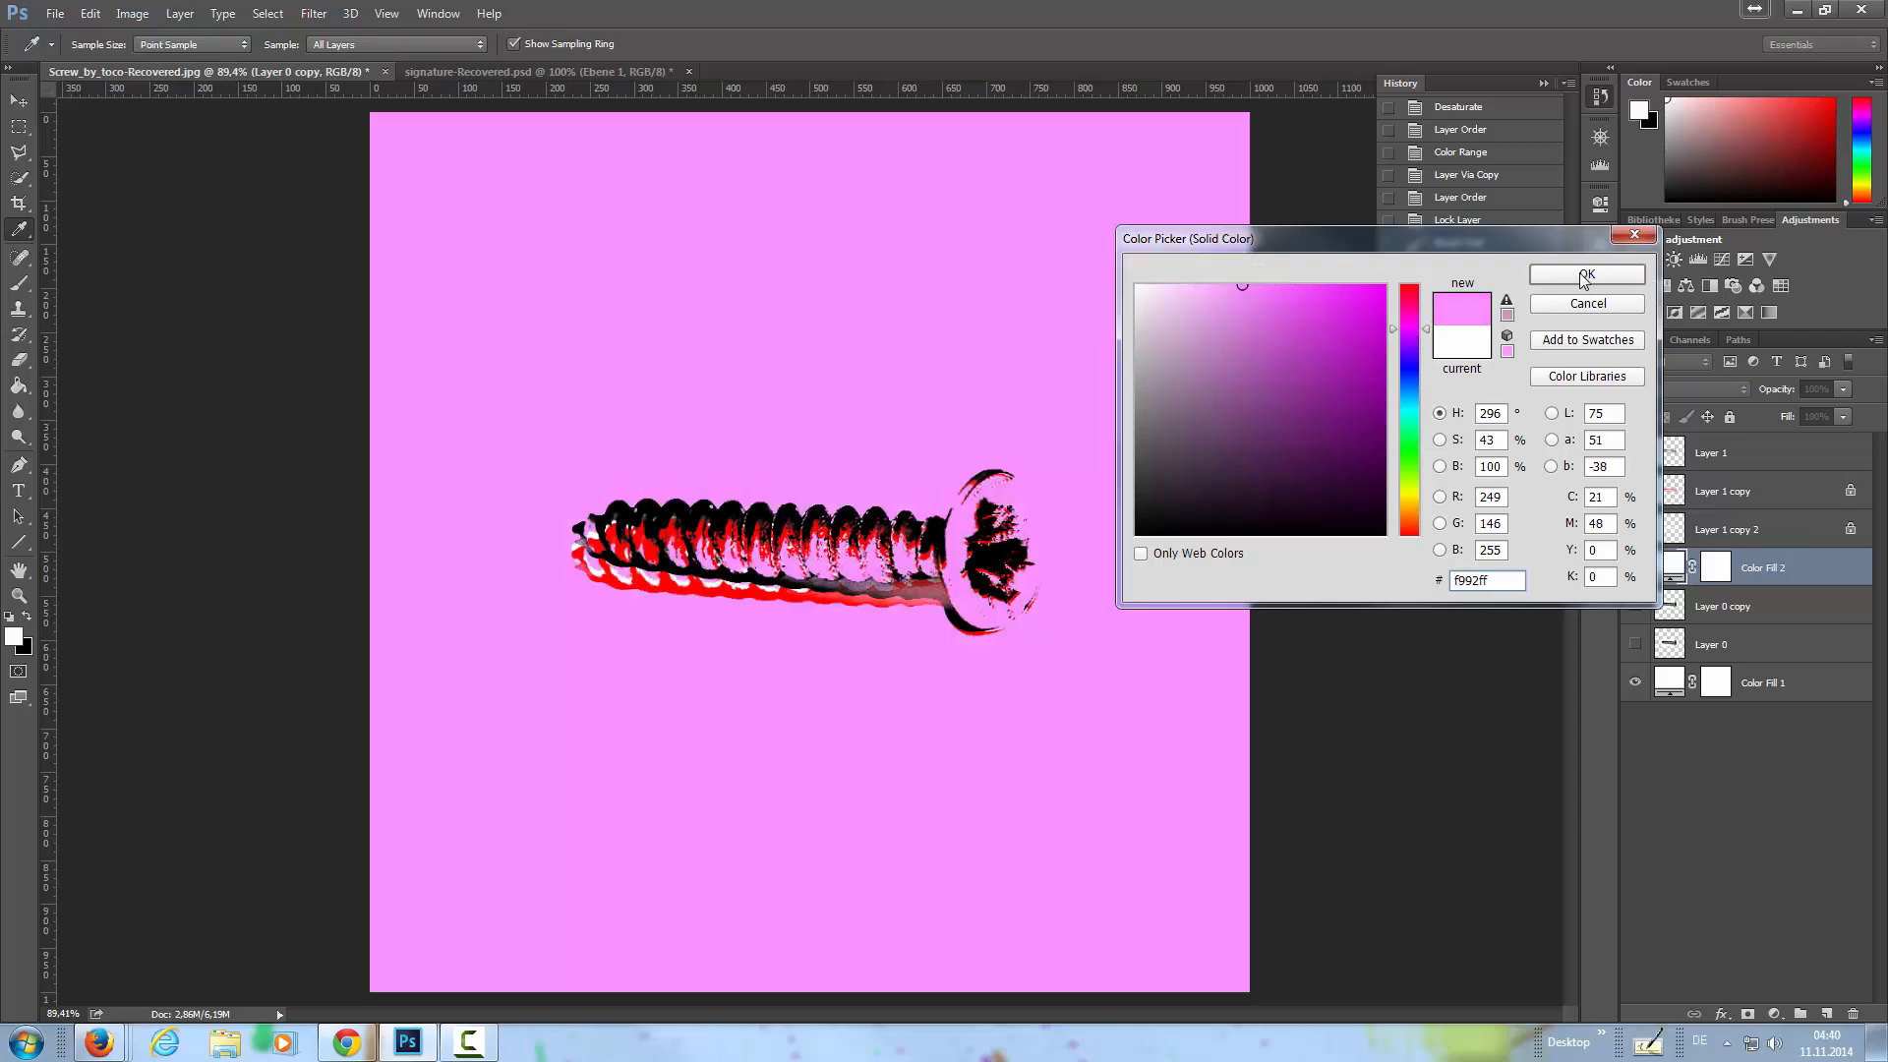
left_click(1584, 276)
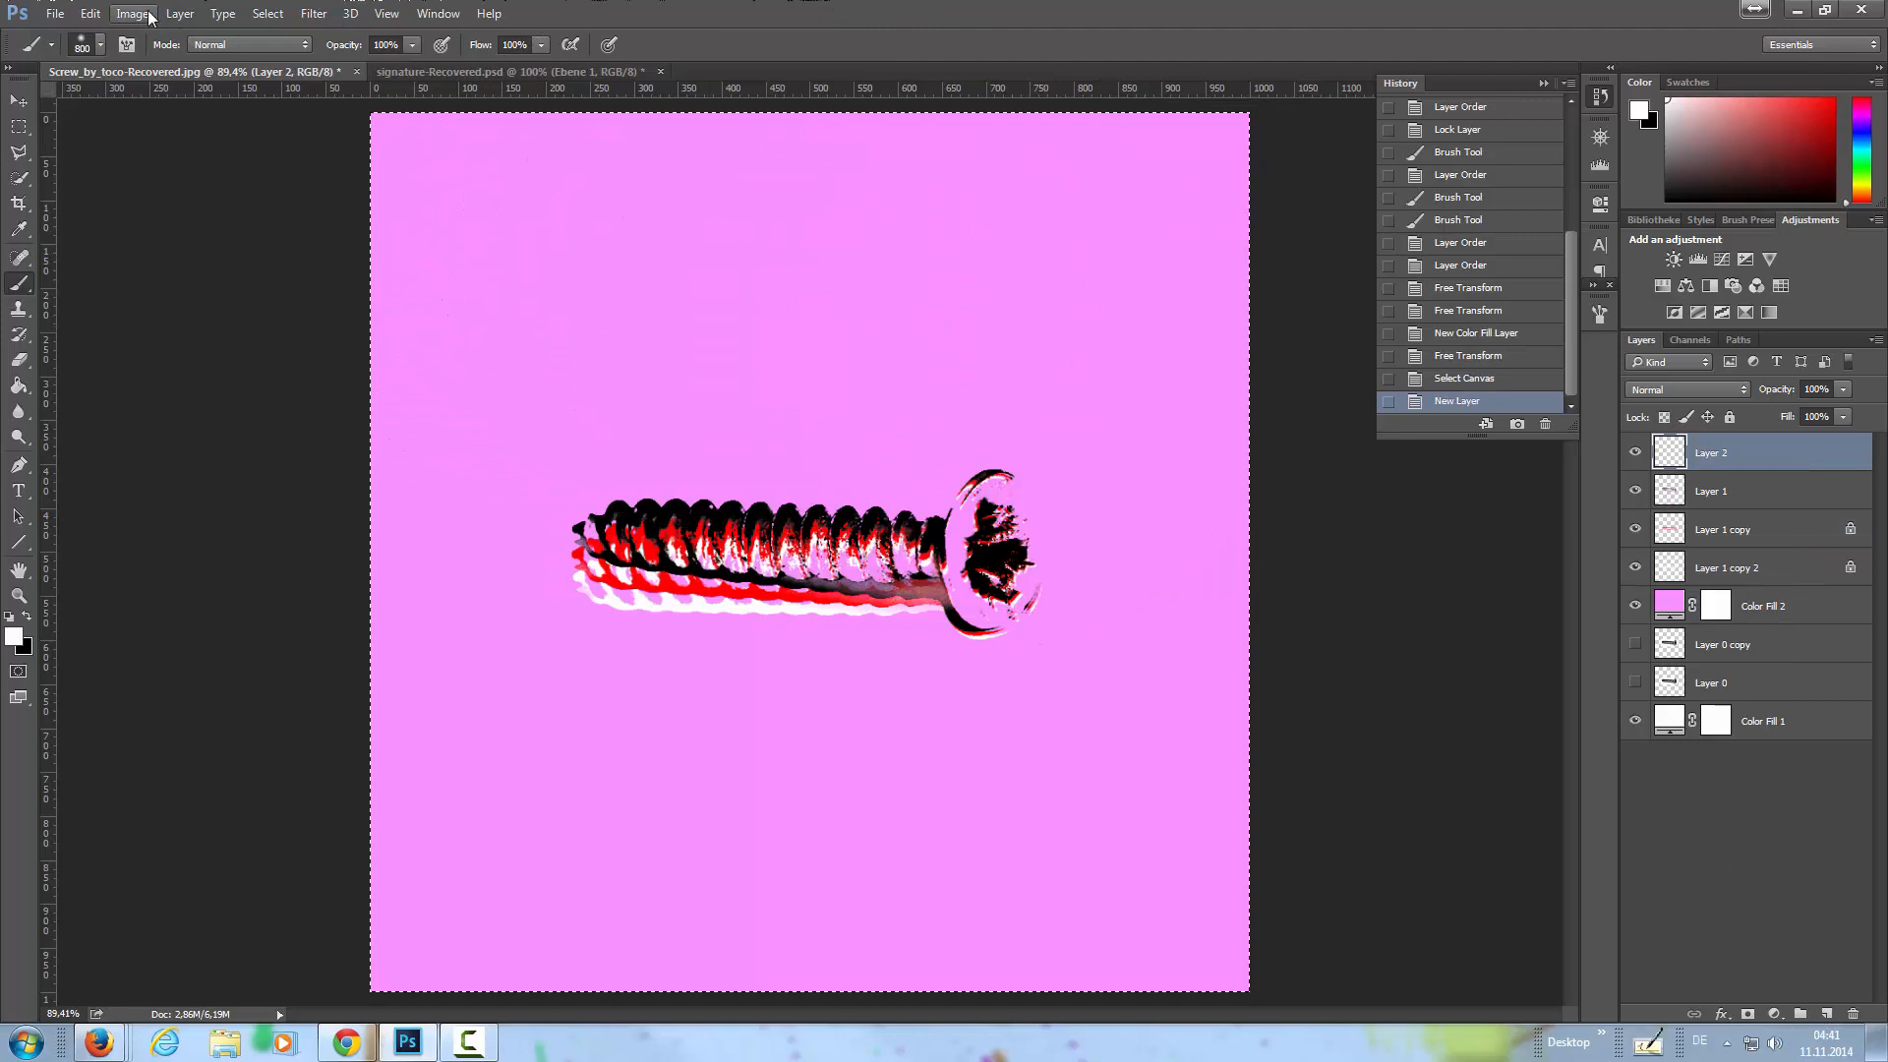
- Stroke the canvas edge white, fill the bottom strip white and deselect
left_click(89, 14)
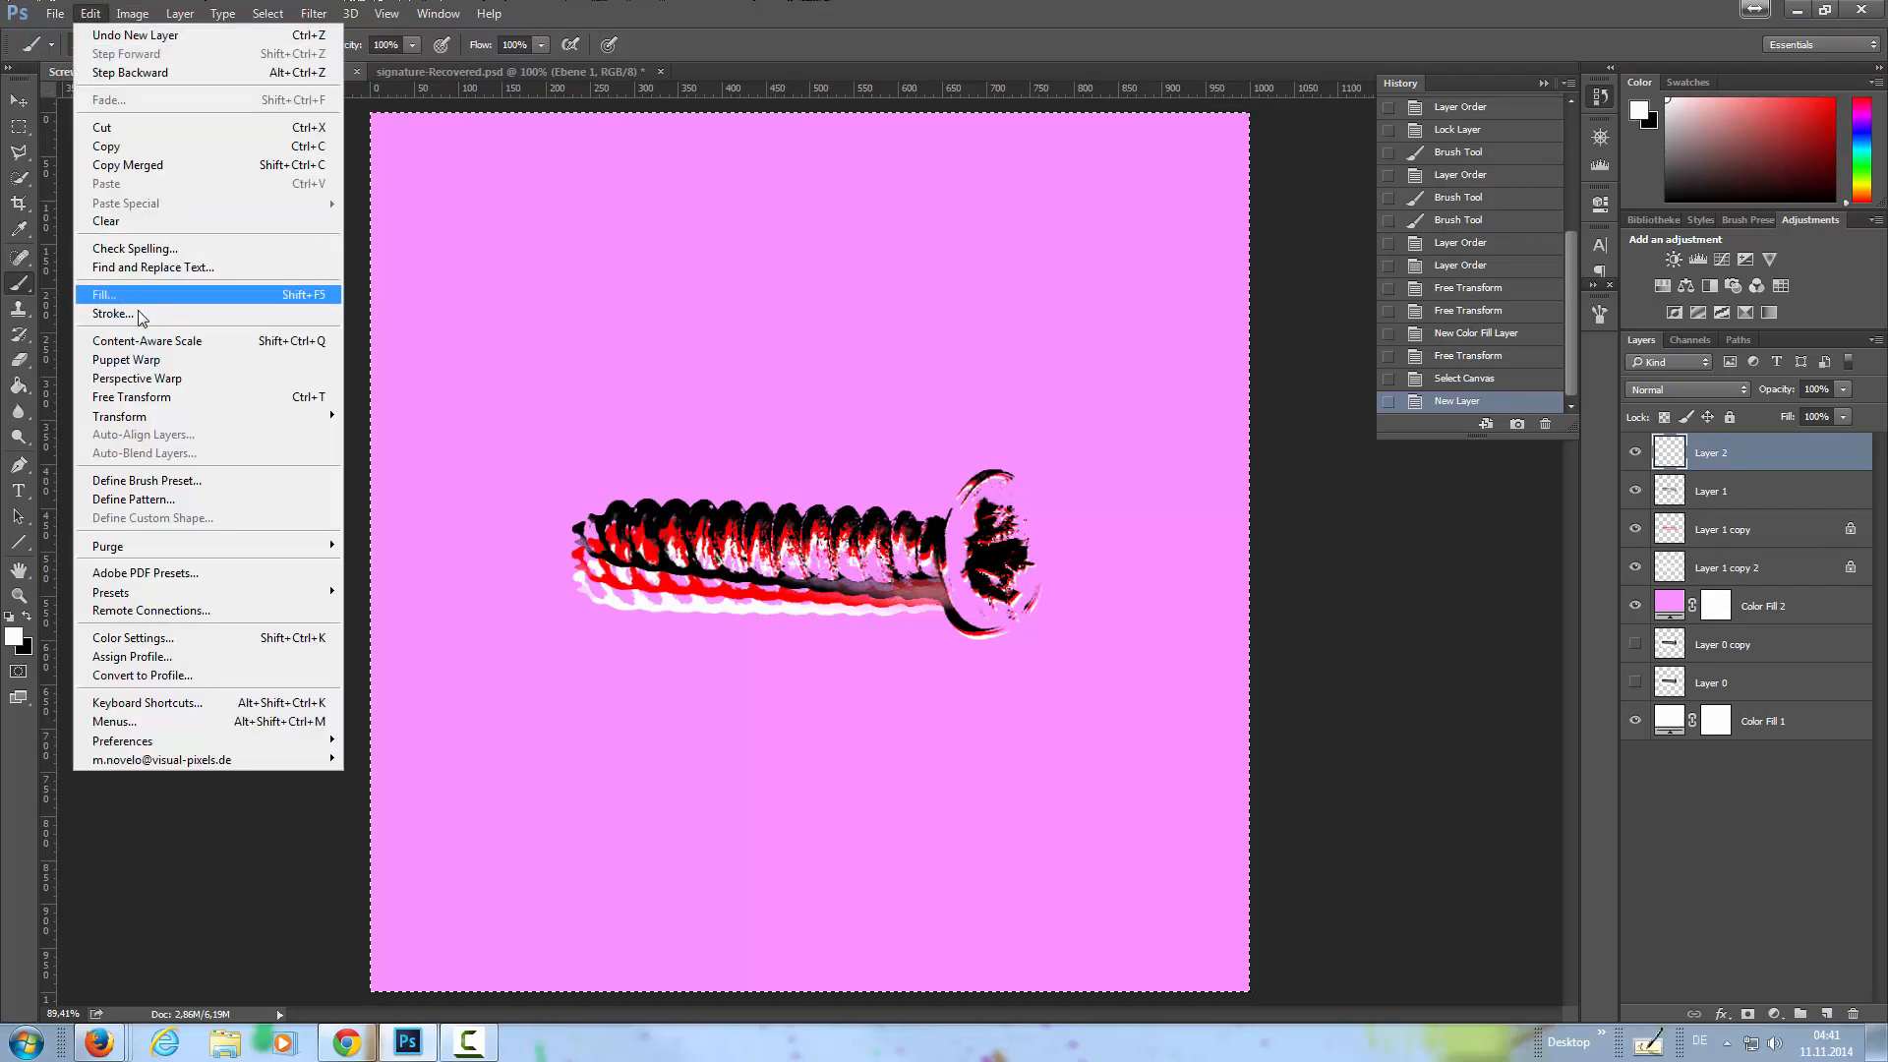
left_click(112, 312)
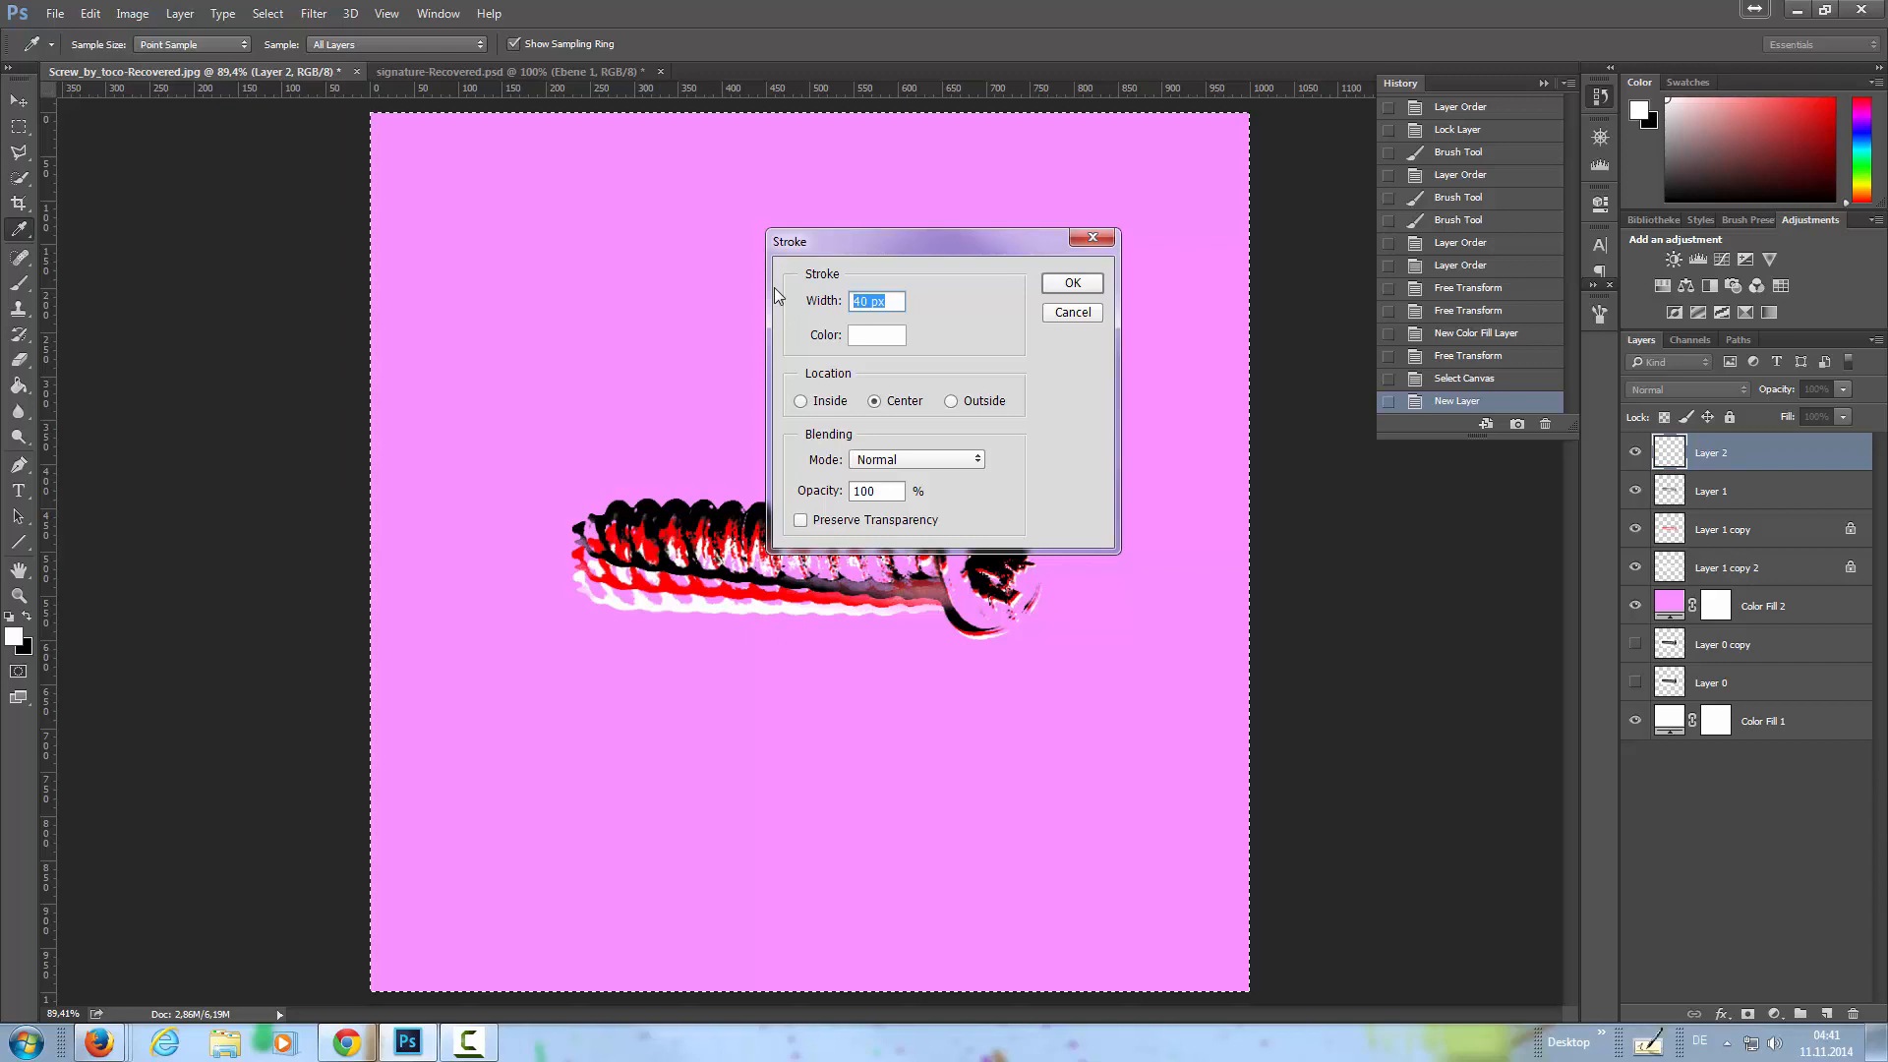
left_click(1070, 281)
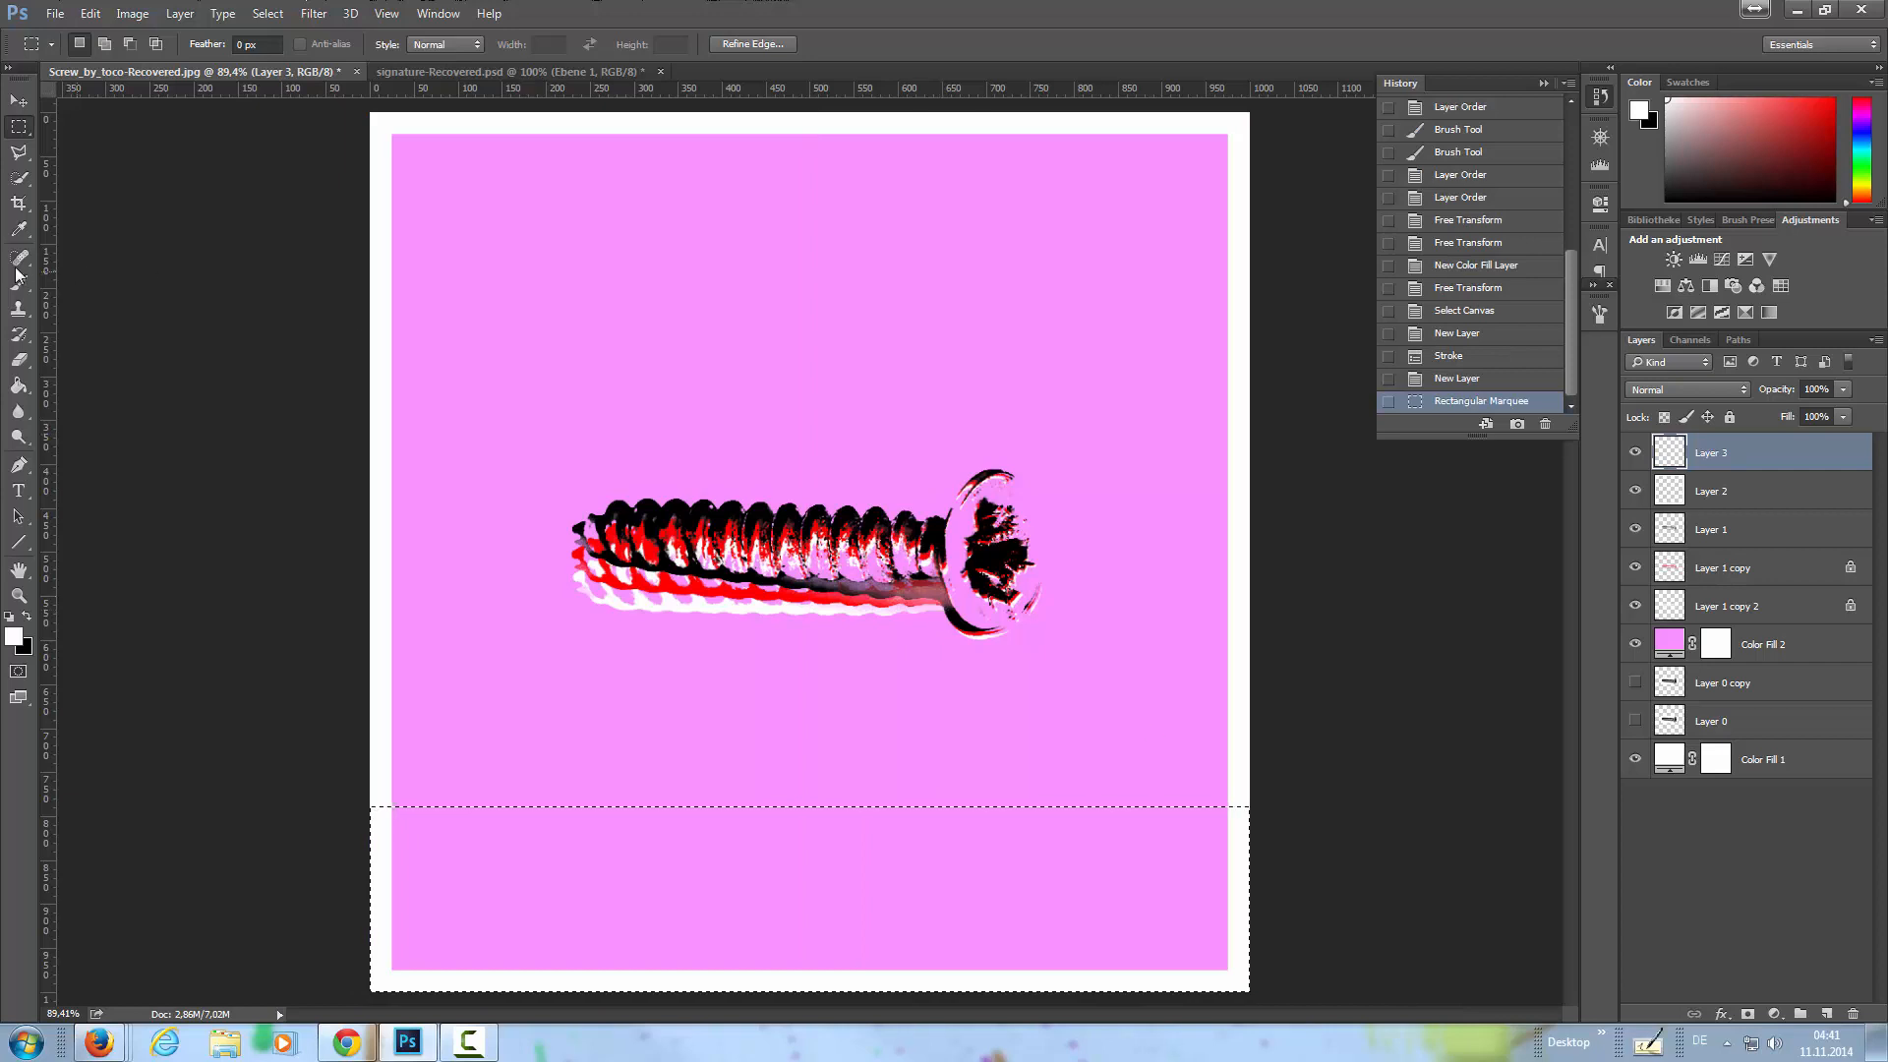
left_click(1087, 710)
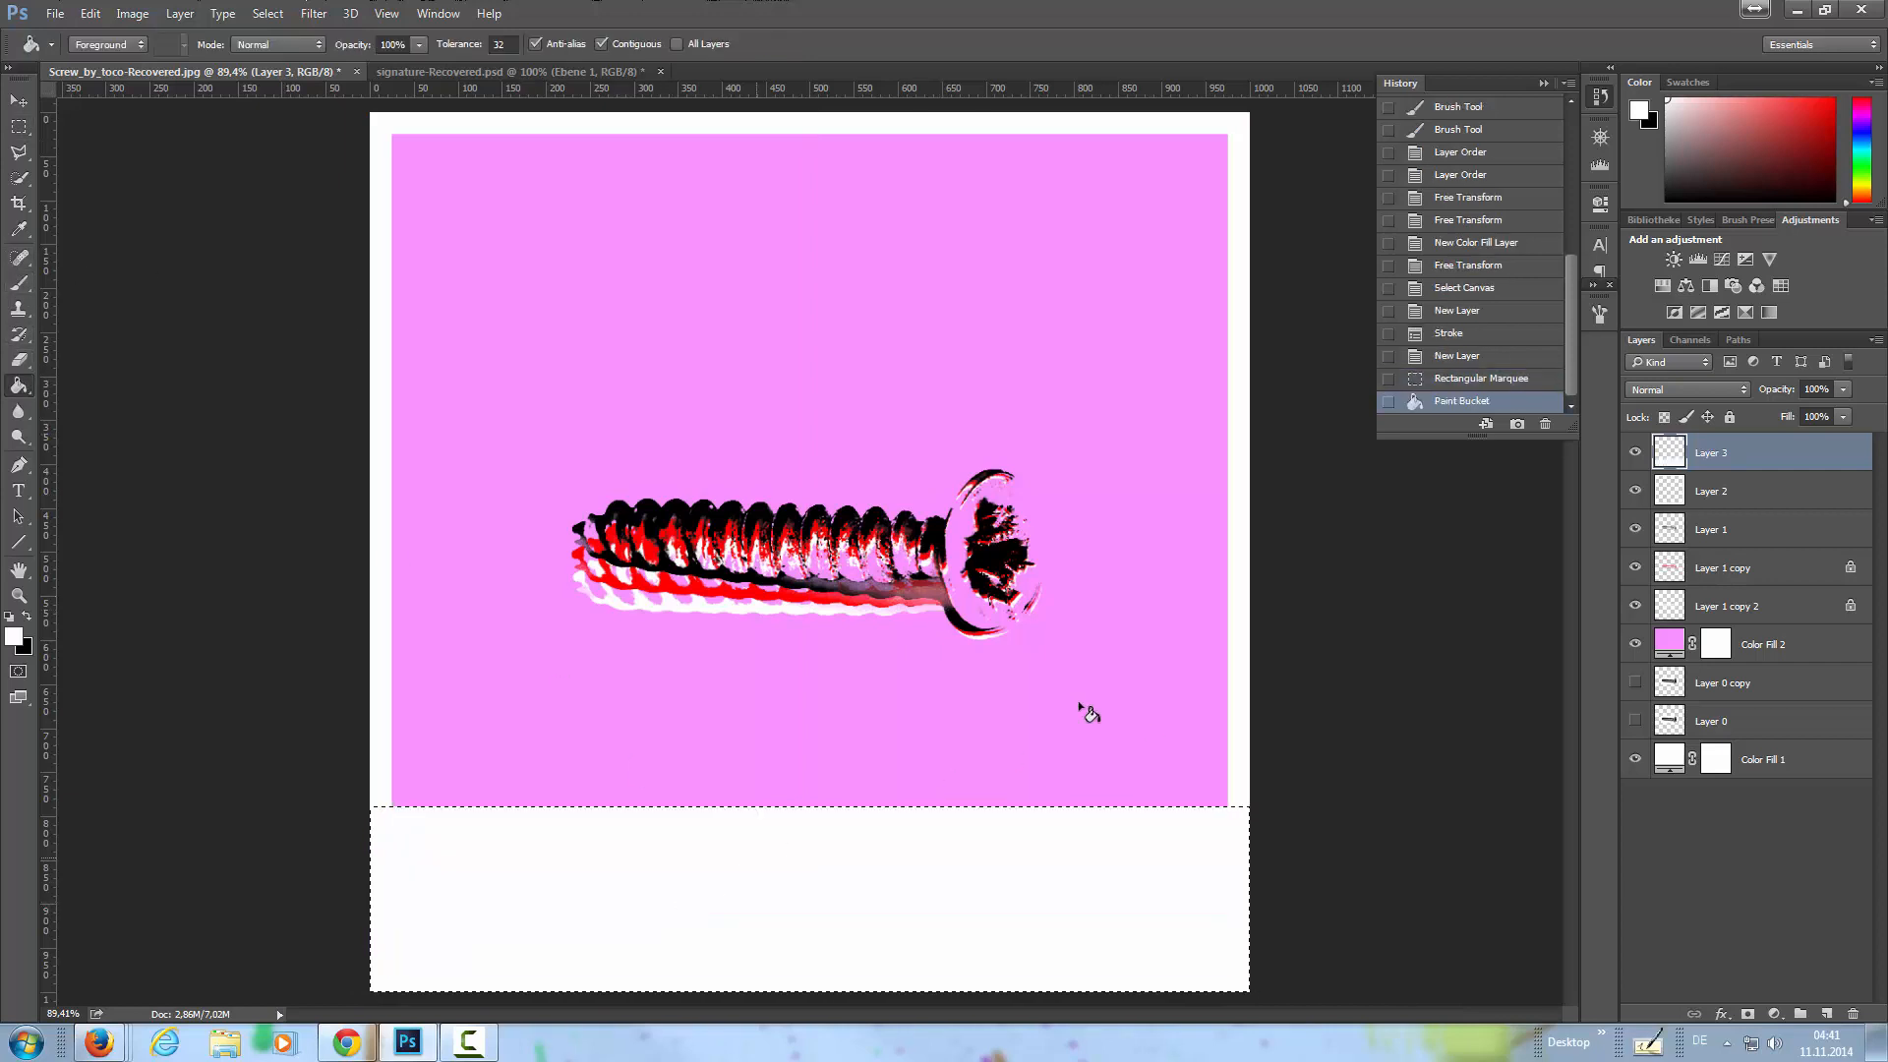
key("ctrl+d")
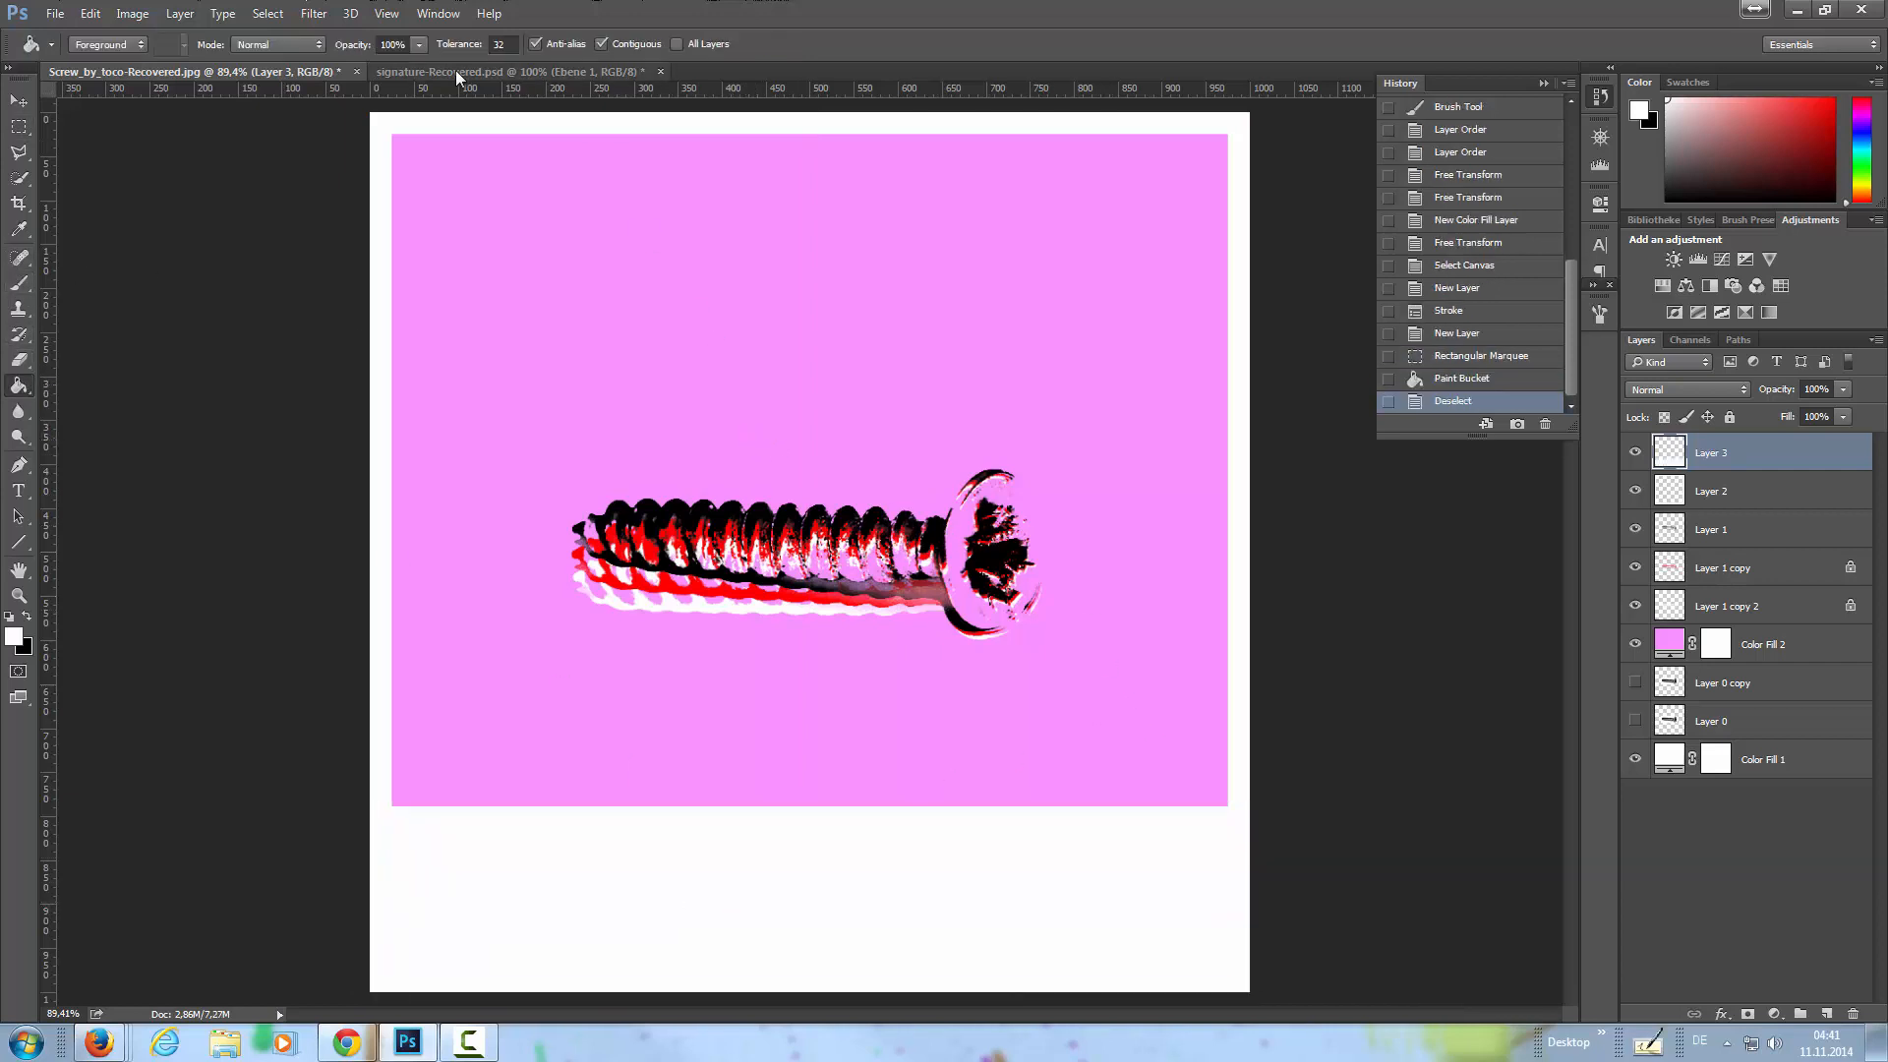
- Duplicate the signature layer from its document into the screw image
left_click(511, 71)
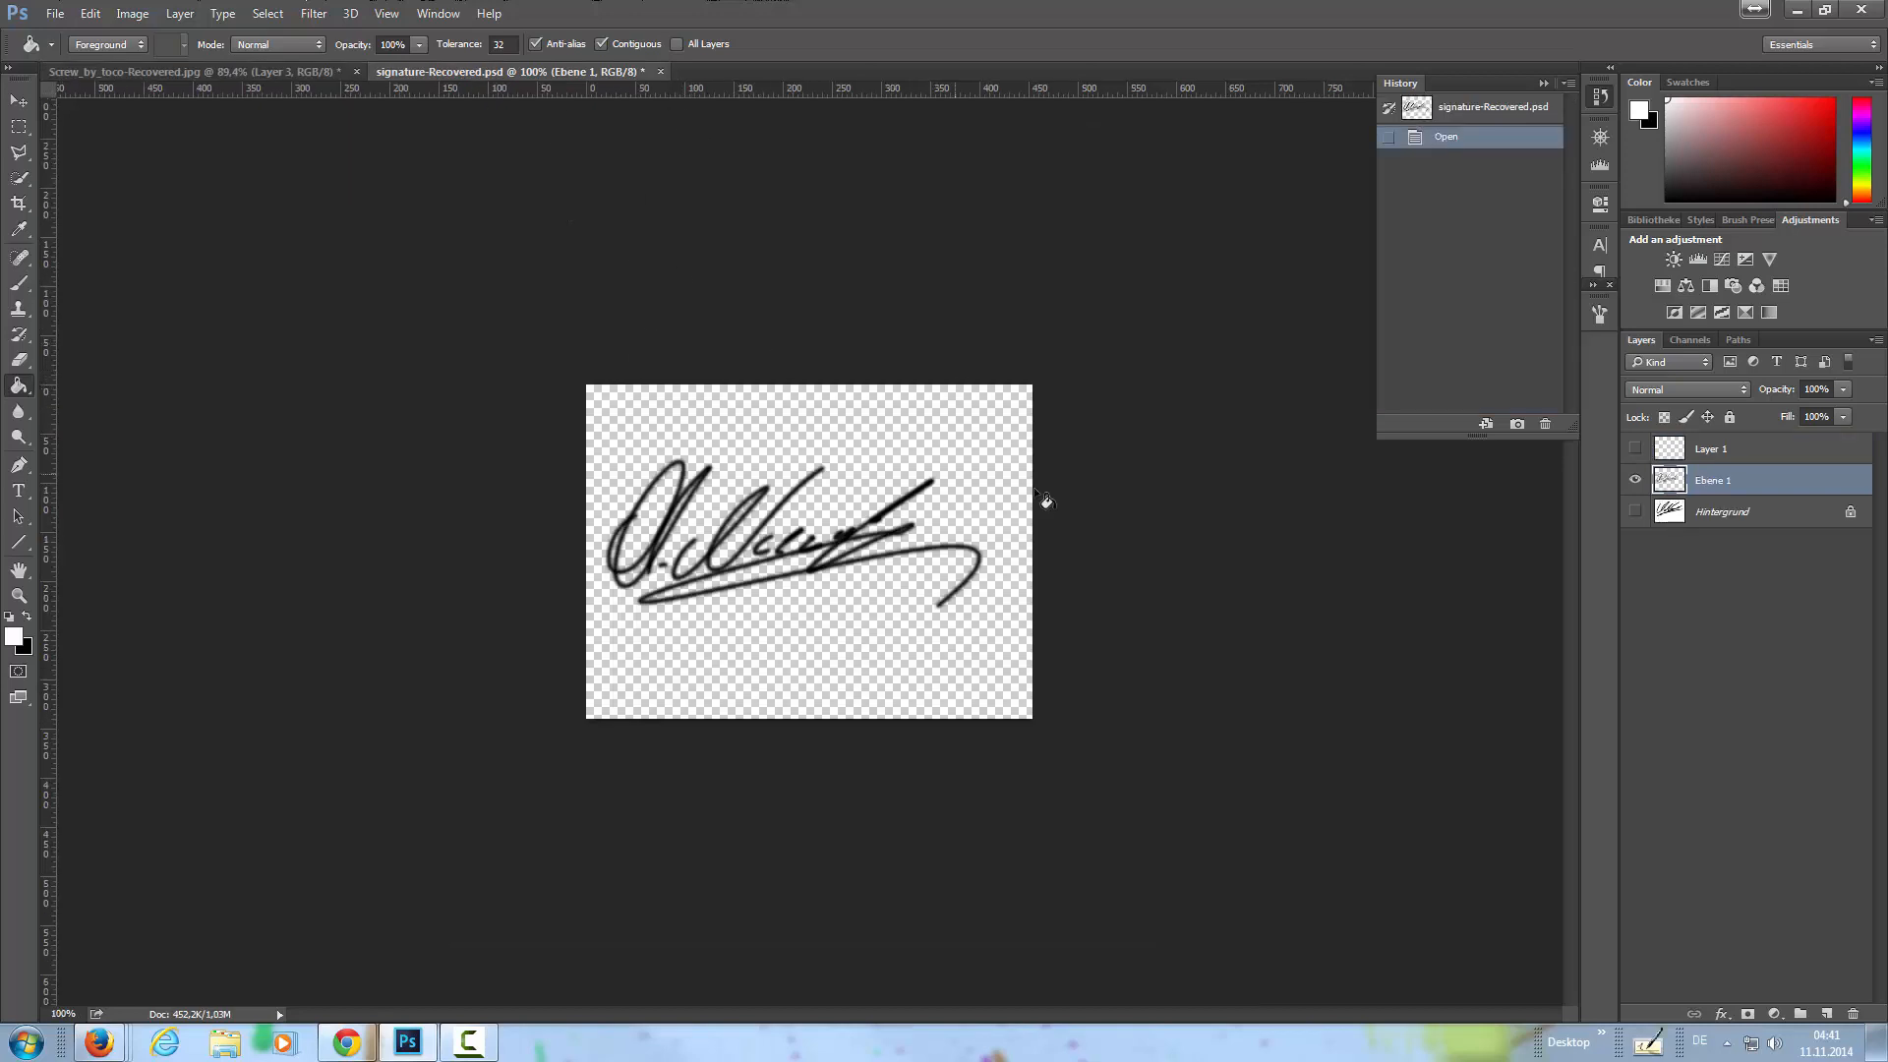
right_click(1712, 480)
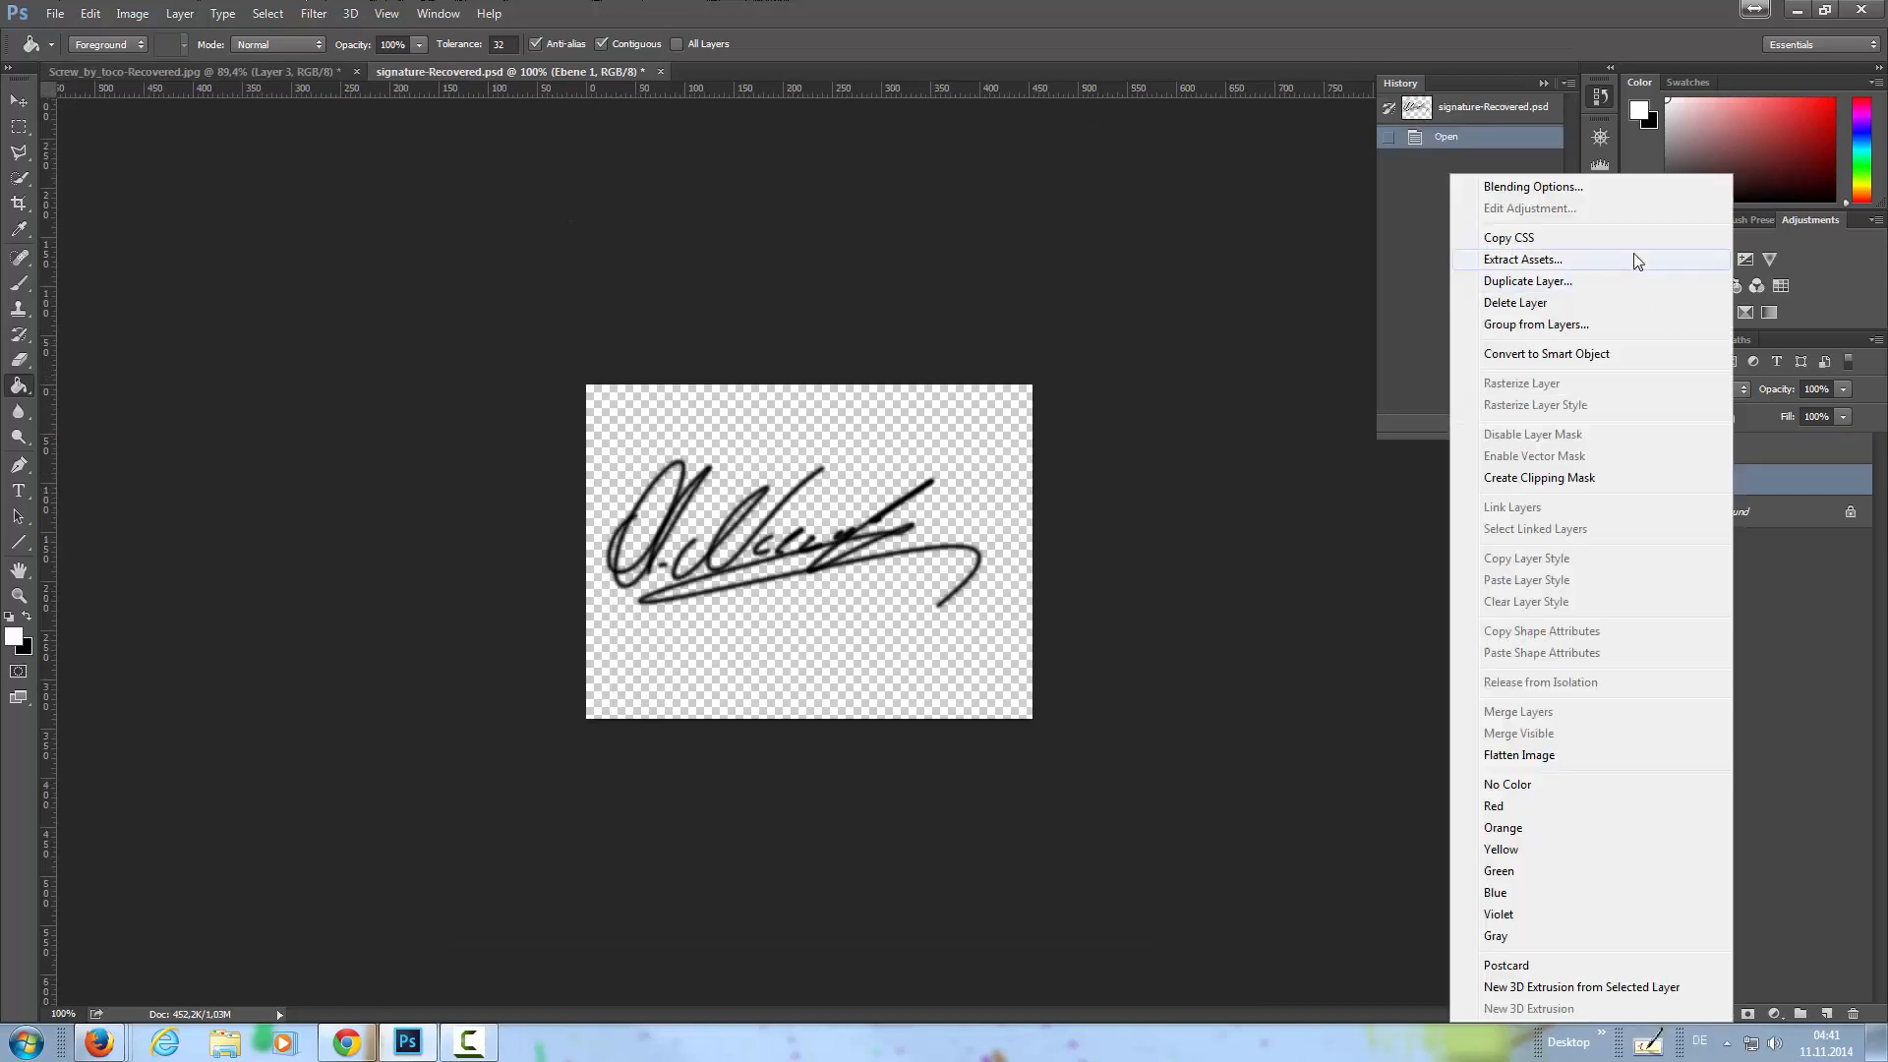
left_click(1525, 281)
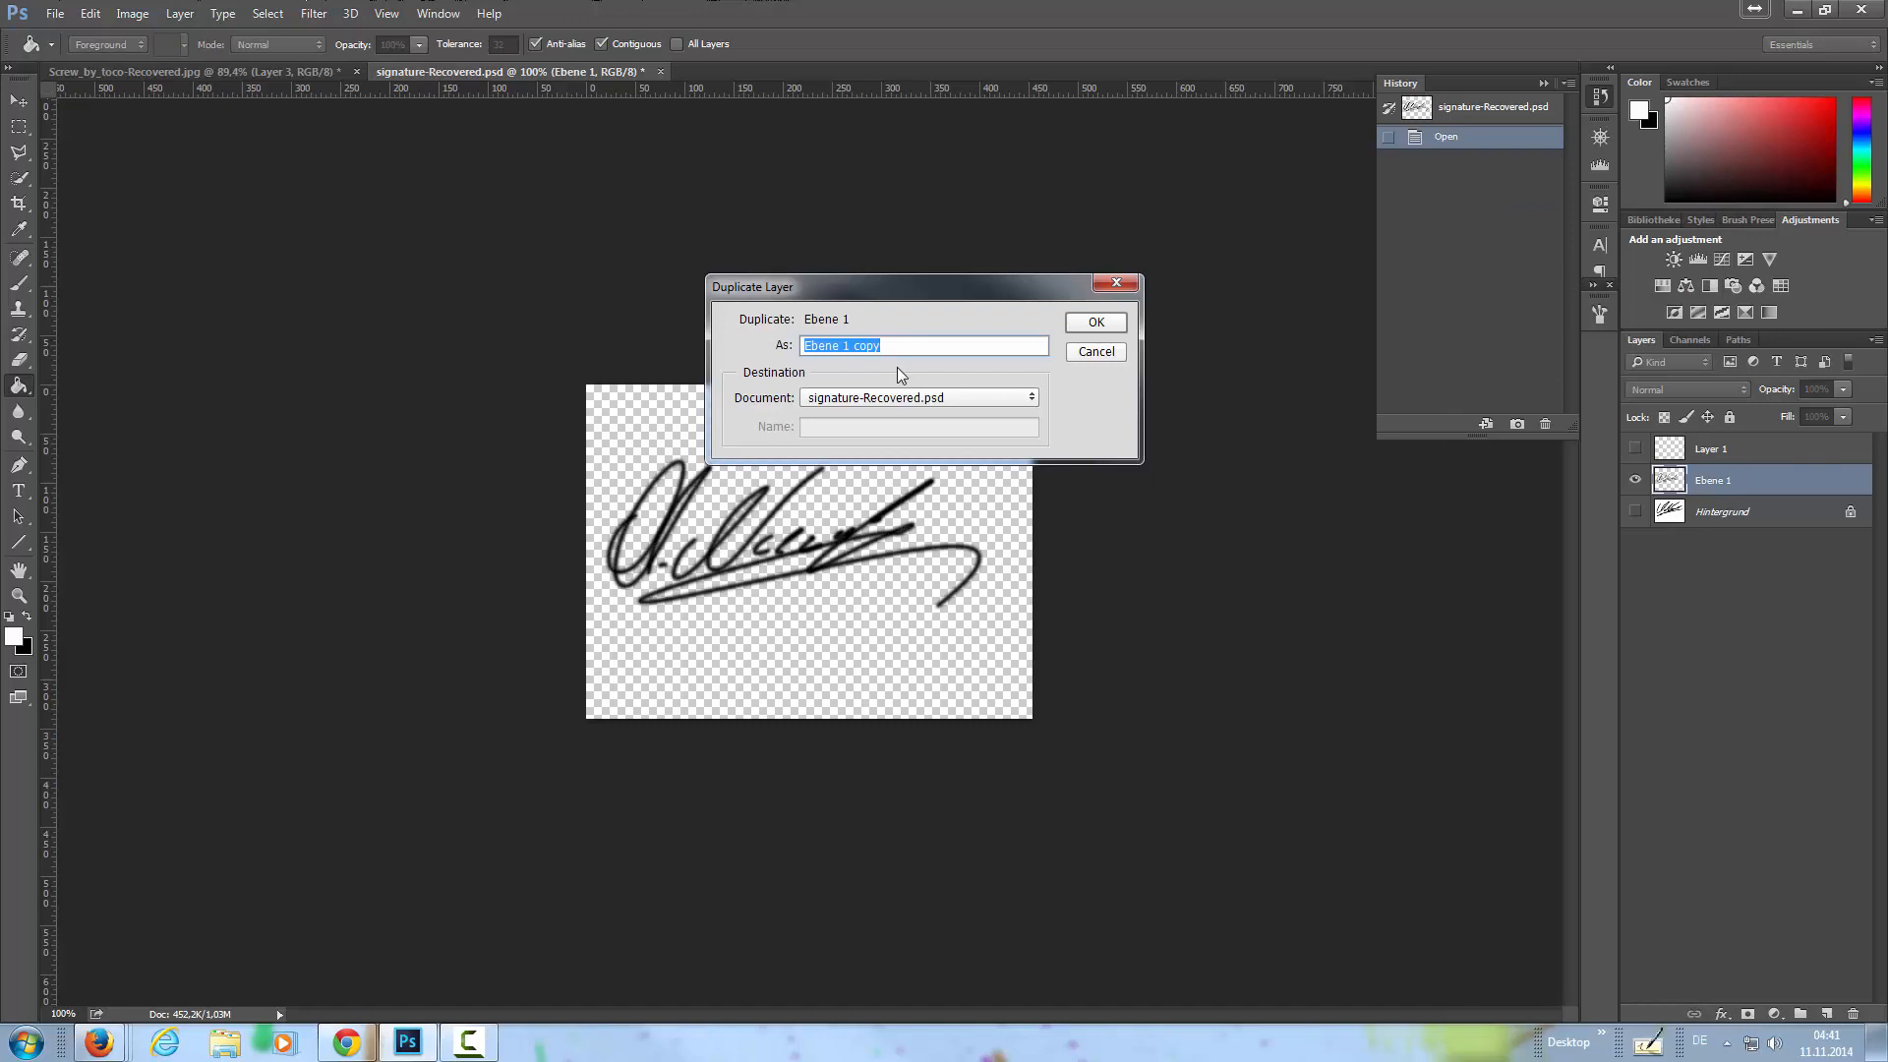
left_click(918, 397)
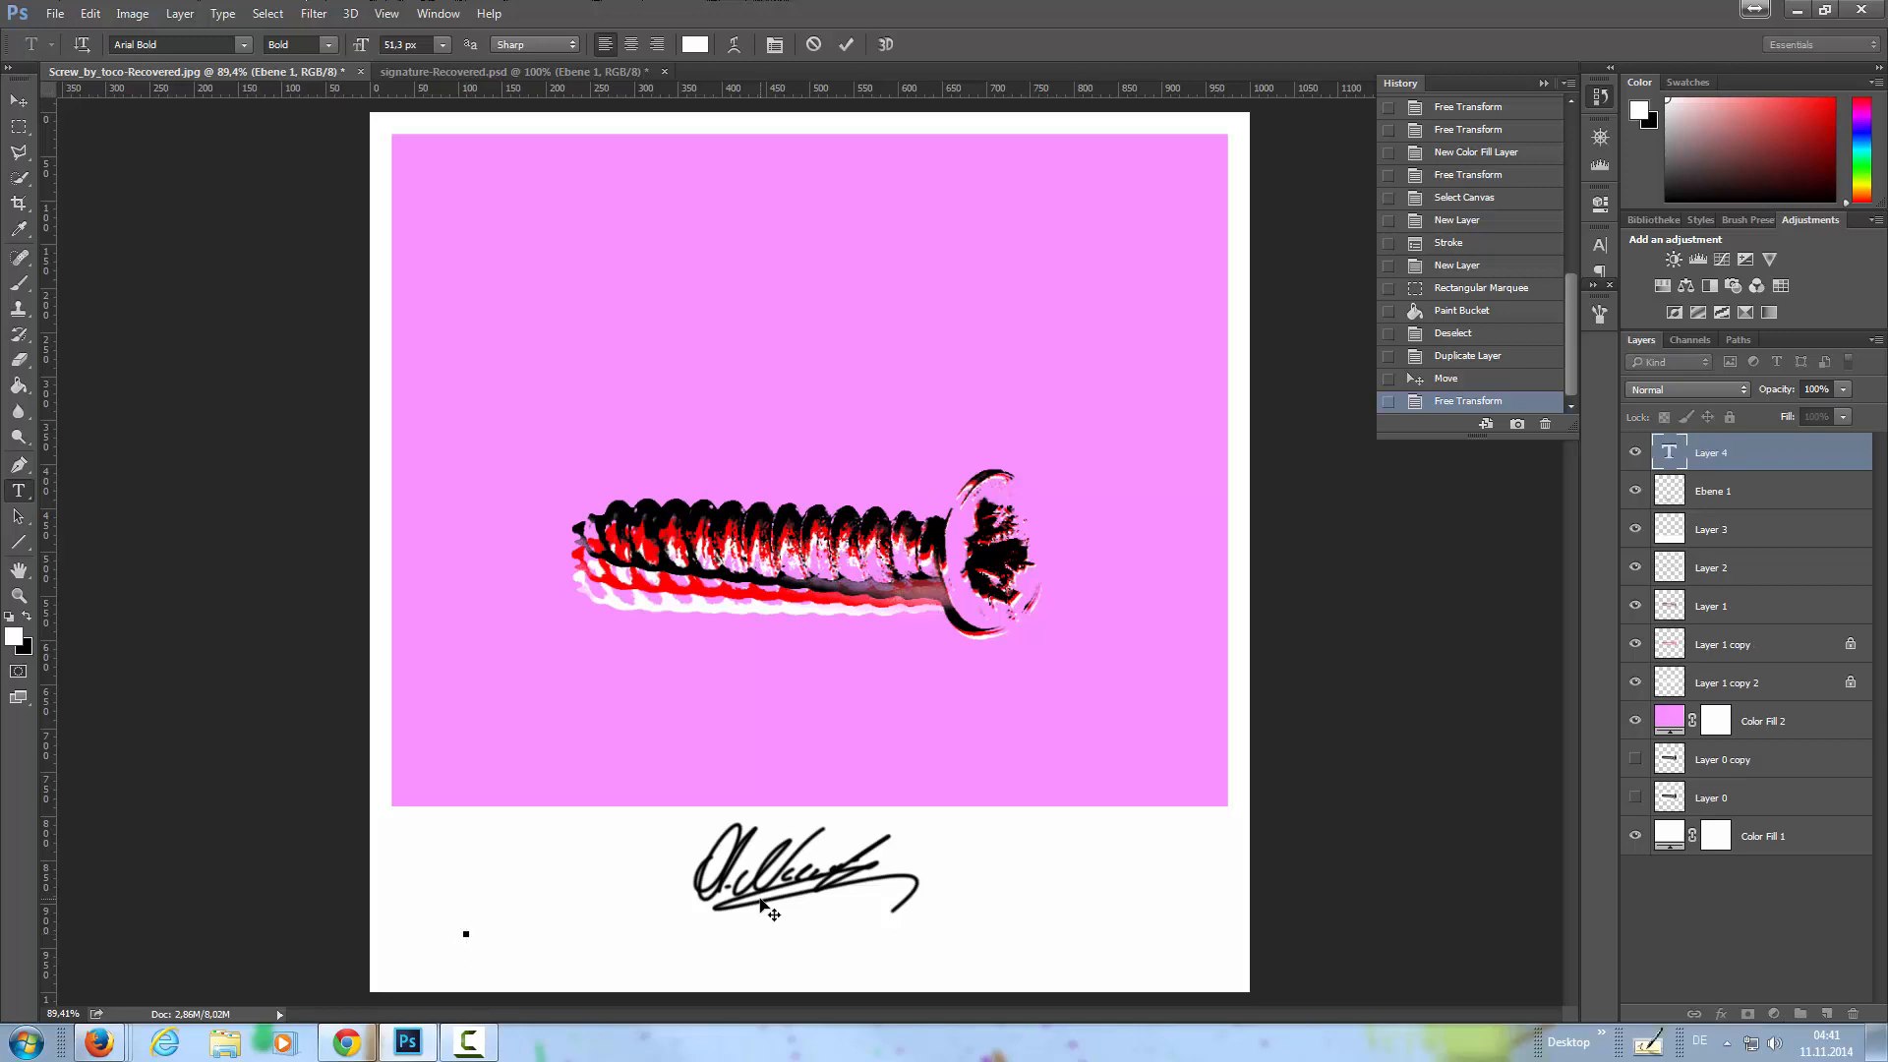
- Type the gray #818181 caption 'YOU ARE SCREWE…' in the bottom band
left_click(466, 926)
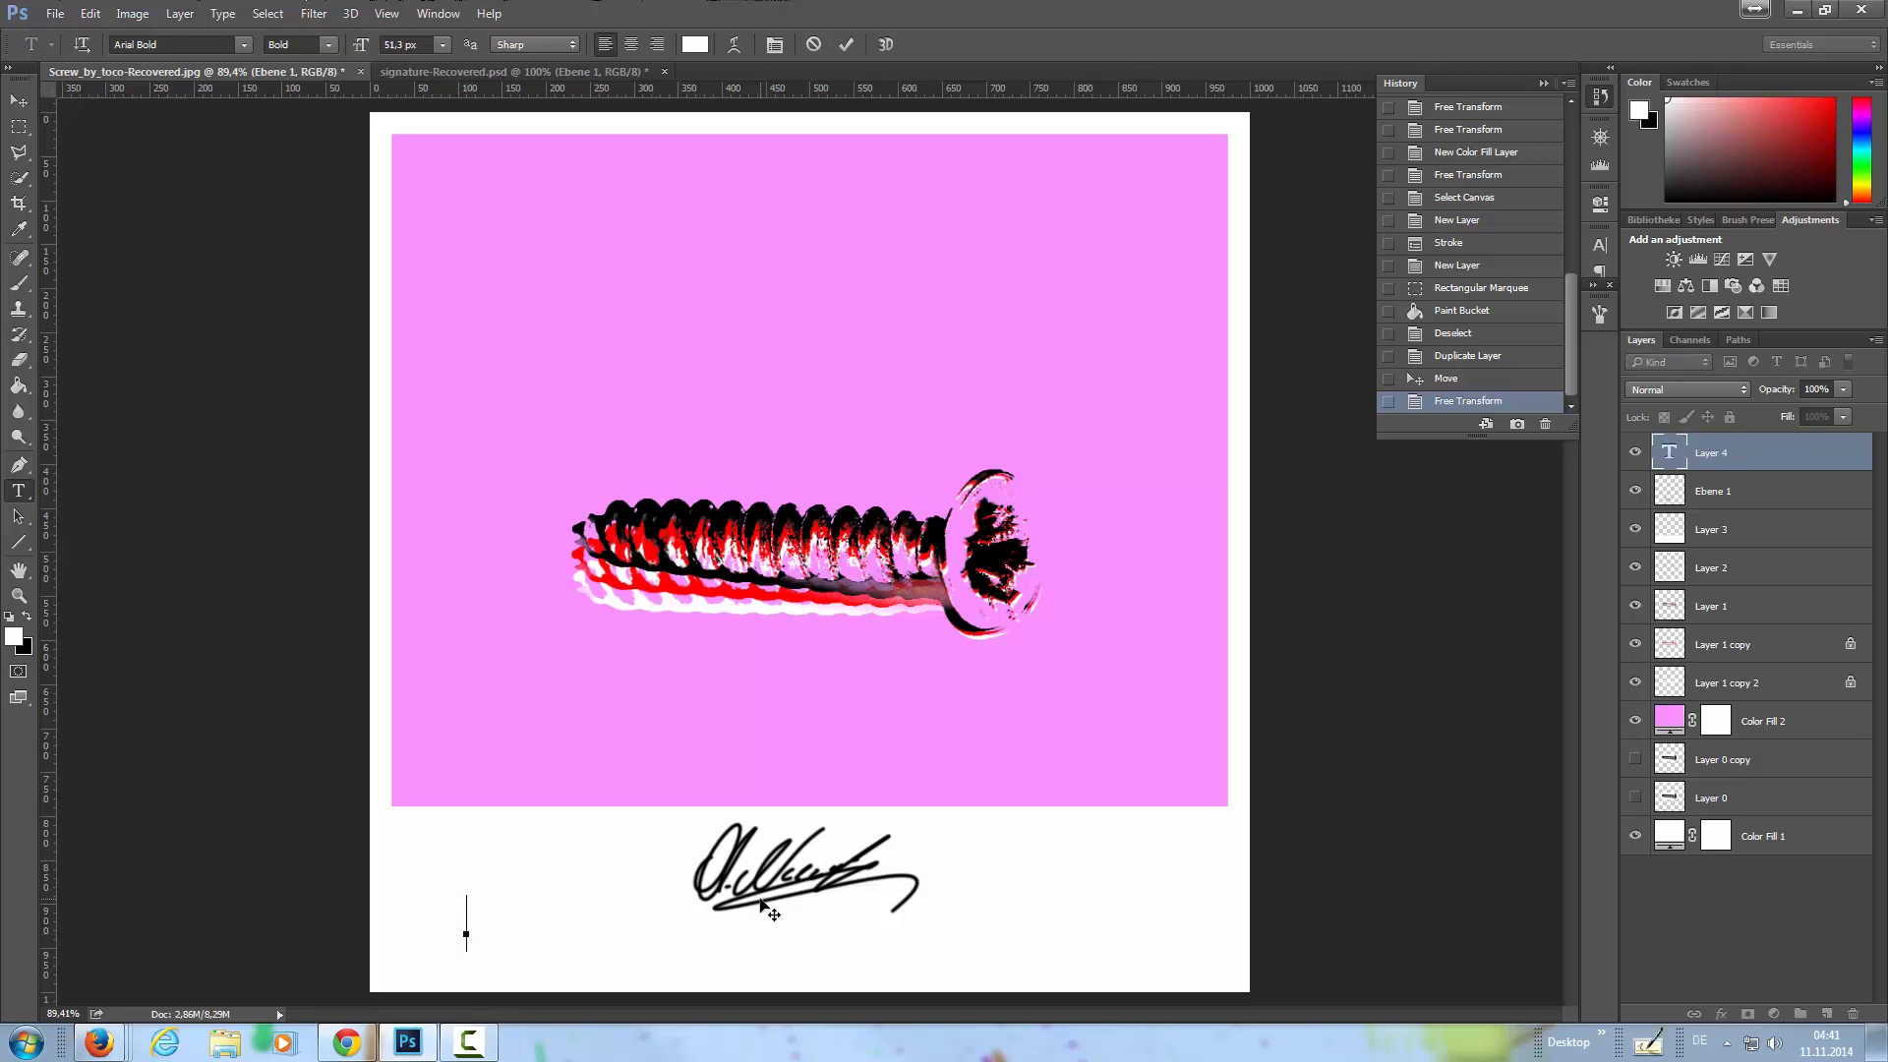
left_click(694, 45)
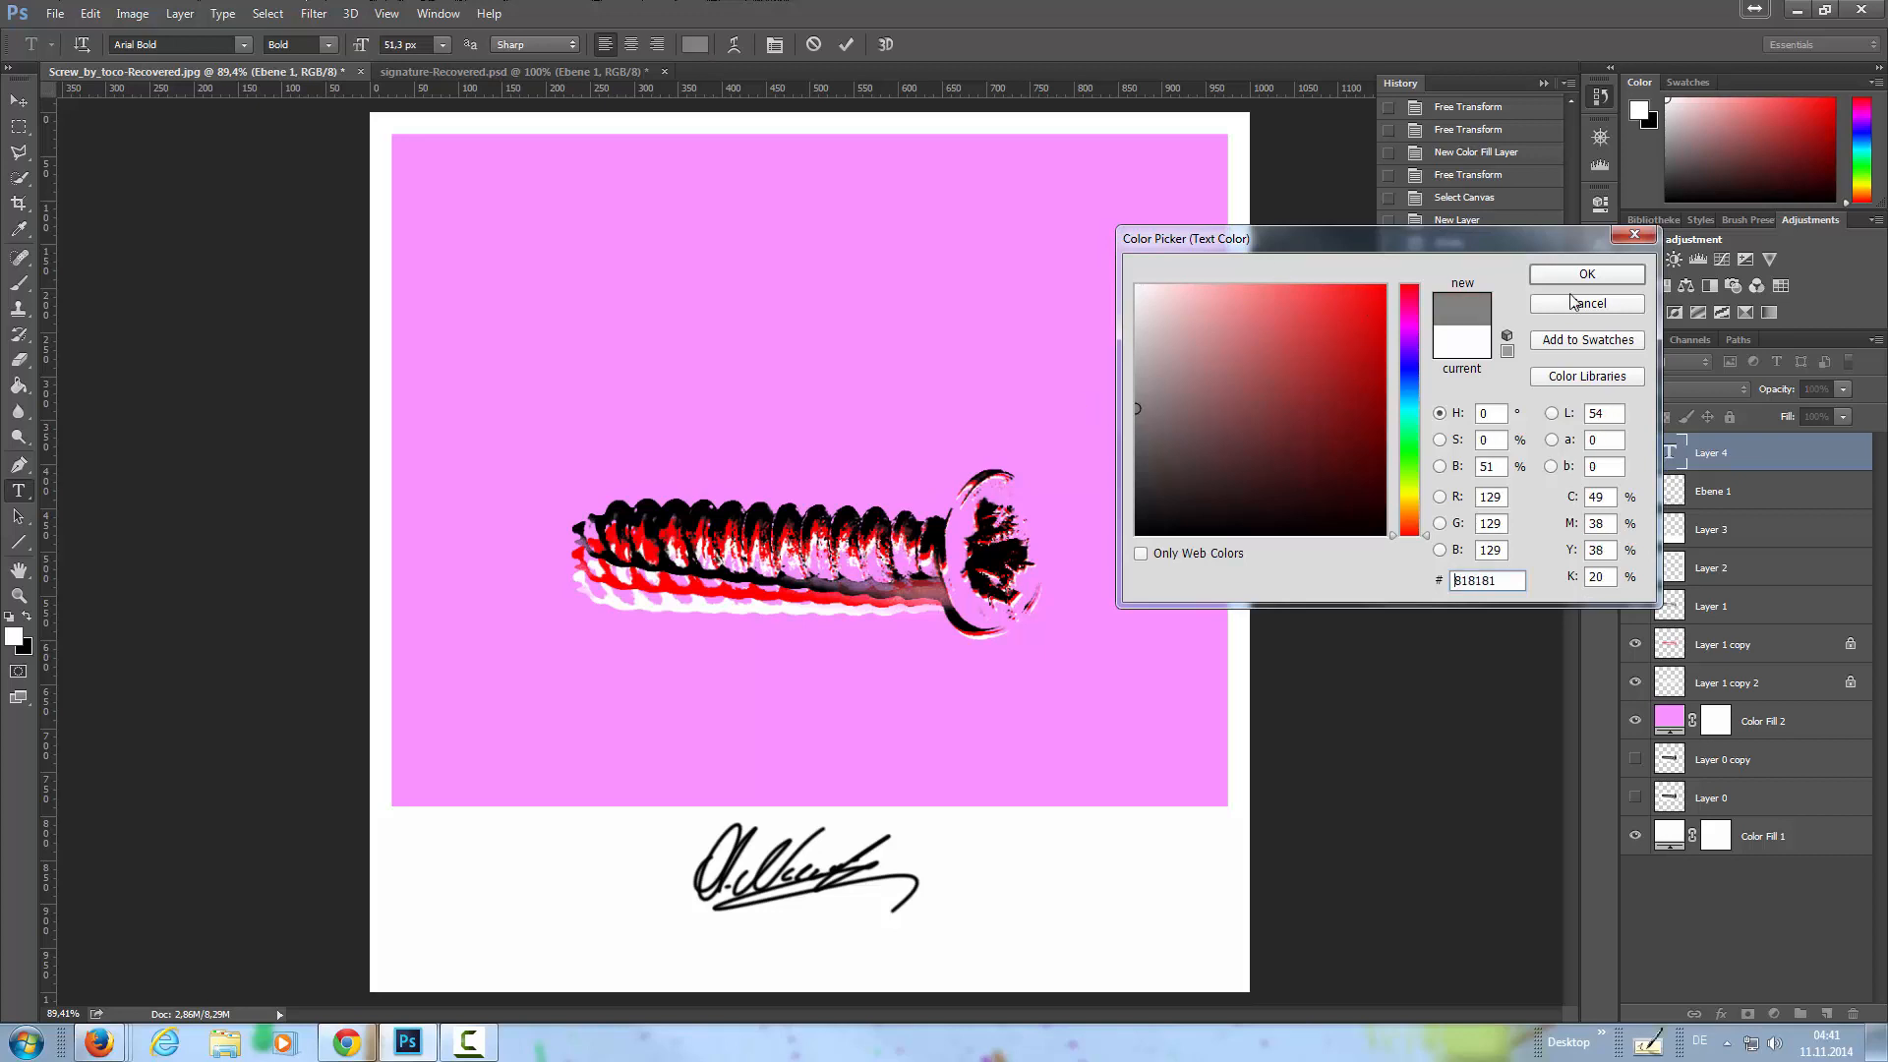
left_click(1585, 273)
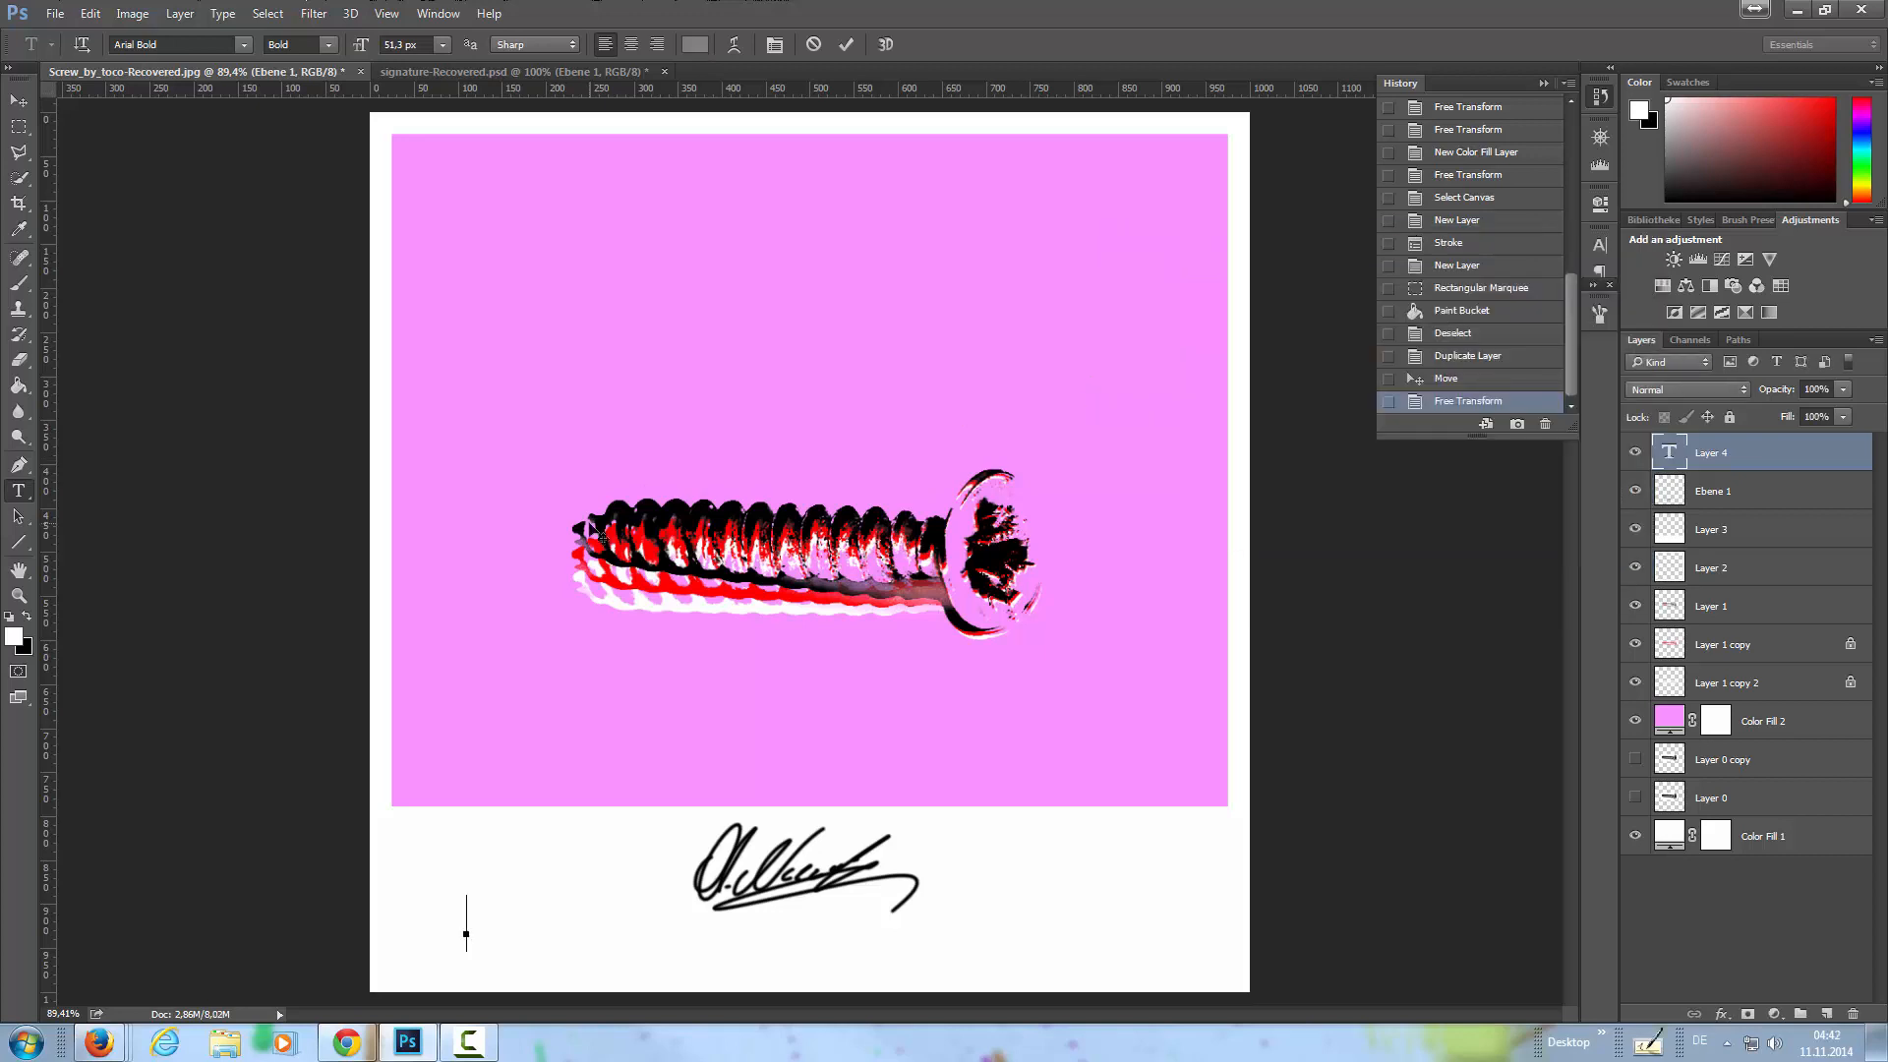
type("You")
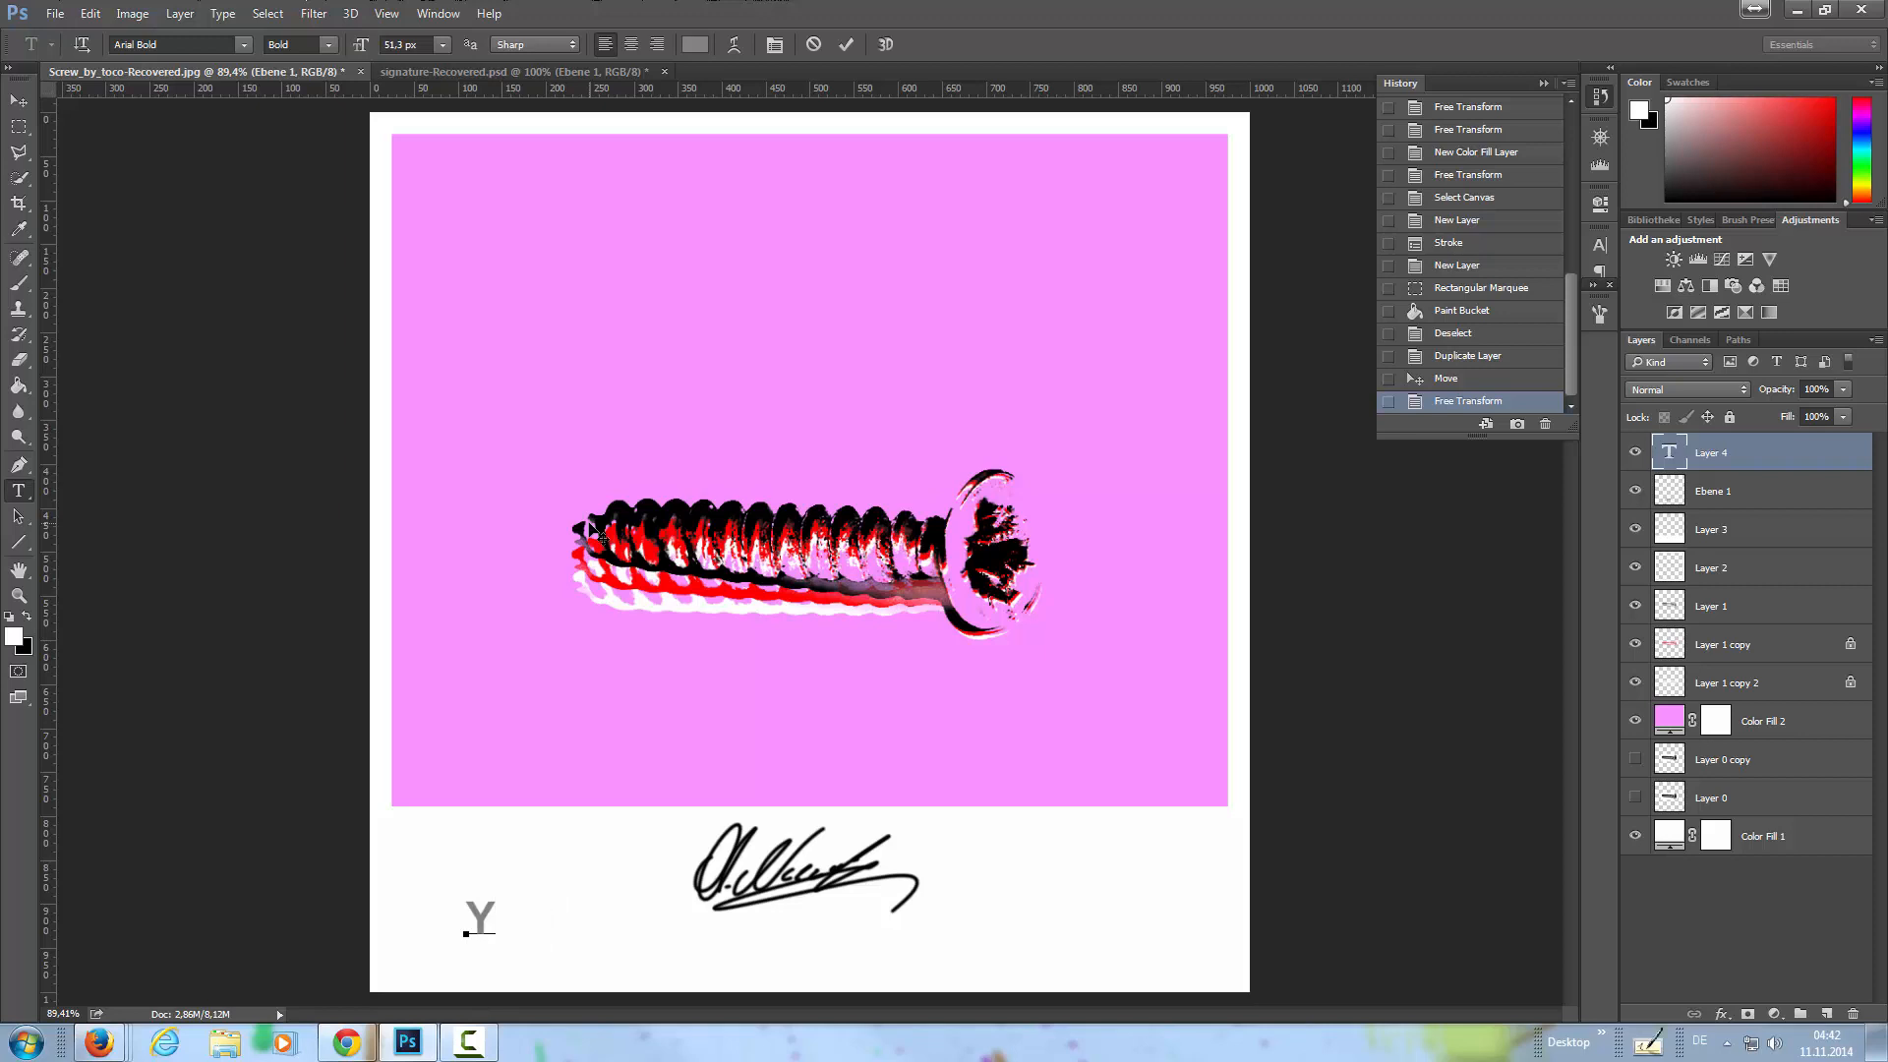
type("OU")
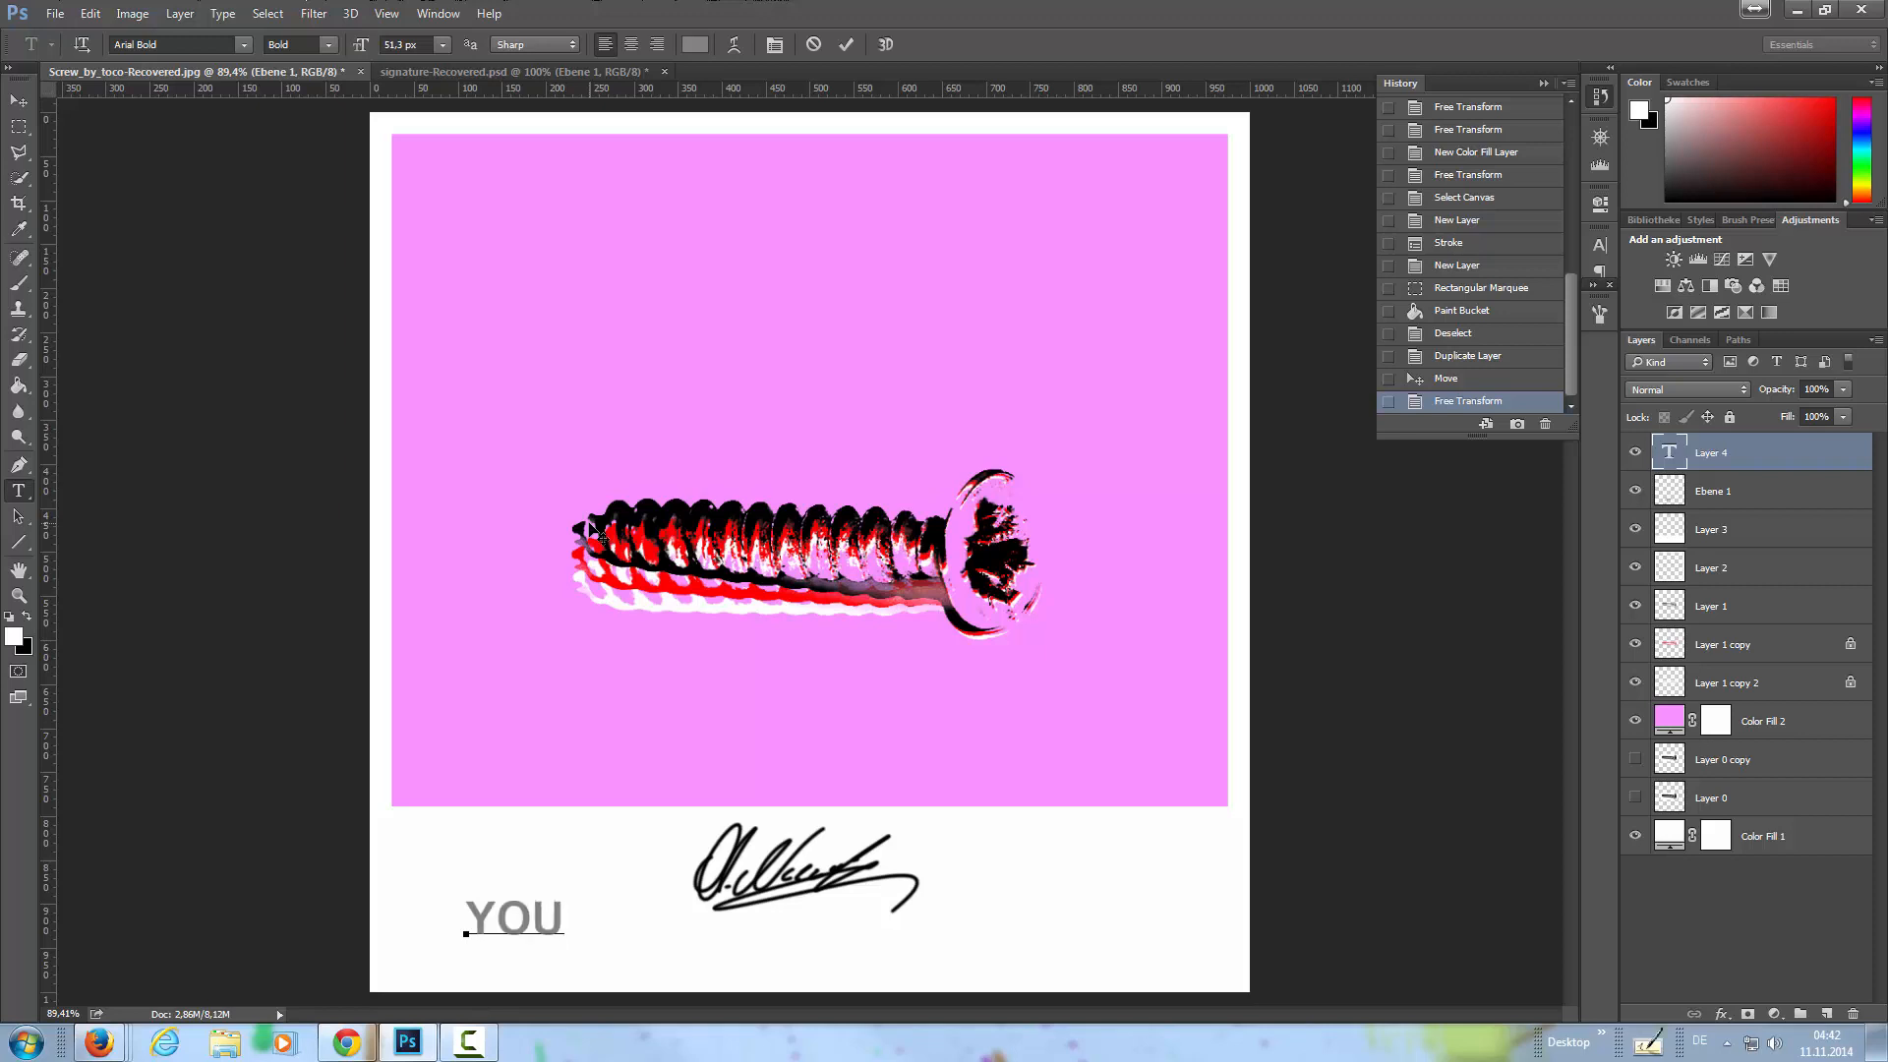
type("ARE S")
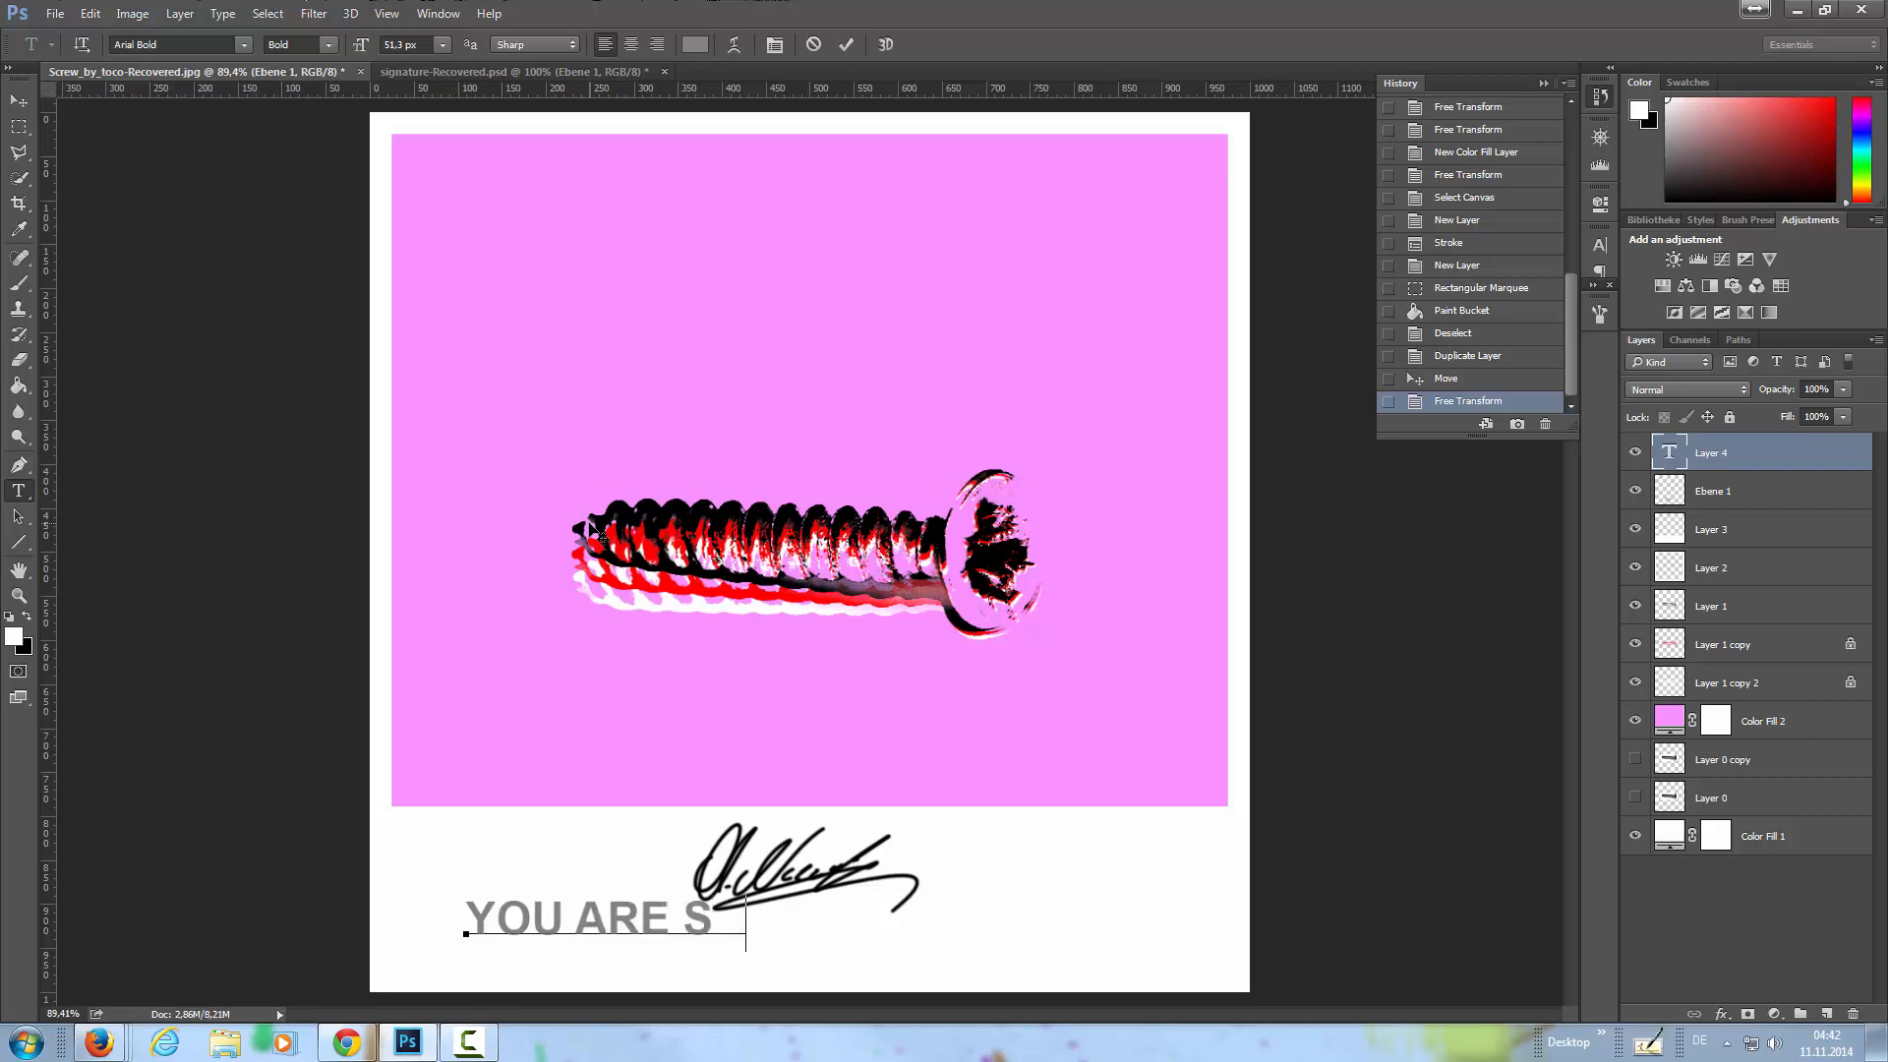
type("CREWE")
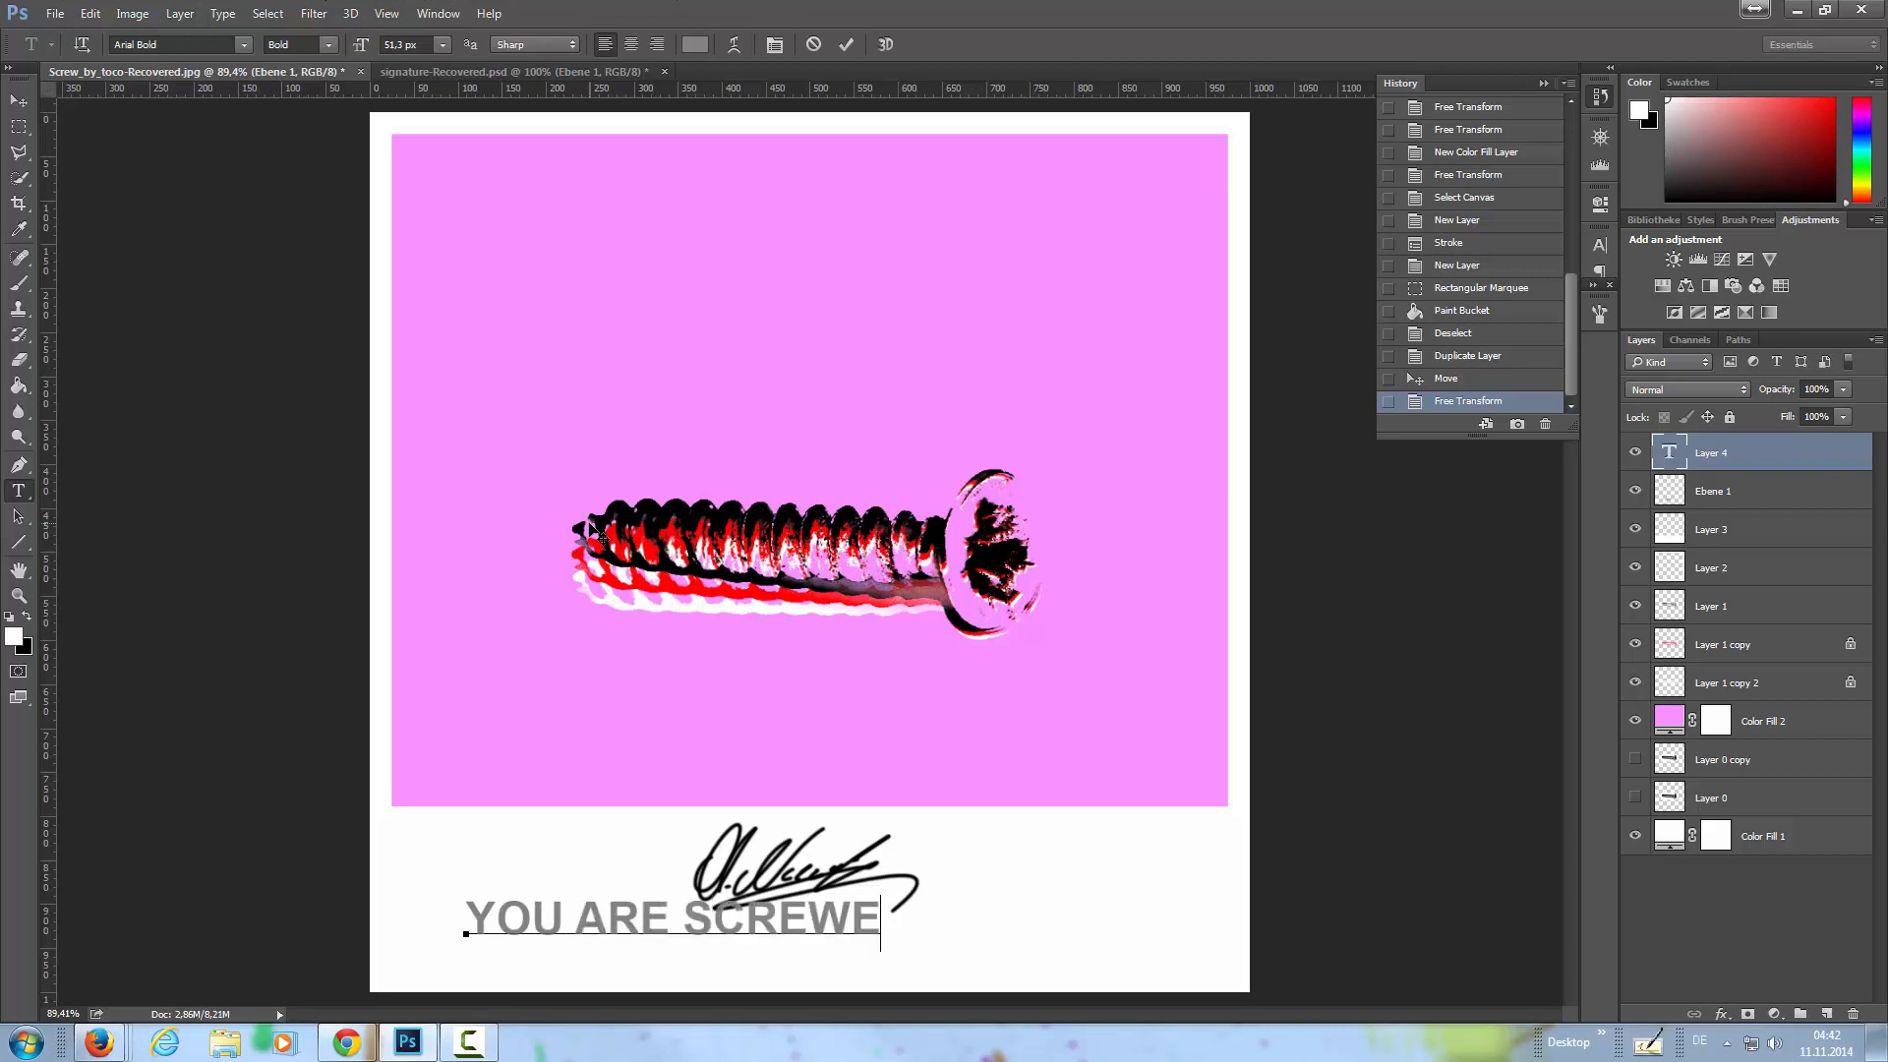